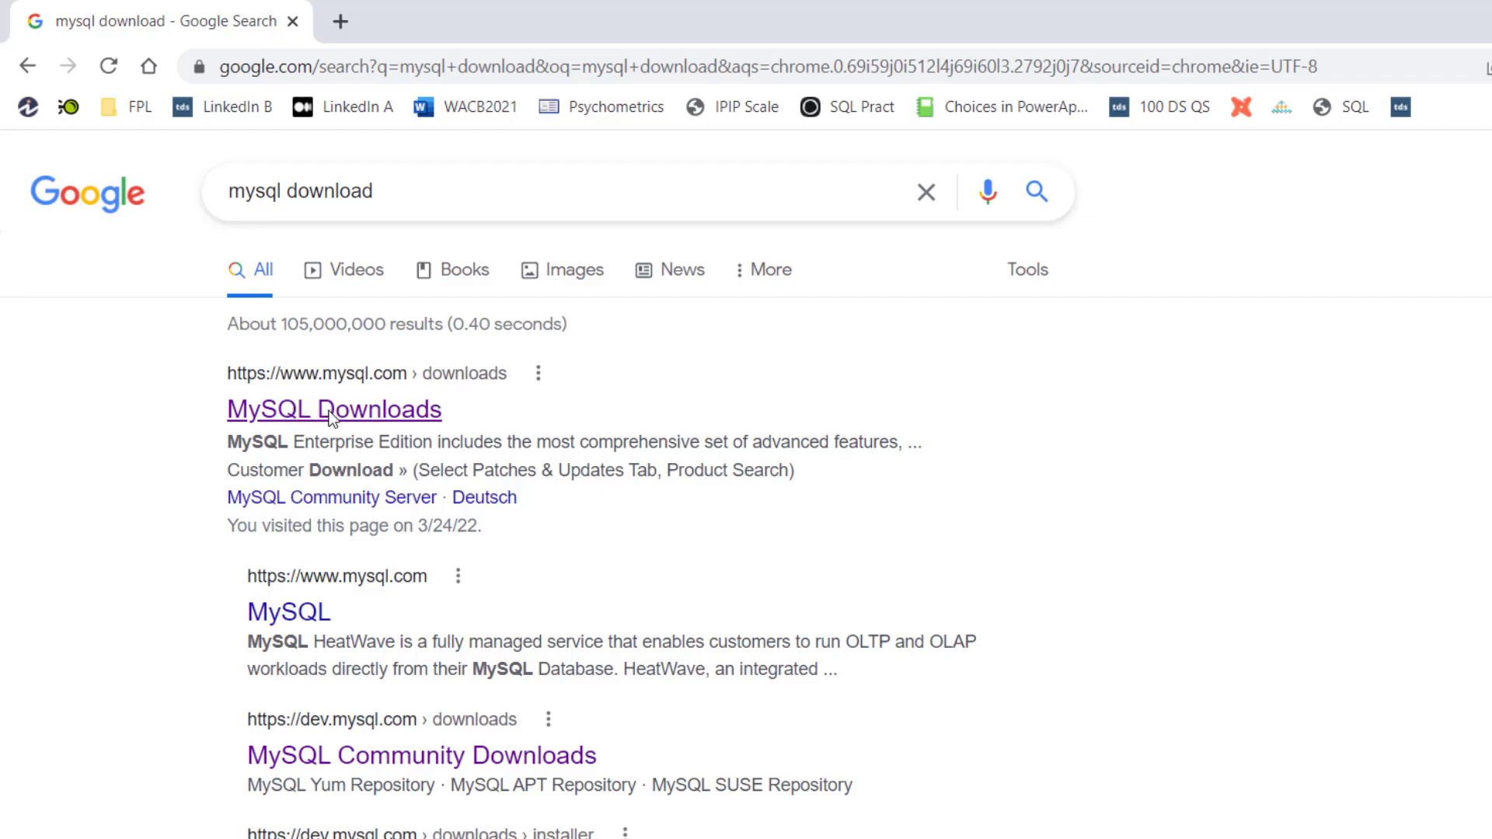
From the MySQL Downloads search result, reach the MySQL Community (GPL) Downloads page.
{"action": "left_click", "coordinate": [333, 409]}
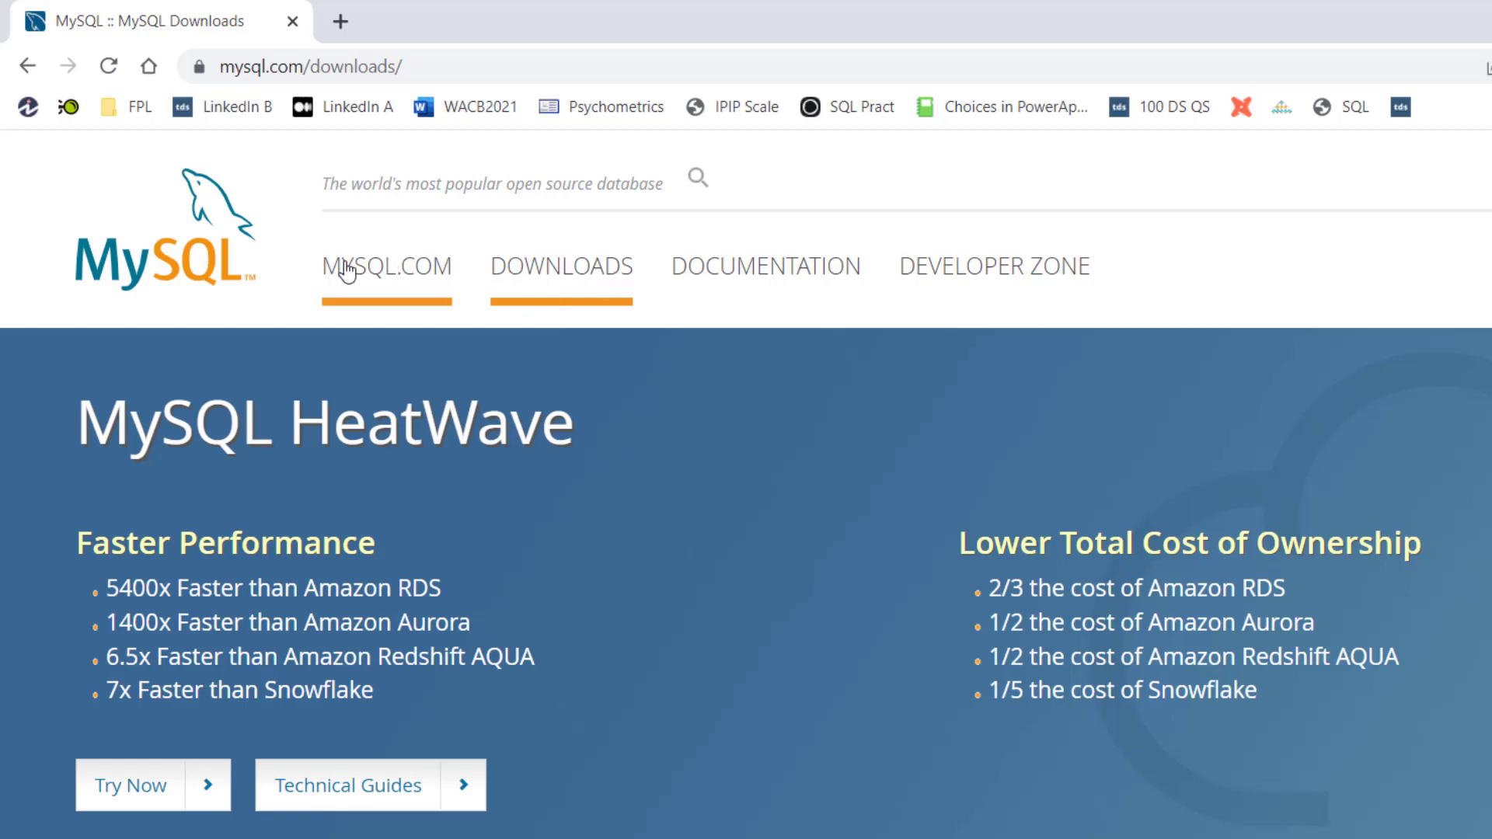
{"action": "scroll", "scroll_direction": "down", "scroll_amount": 3}
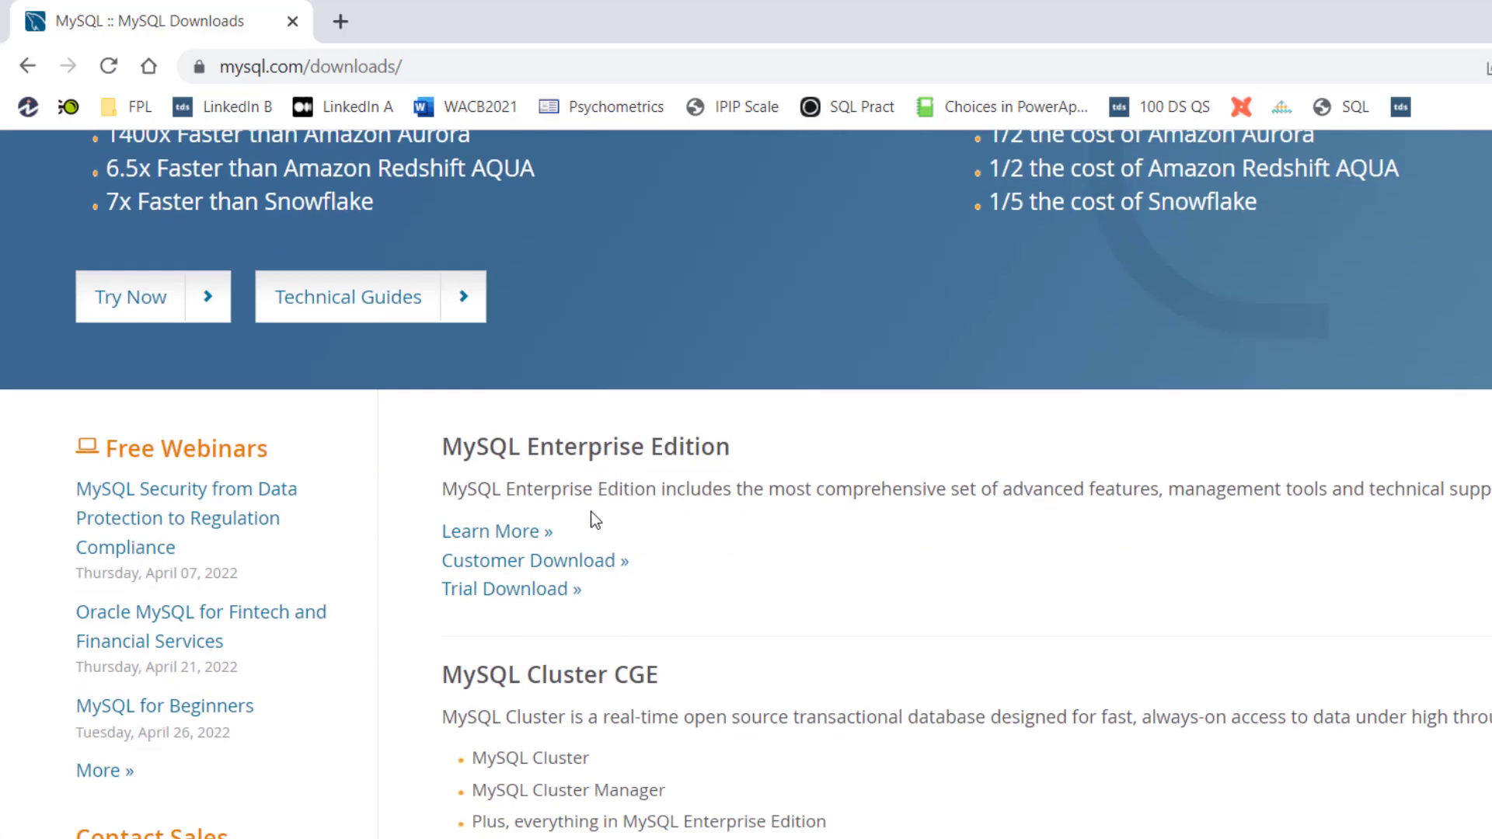
{"action": "scroll", "scroll_direction": "down", "scroll_amount": 3}
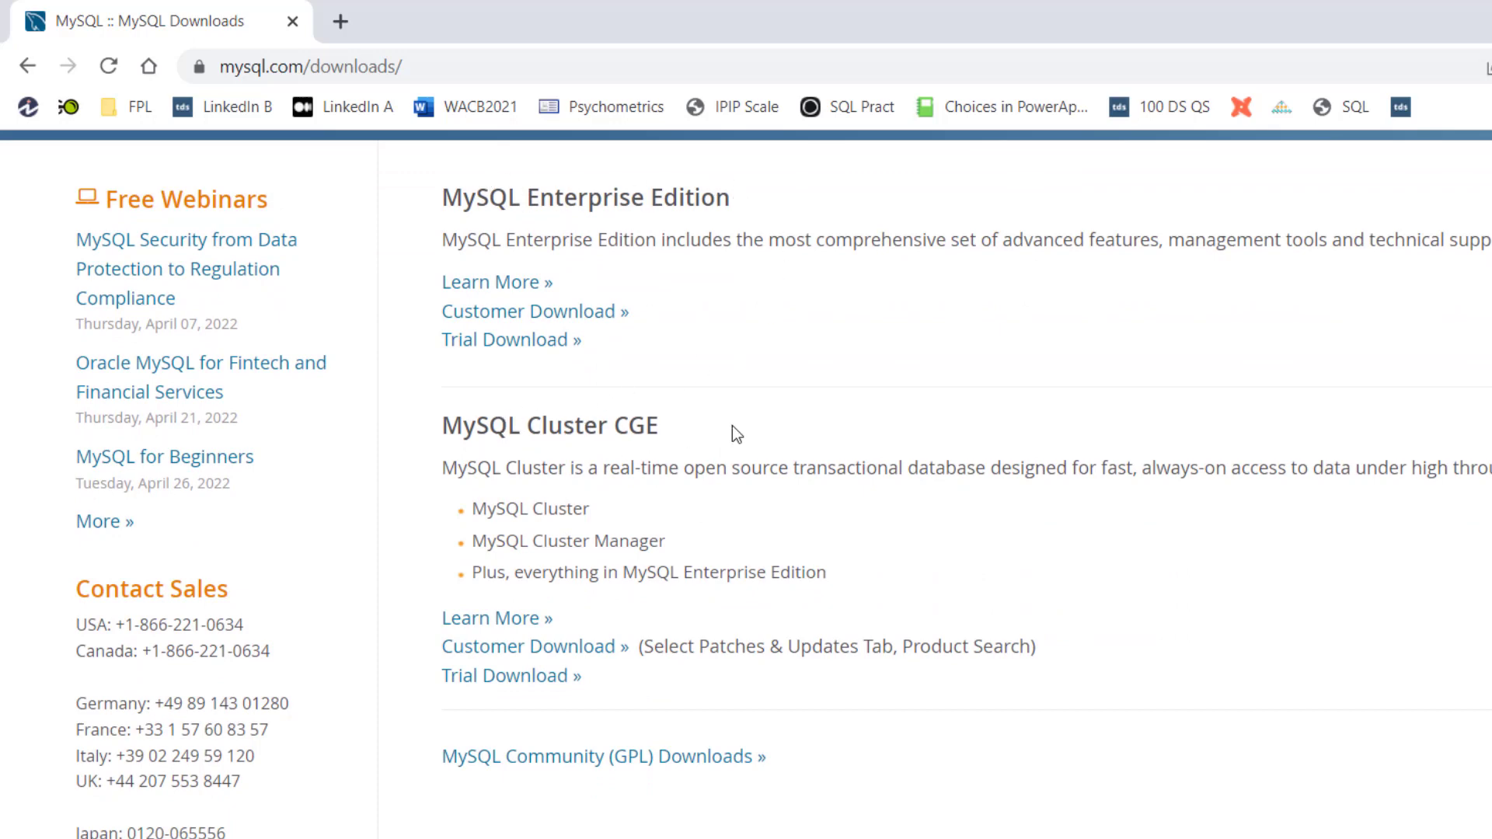
{"action": "mouse_move", "coordinate": [667, 524]}
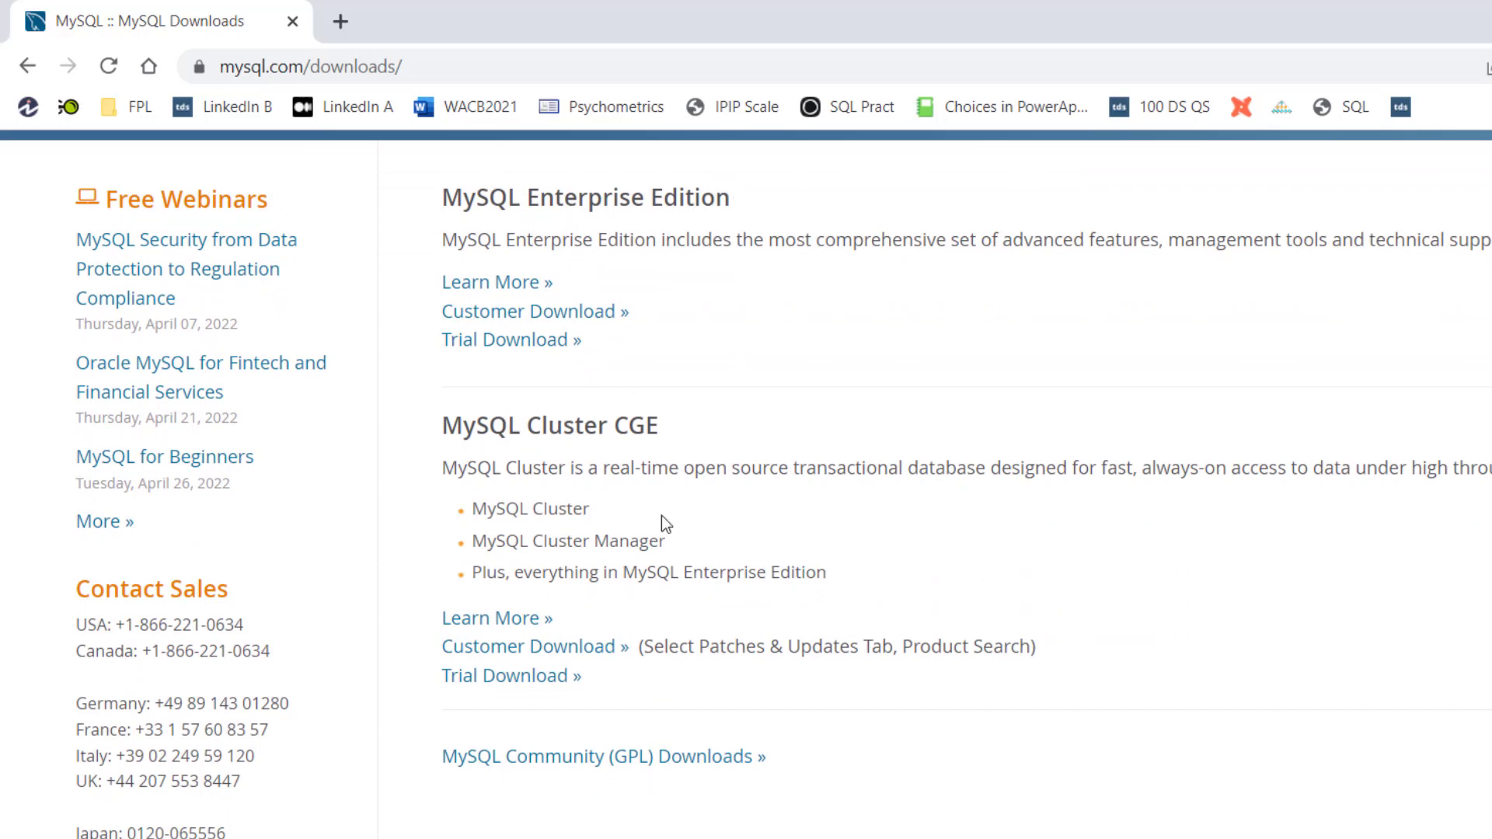
{"action": "mouse_move", "coordinate": [581, 755]}
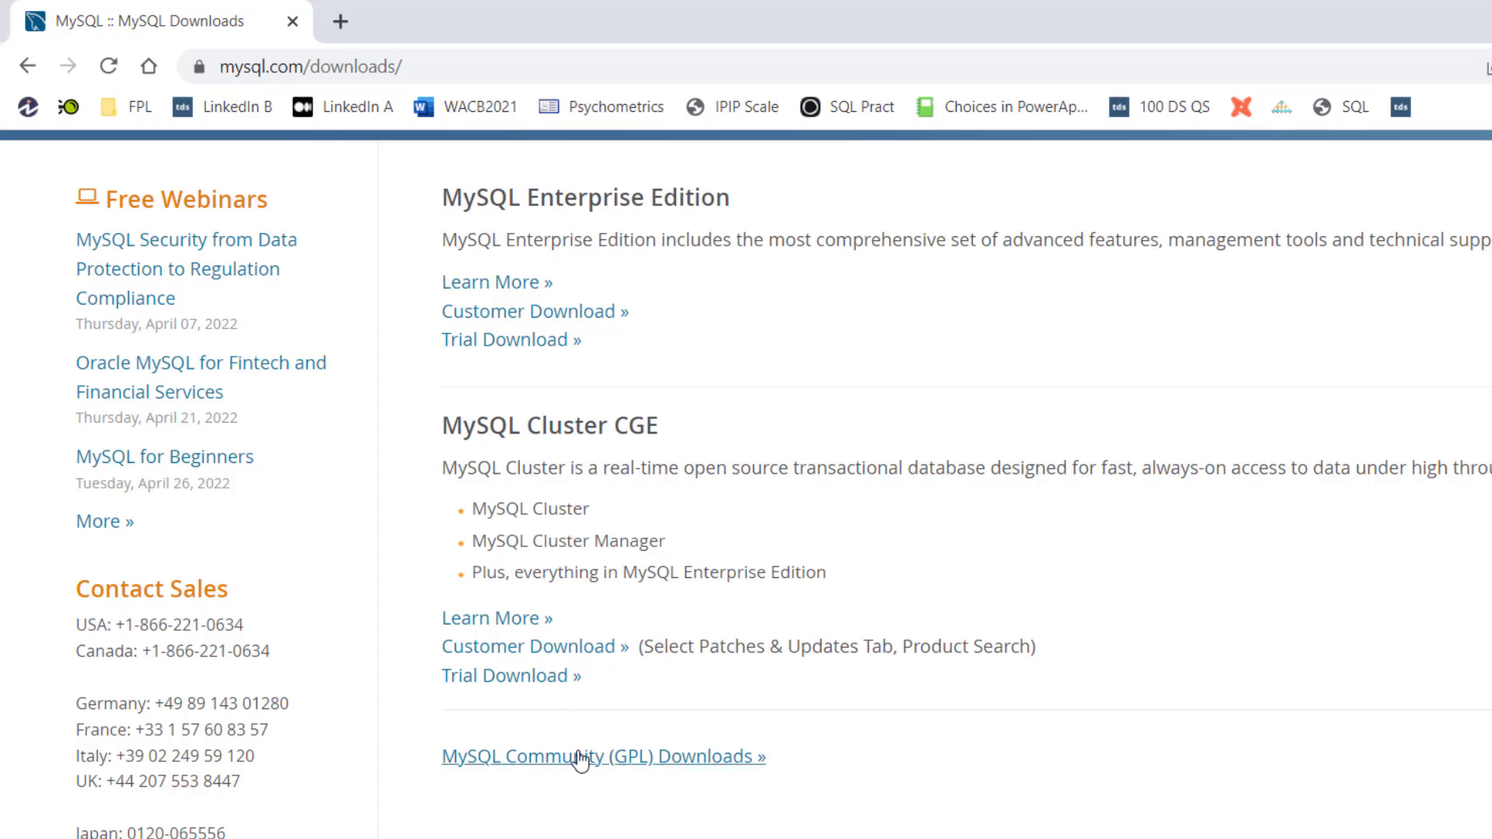
{"action": "left_click", "coordinate": [601, 756]}
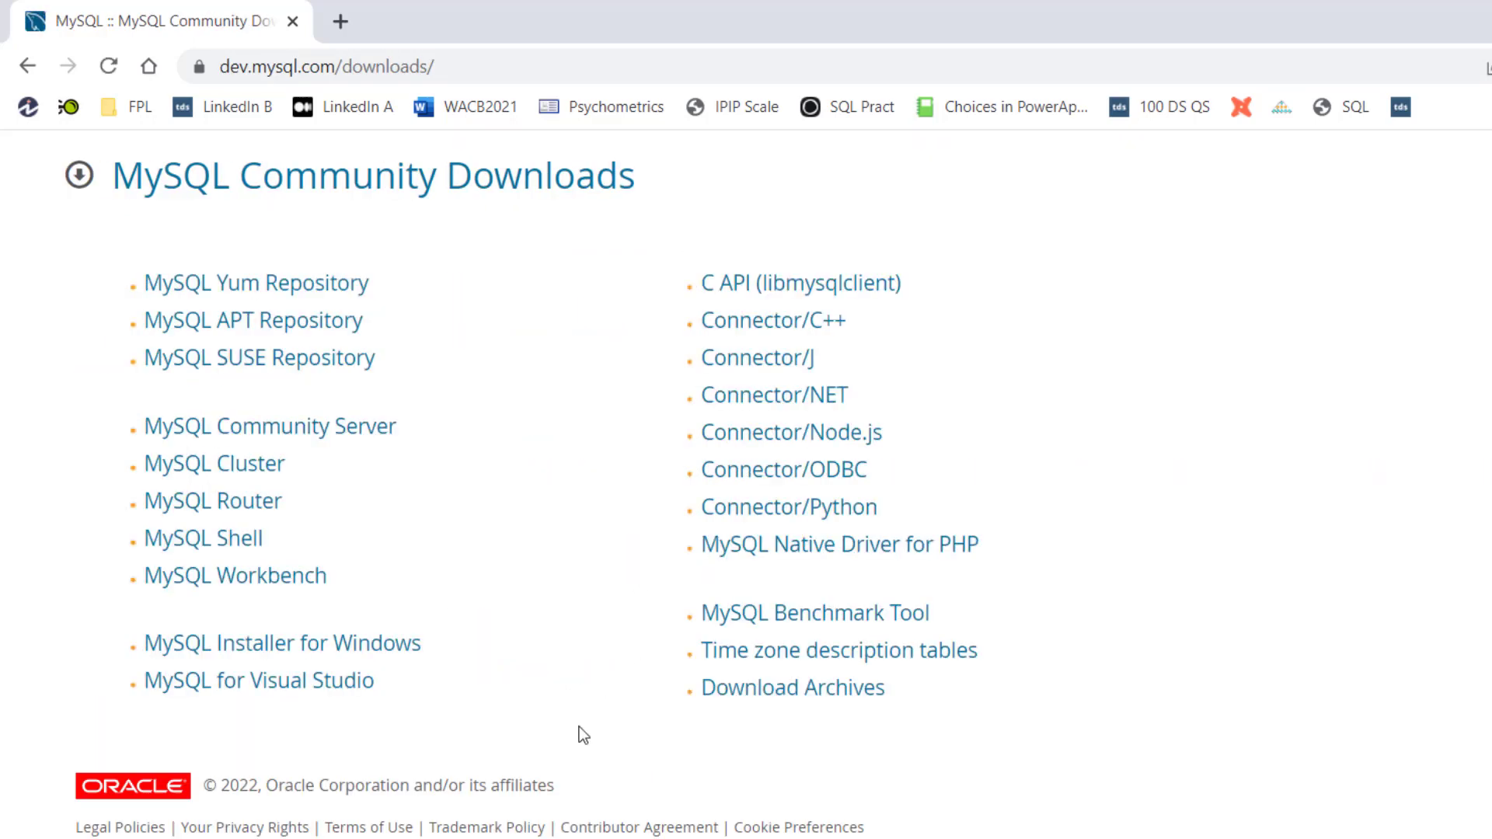
{"action": "mouse_move", "coordinate": [282, 642]}
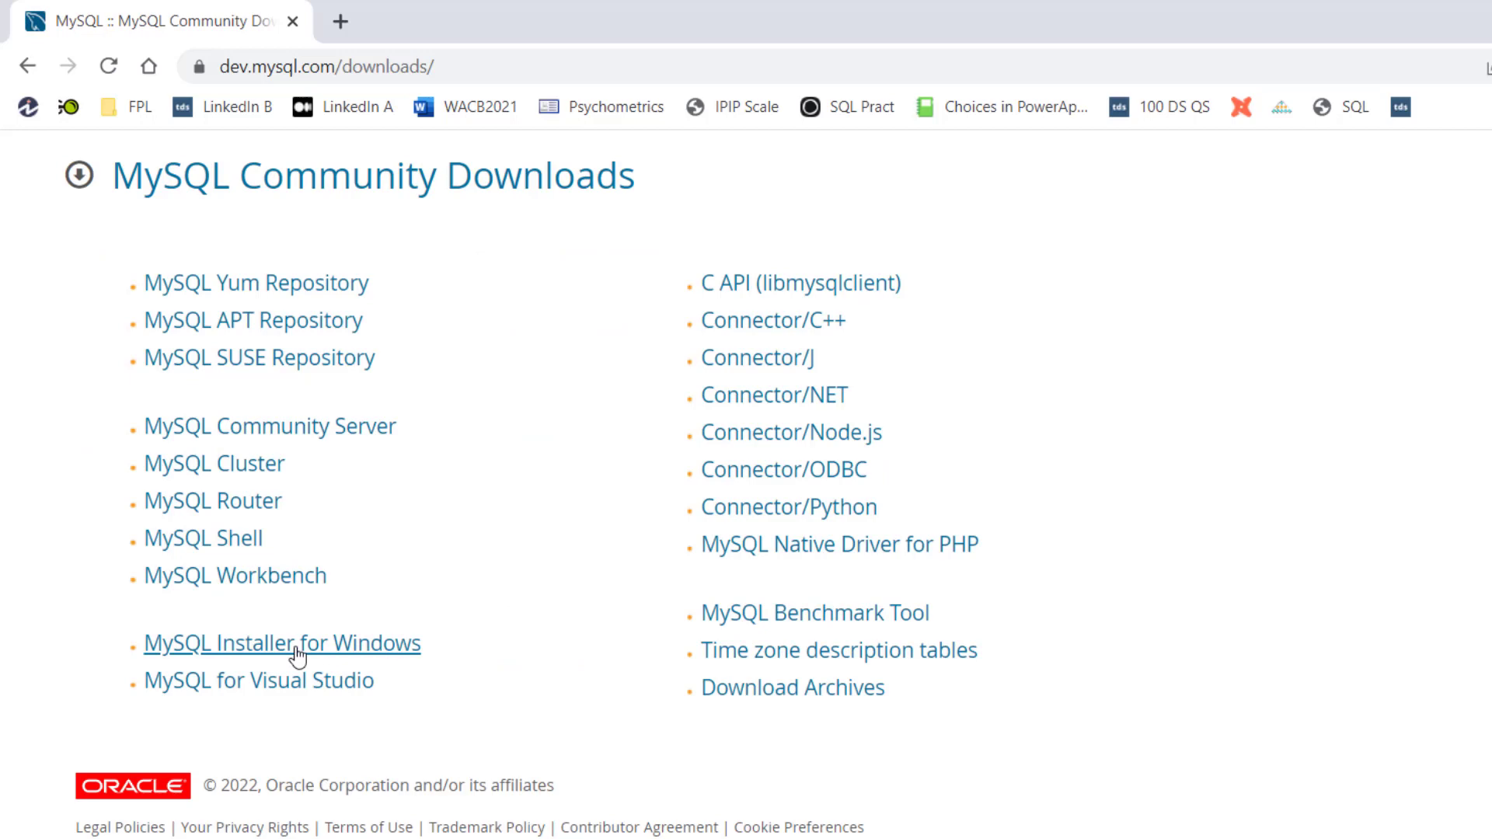
{"action": "mouse_move", "coordinate": [134, 804]}
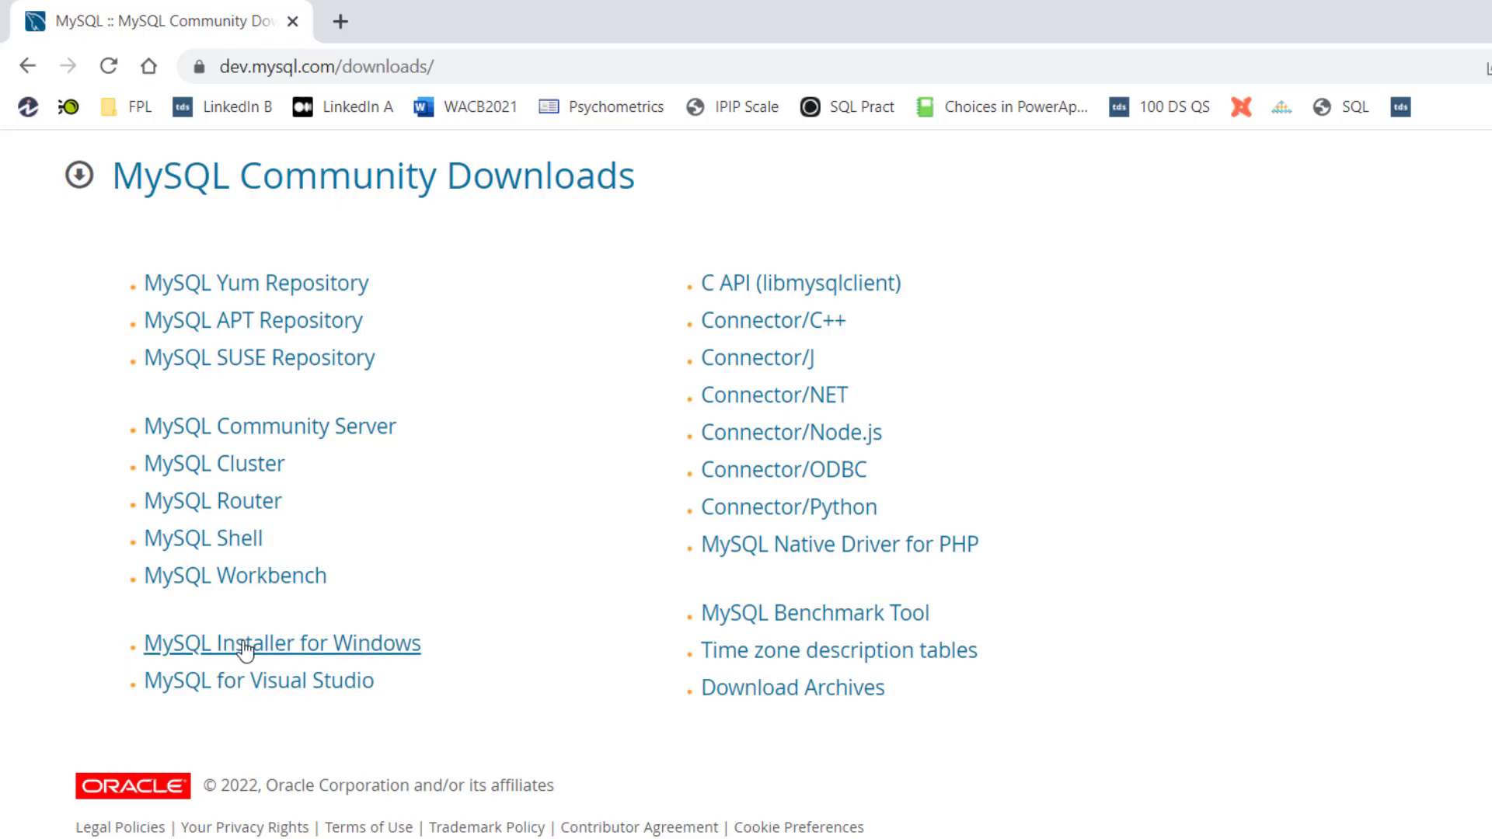
Show the MySQL Installer 8.0.28 for Windows download options (web and full MSI).
{"action": "left_click", "coordinate": [281, 642]}
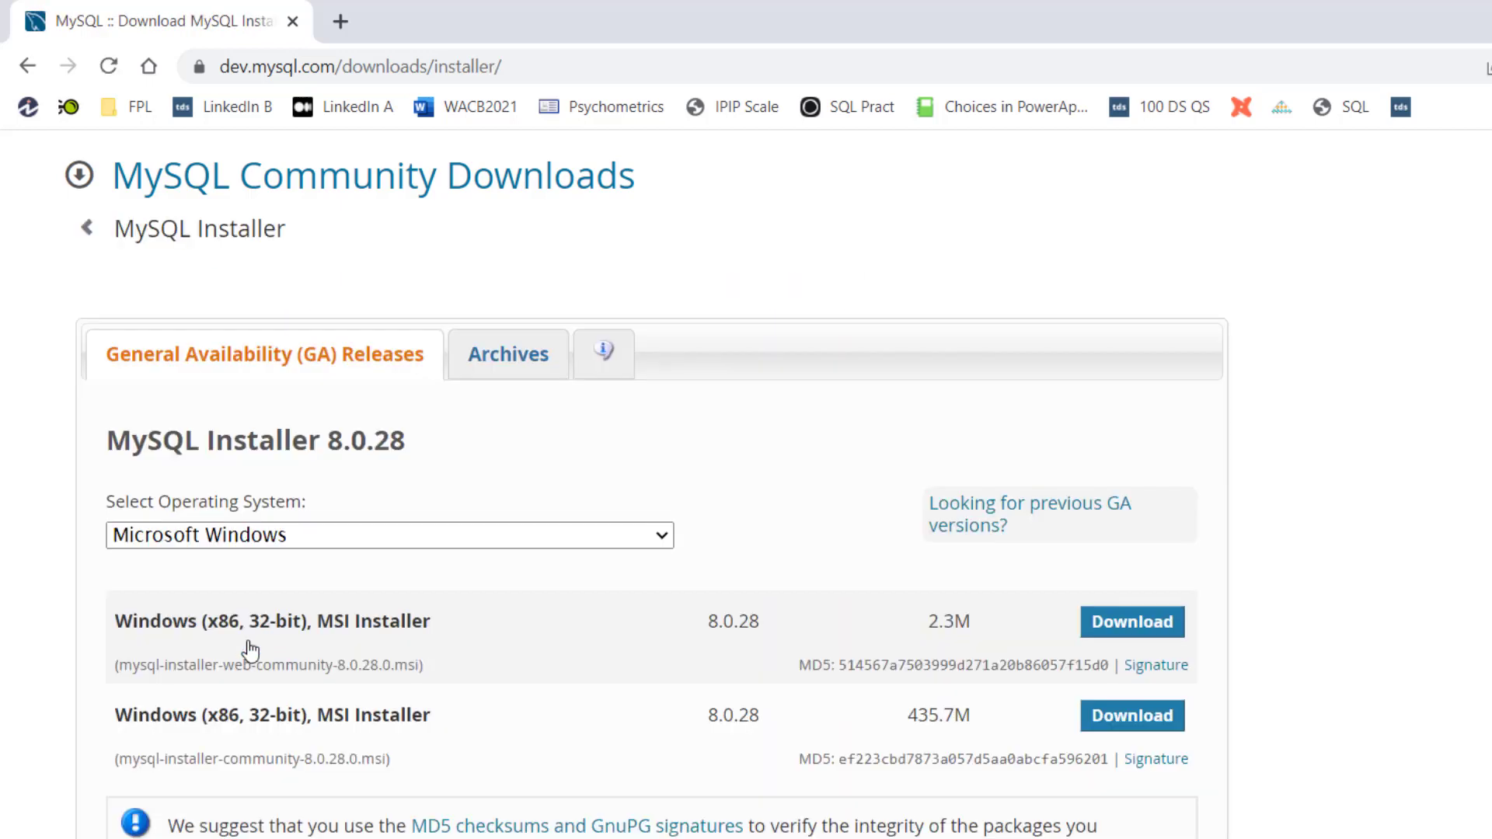
{"action": "mouse_move", "coordinate": [538, 720]}
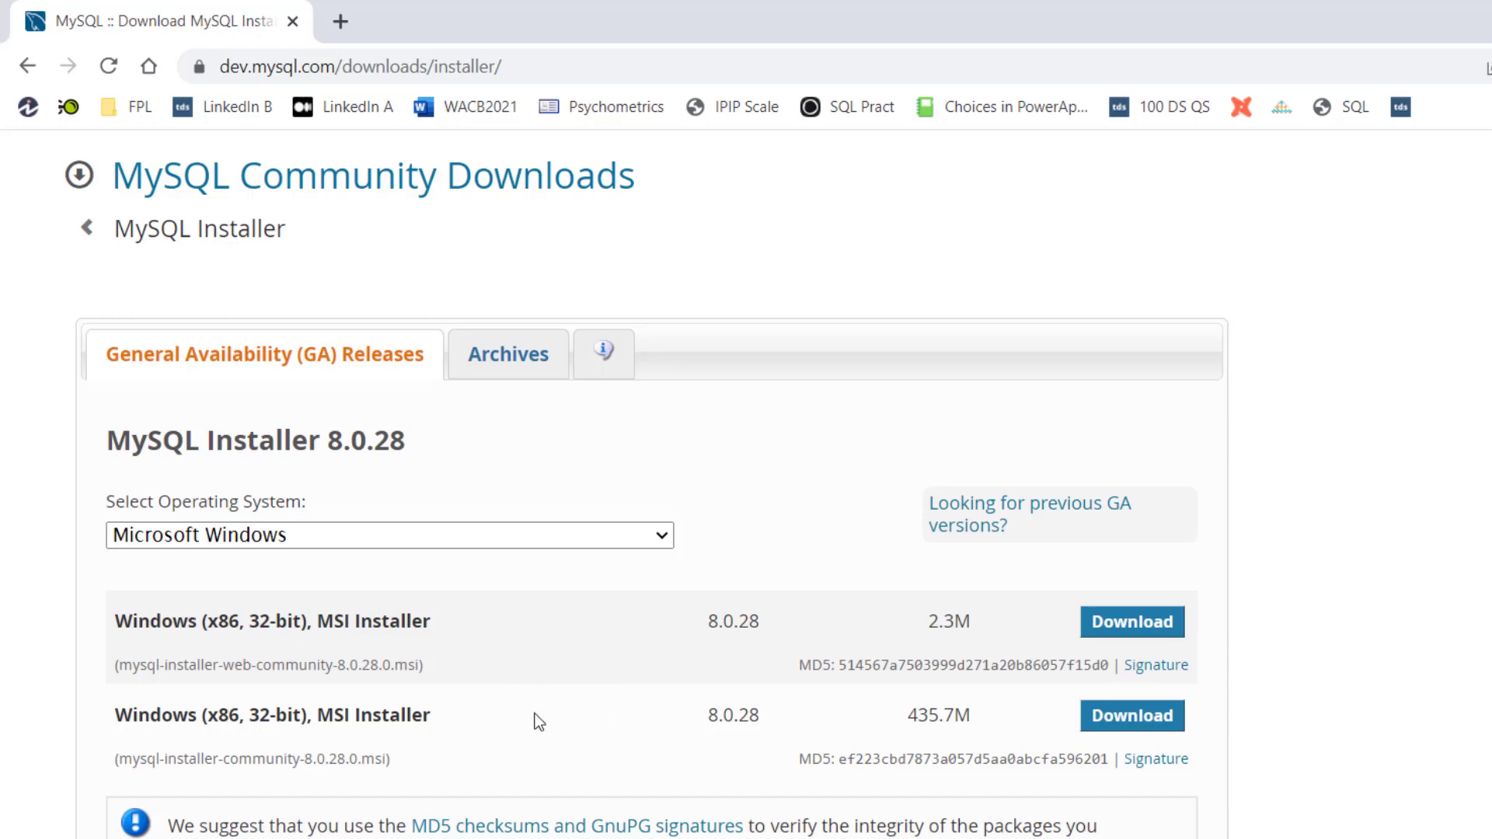
{"action": "scroll", "scroll_direction": "down", "scroll_amount": 3}
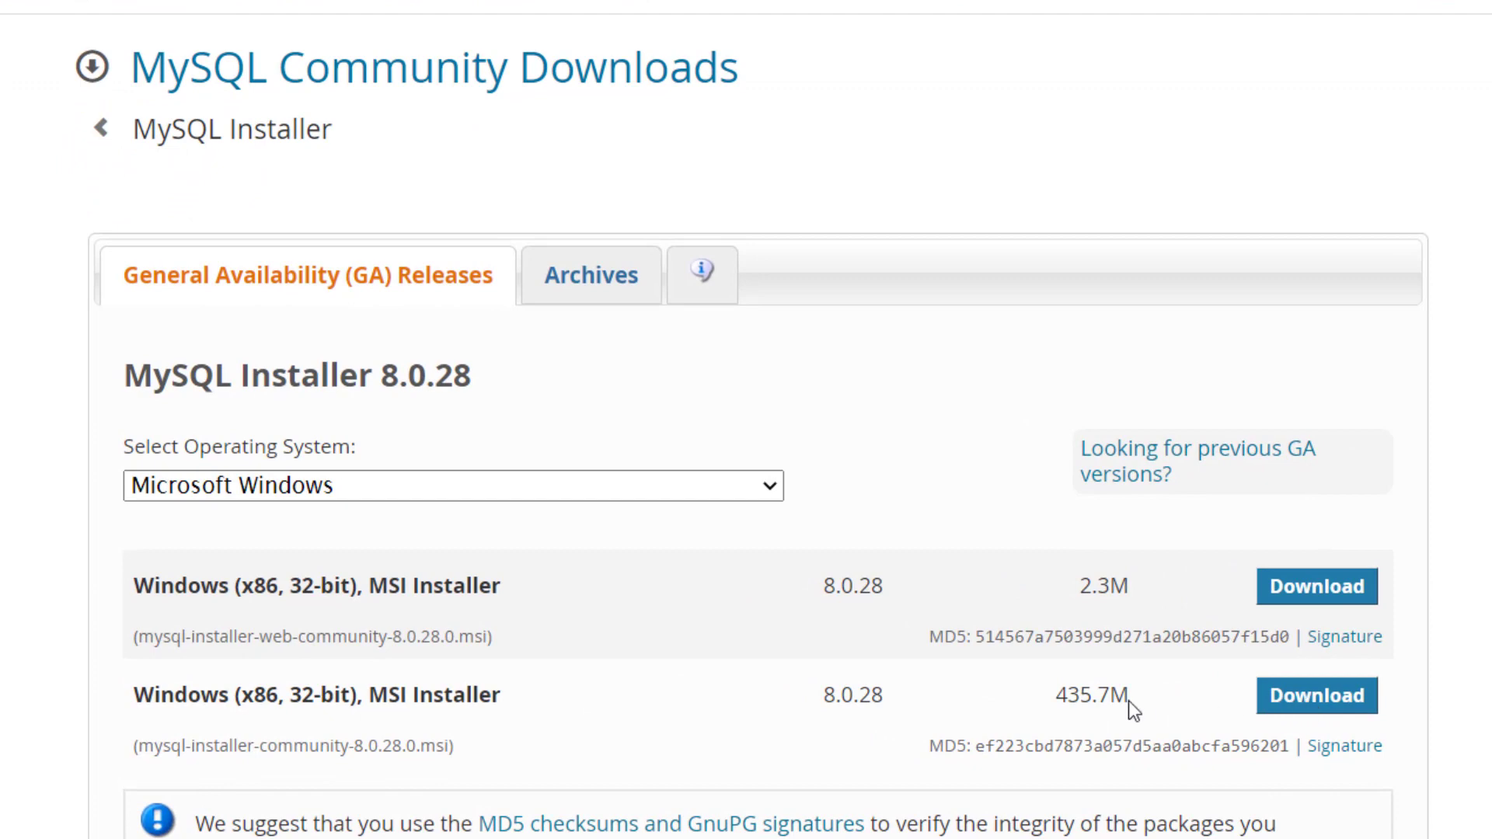
{"action": "mouse_move", "coordinate": [1167, 703]}
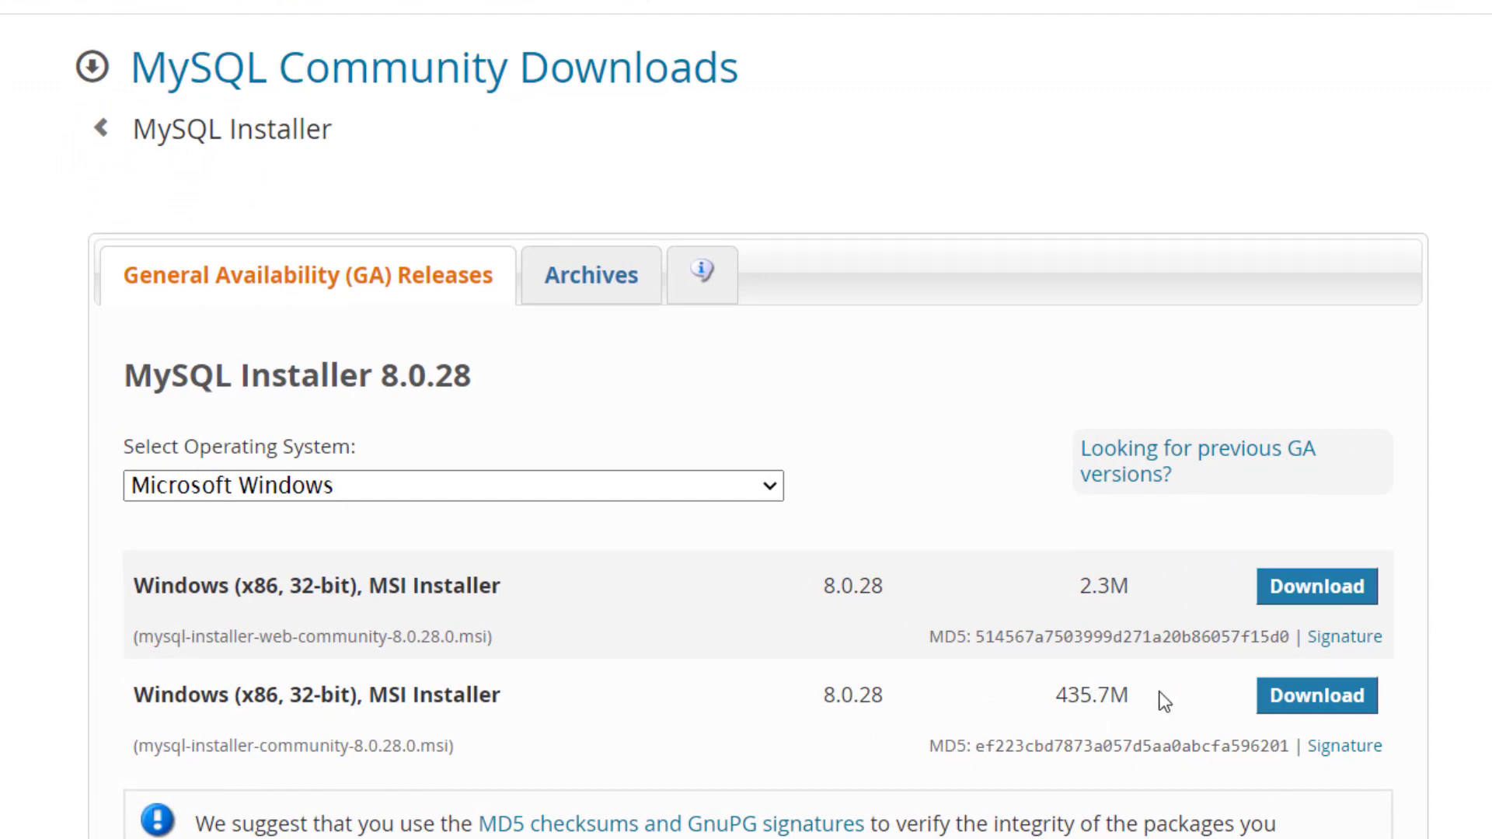
{"action": "mouse_move", "coordinate": [1152, 584]}
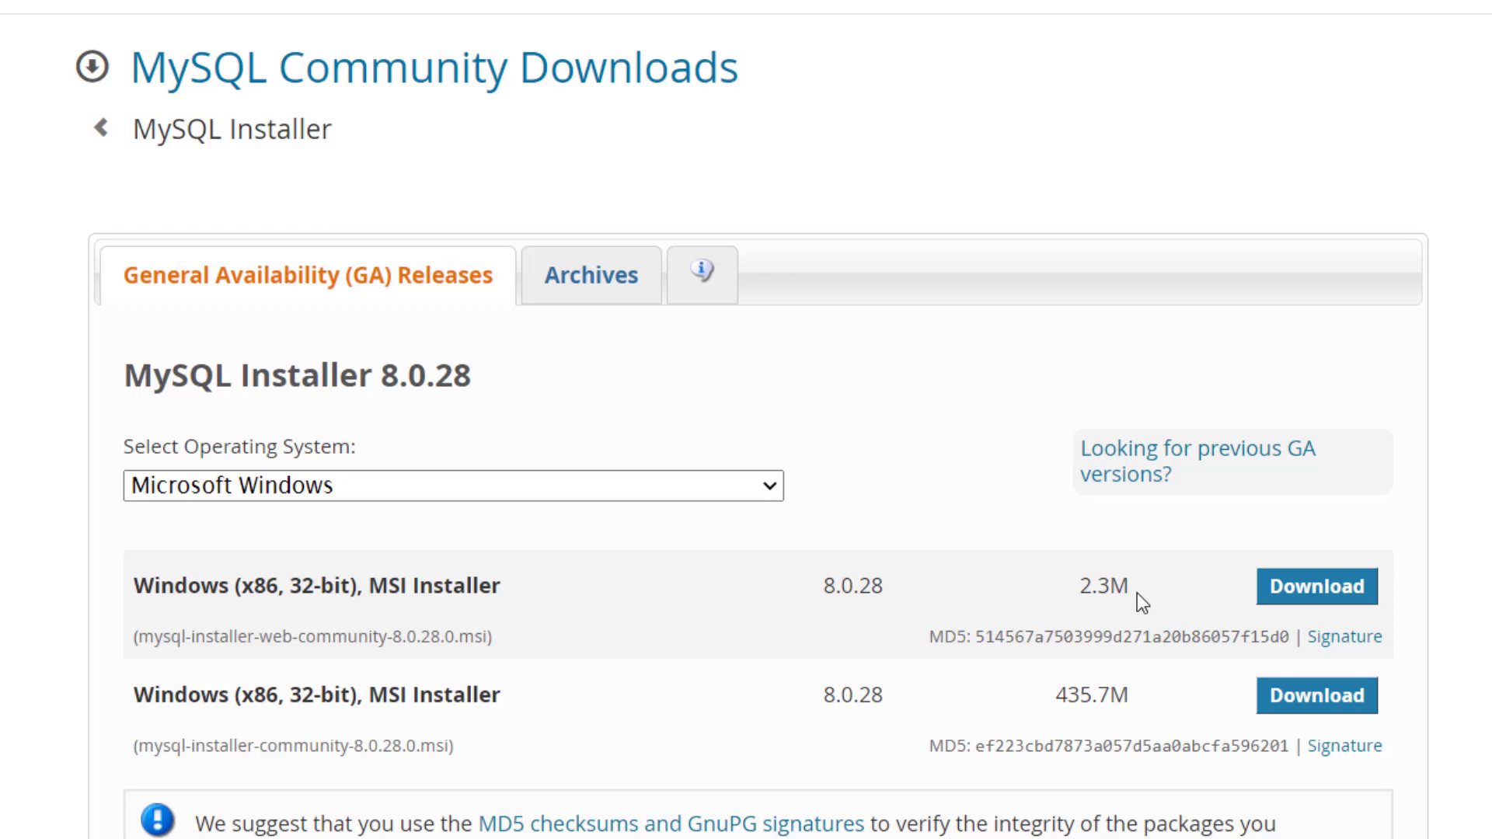
{"action": "mouse_move", "coordinate": [1063, 703]}
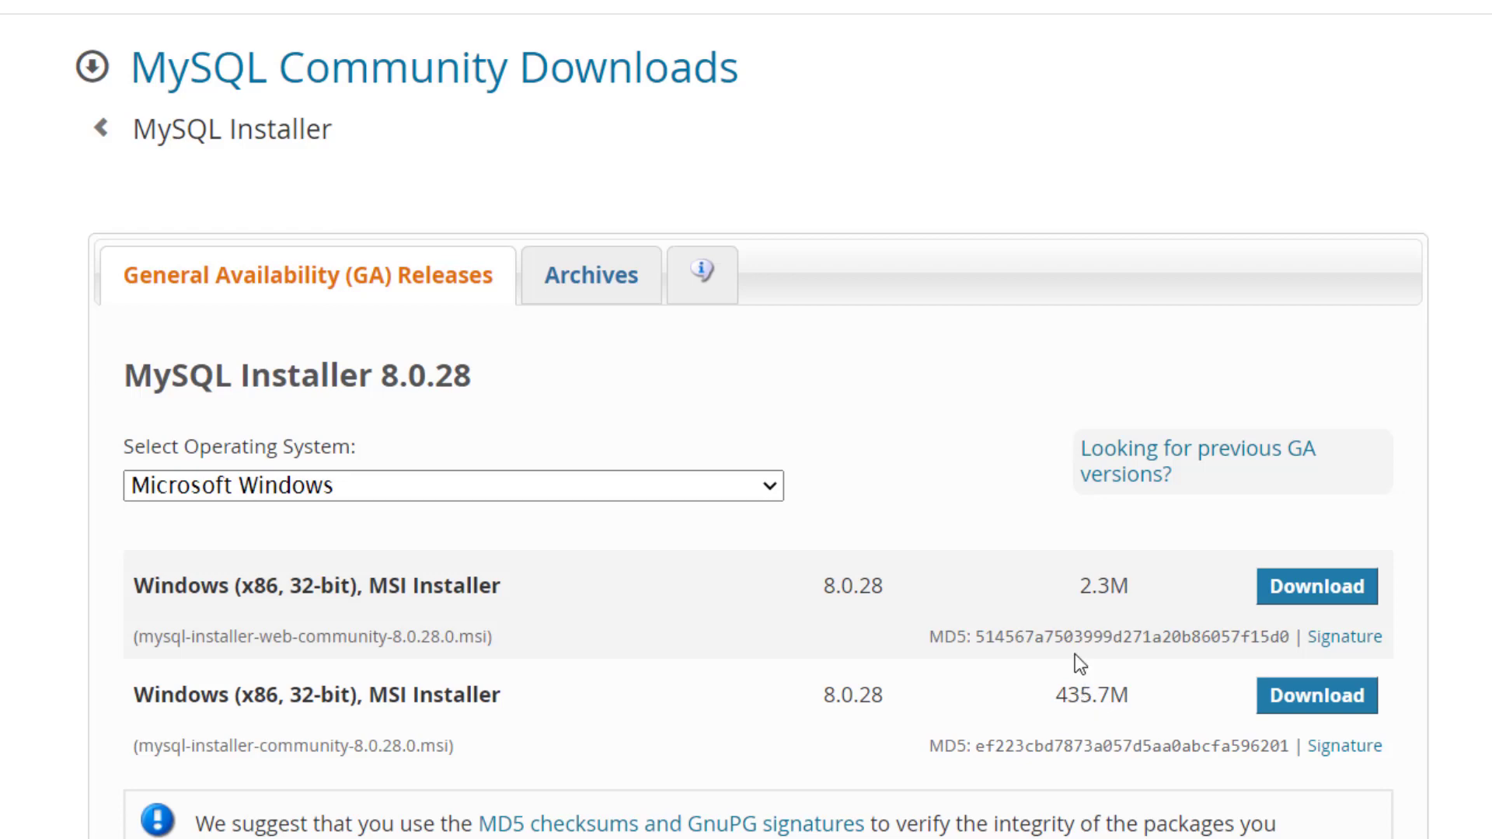
{"action": "mouse_move", "coordinate": [1415, 703]}
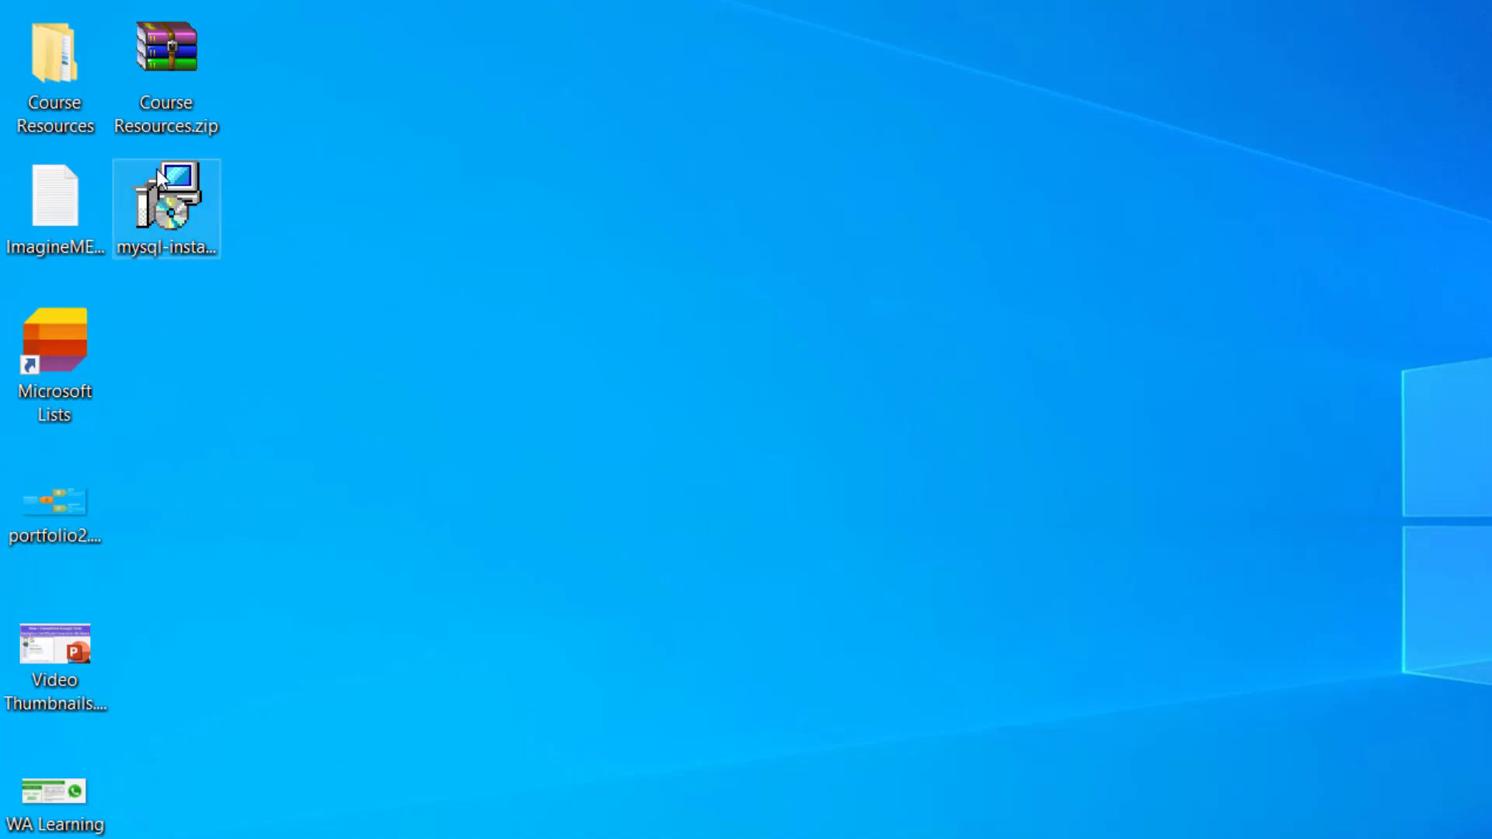
Launch the downloaded mysql-installer from the desktop to its Choosing a Setup Type step.
{"action": "double_click", "coordinate": [165, 201]}
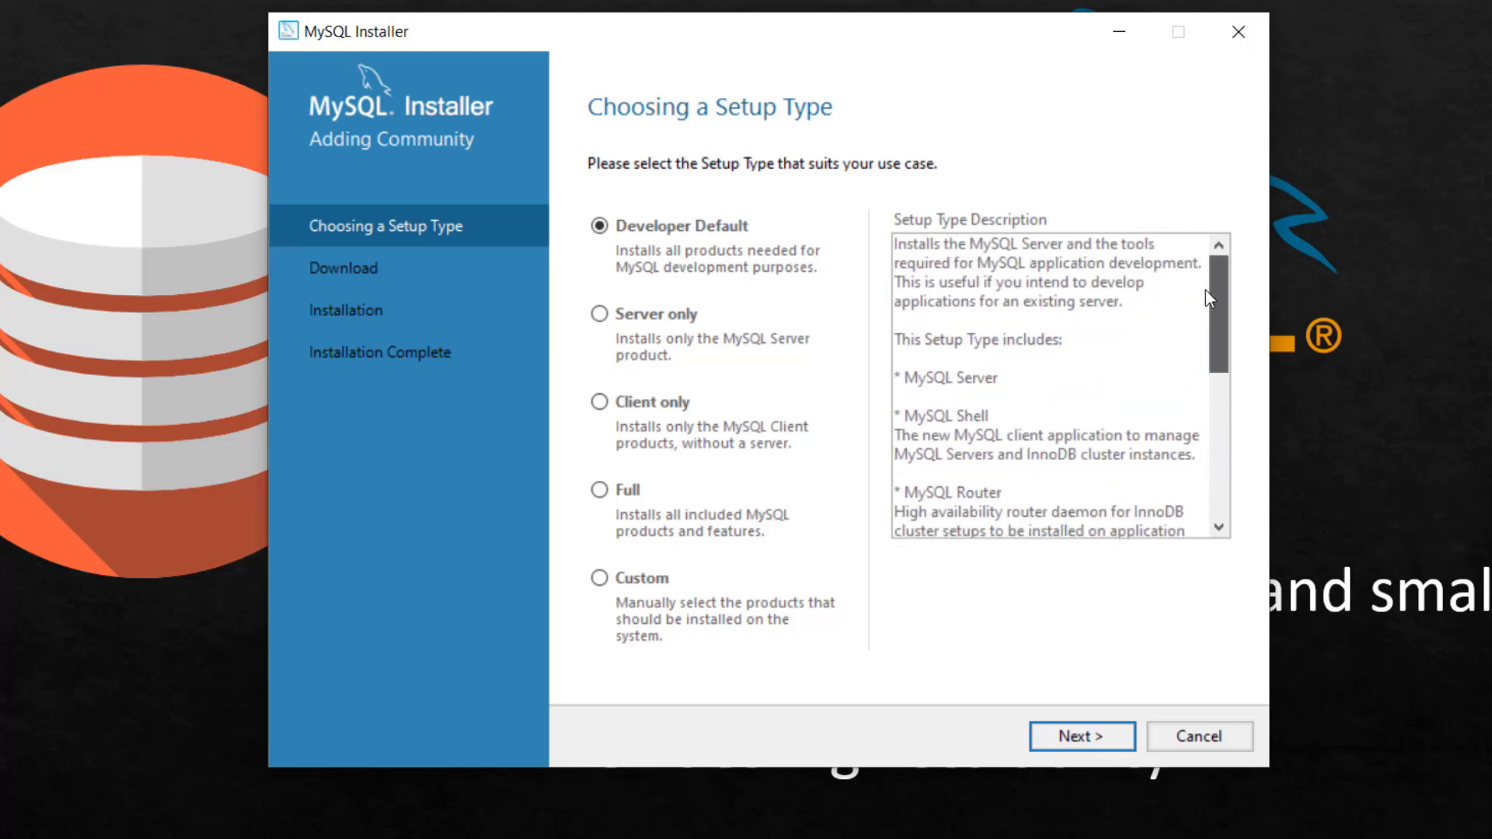
{"action": "scroll", "scroll_direction": "down", "scroll_amount": 3}
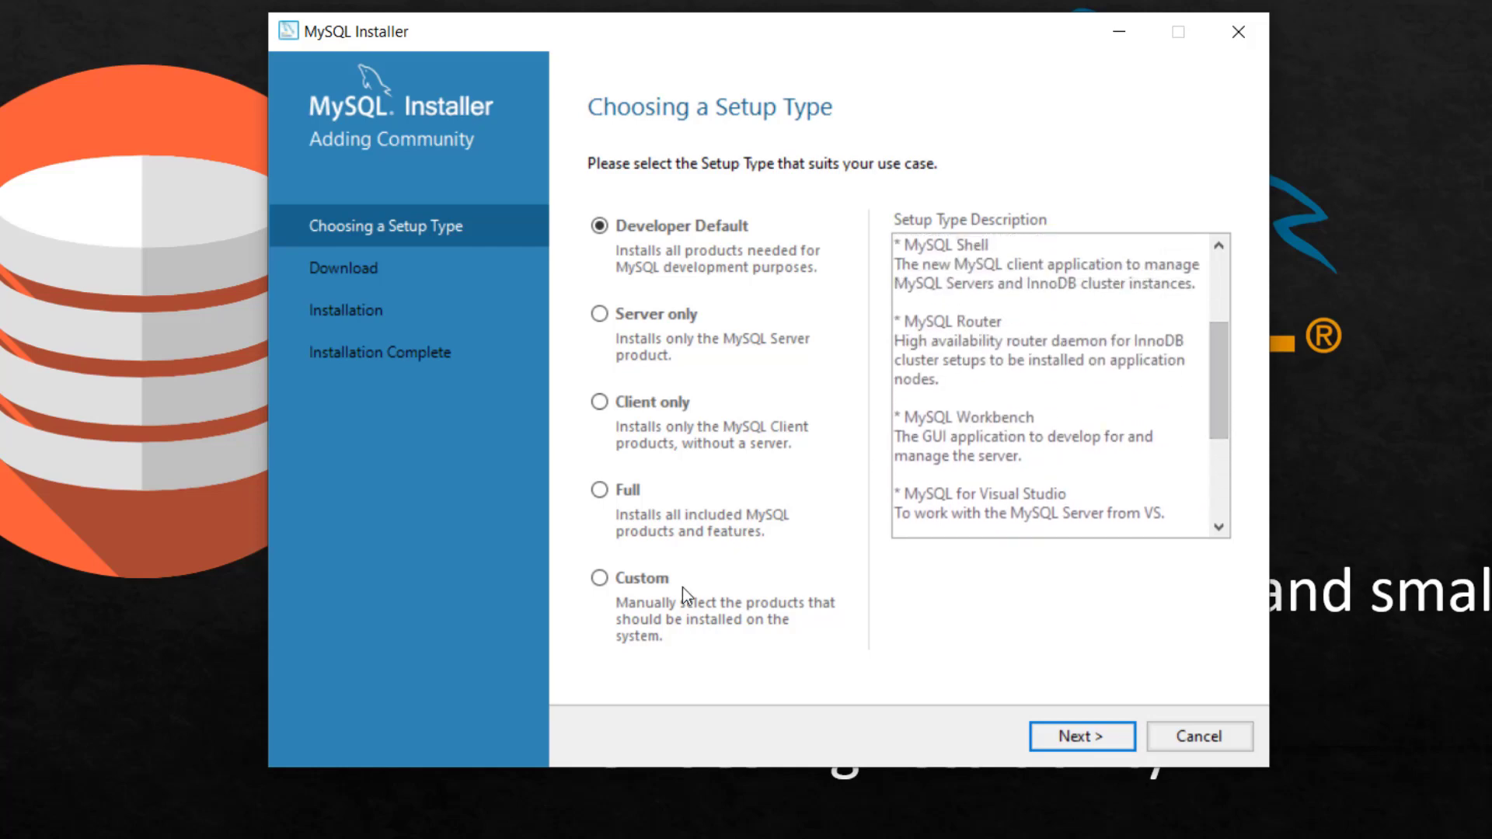
Choose the Custom setup type and queue MySQL Server 8.0.28 - X64 for installation.
{"action": "left_click", "coordinate": [600, 578]}
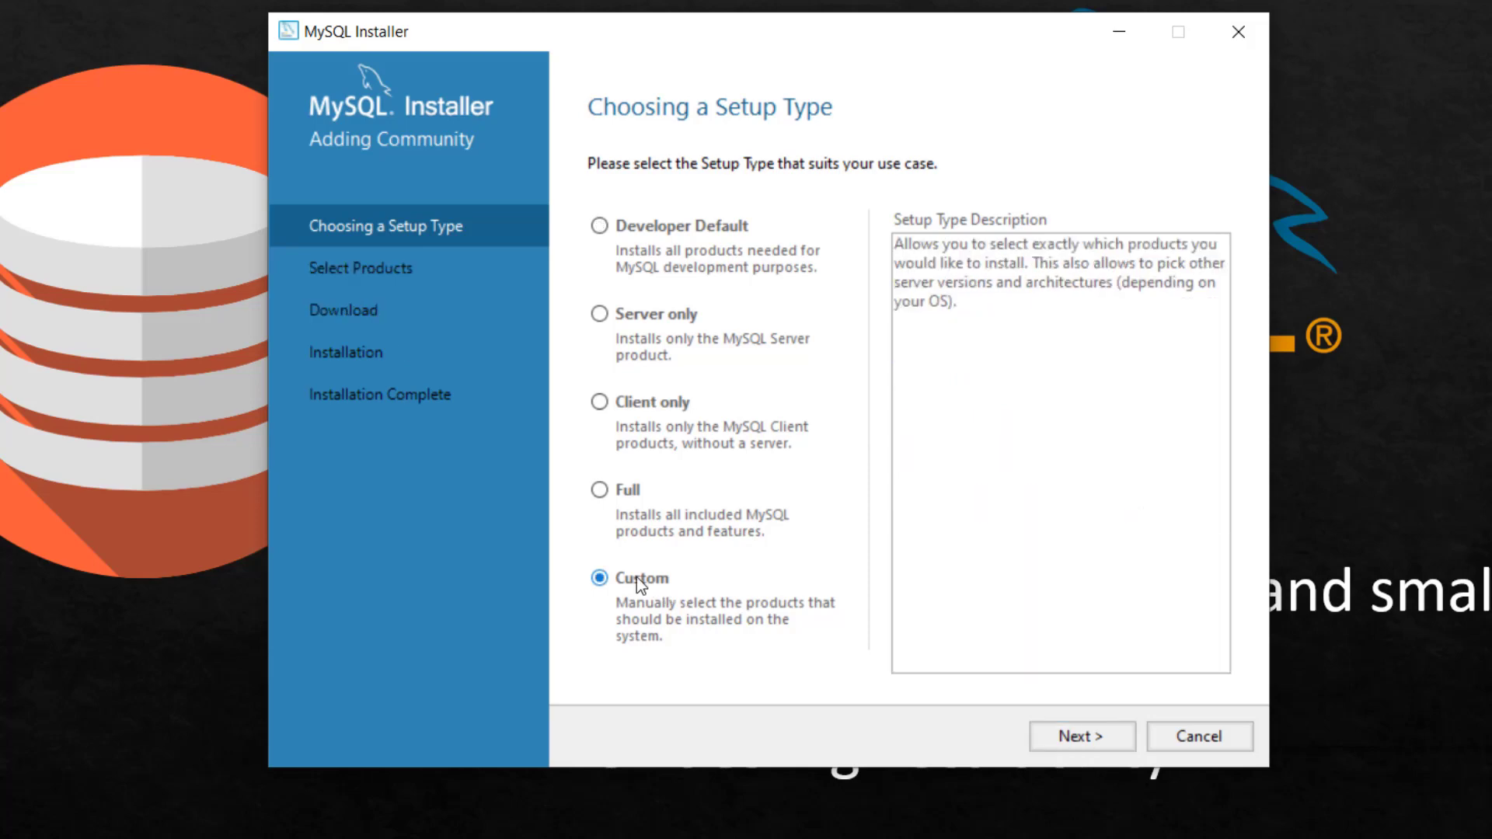
{"action": "left_click", "coordinate": [1081, 735]}
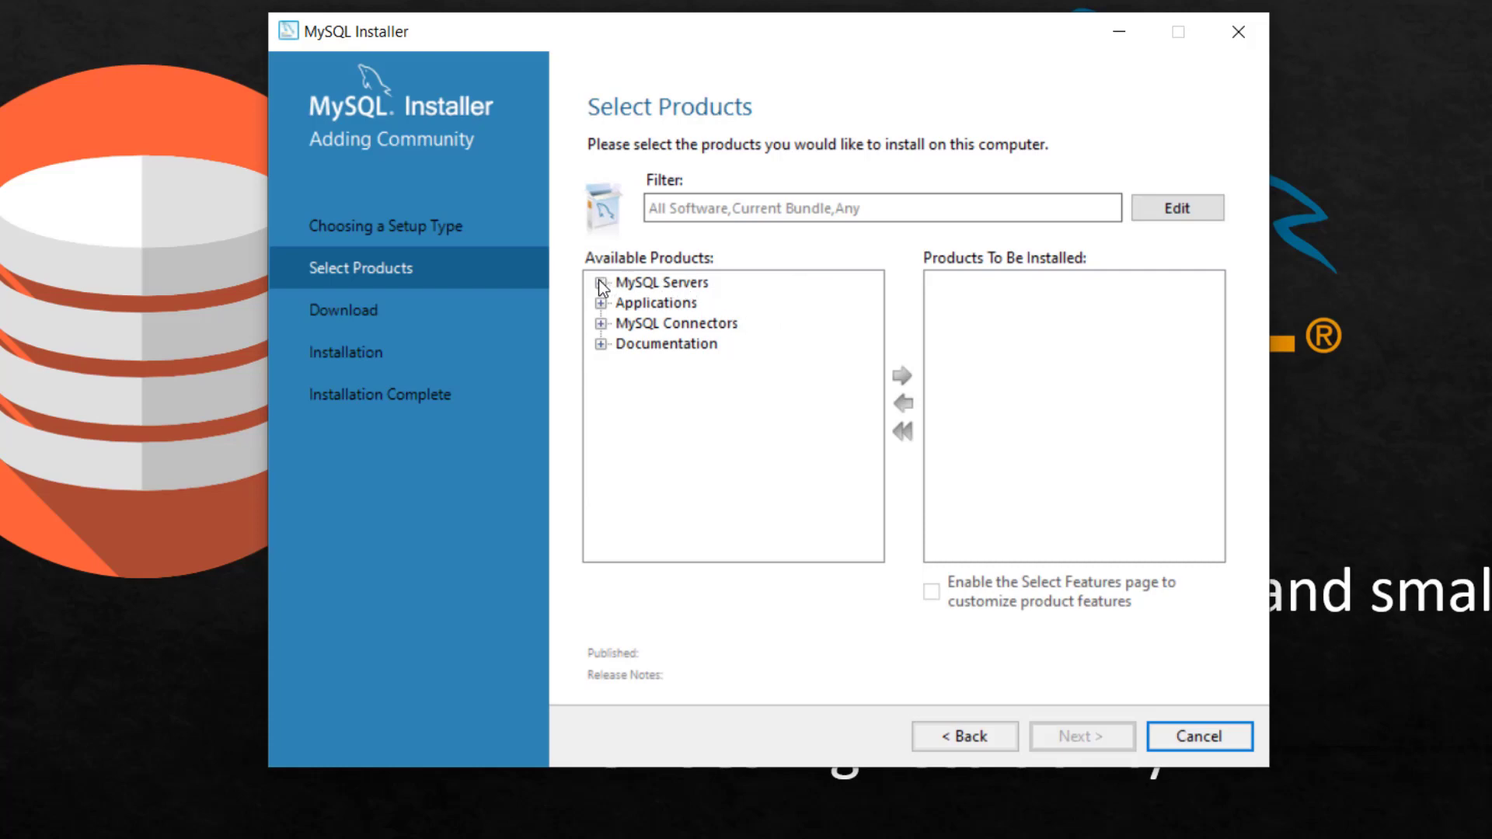
{"action": "left_click", "coordinate": [600, 281]}
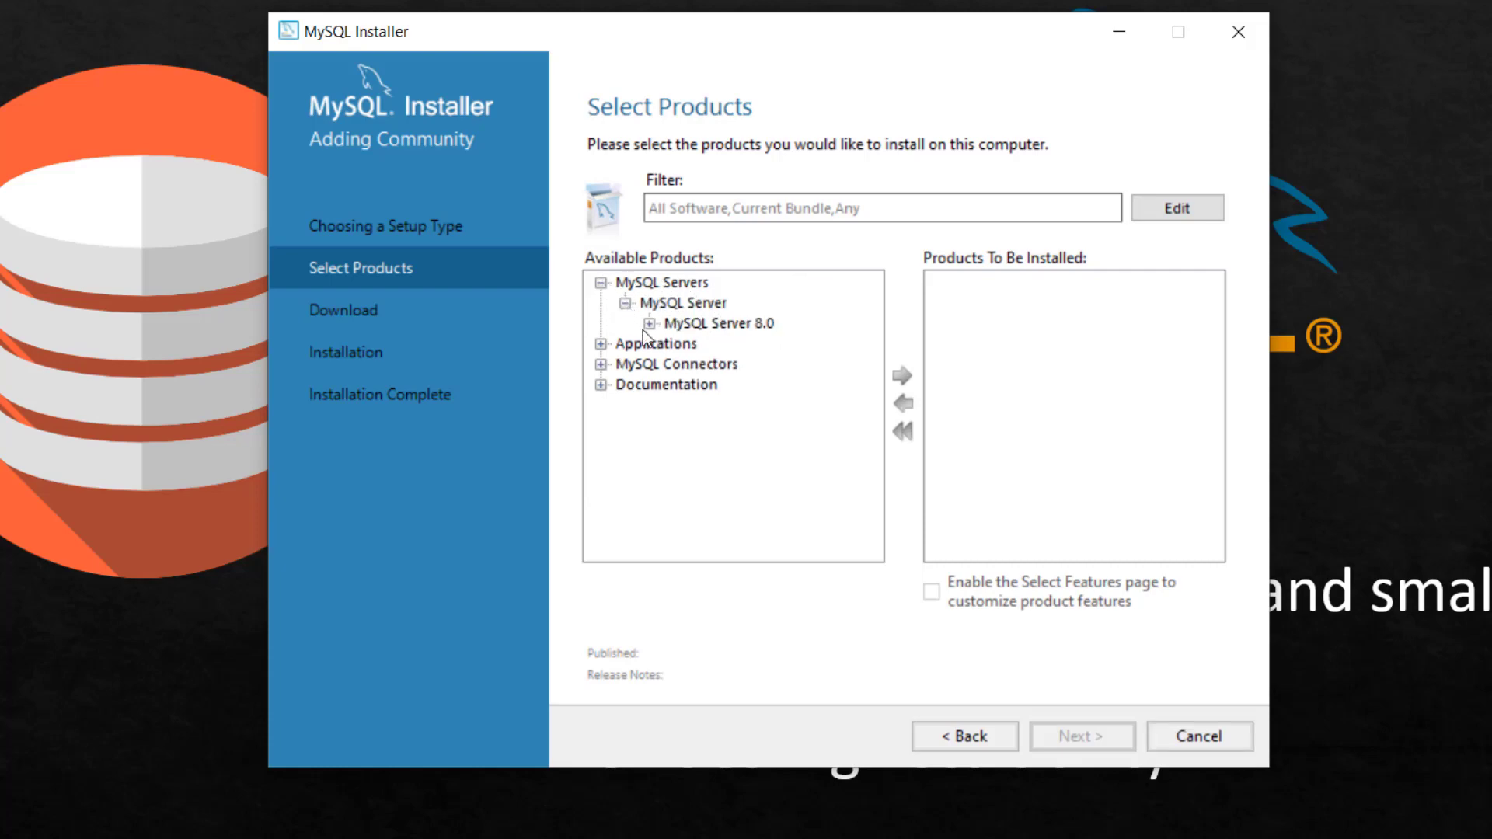
{"action": "left_click", "coordinate": [651, 323]}
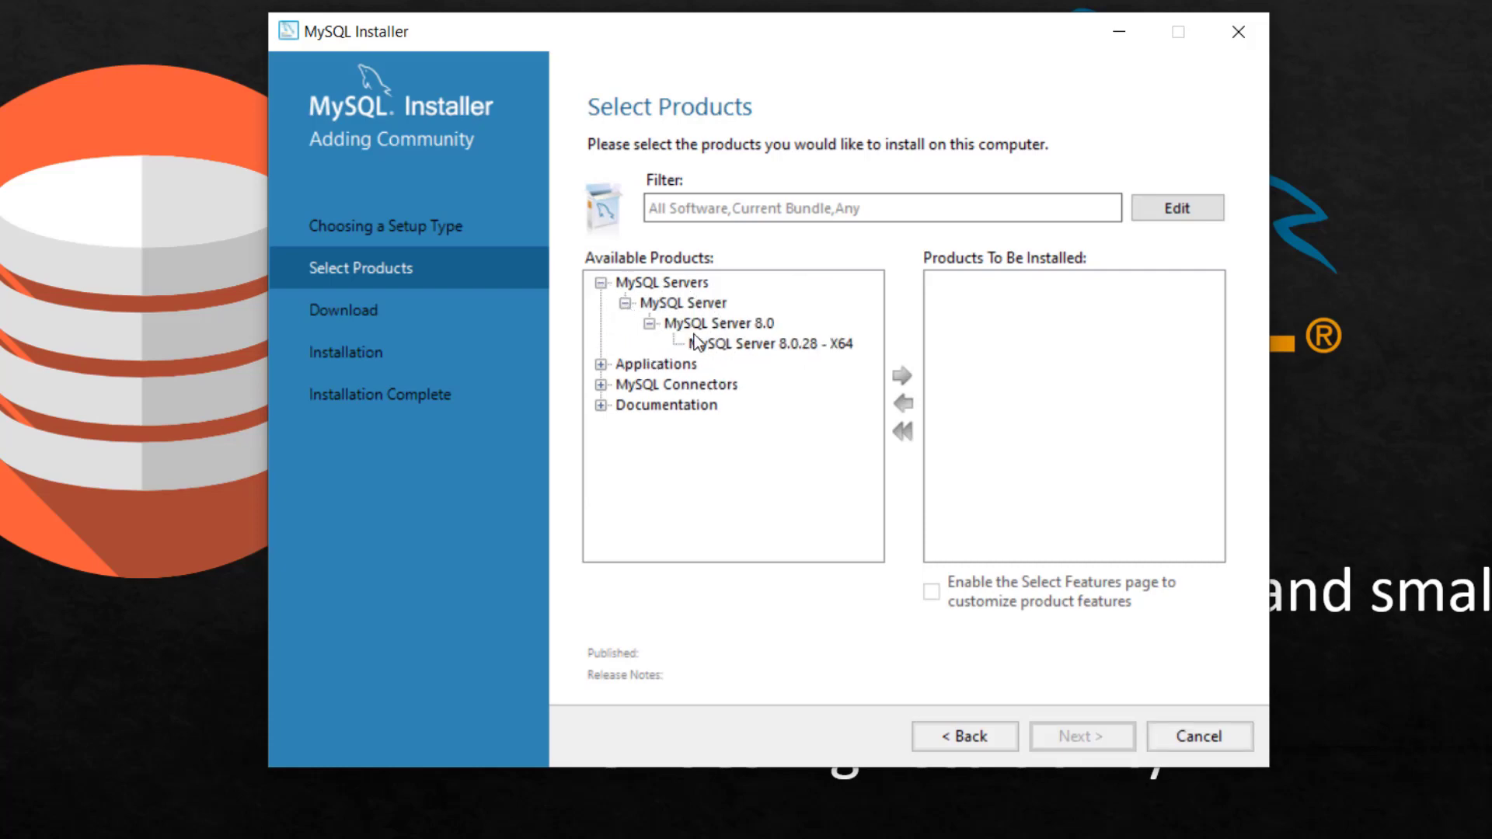
{"action": "left_click", "coordinate": [766, 342]}
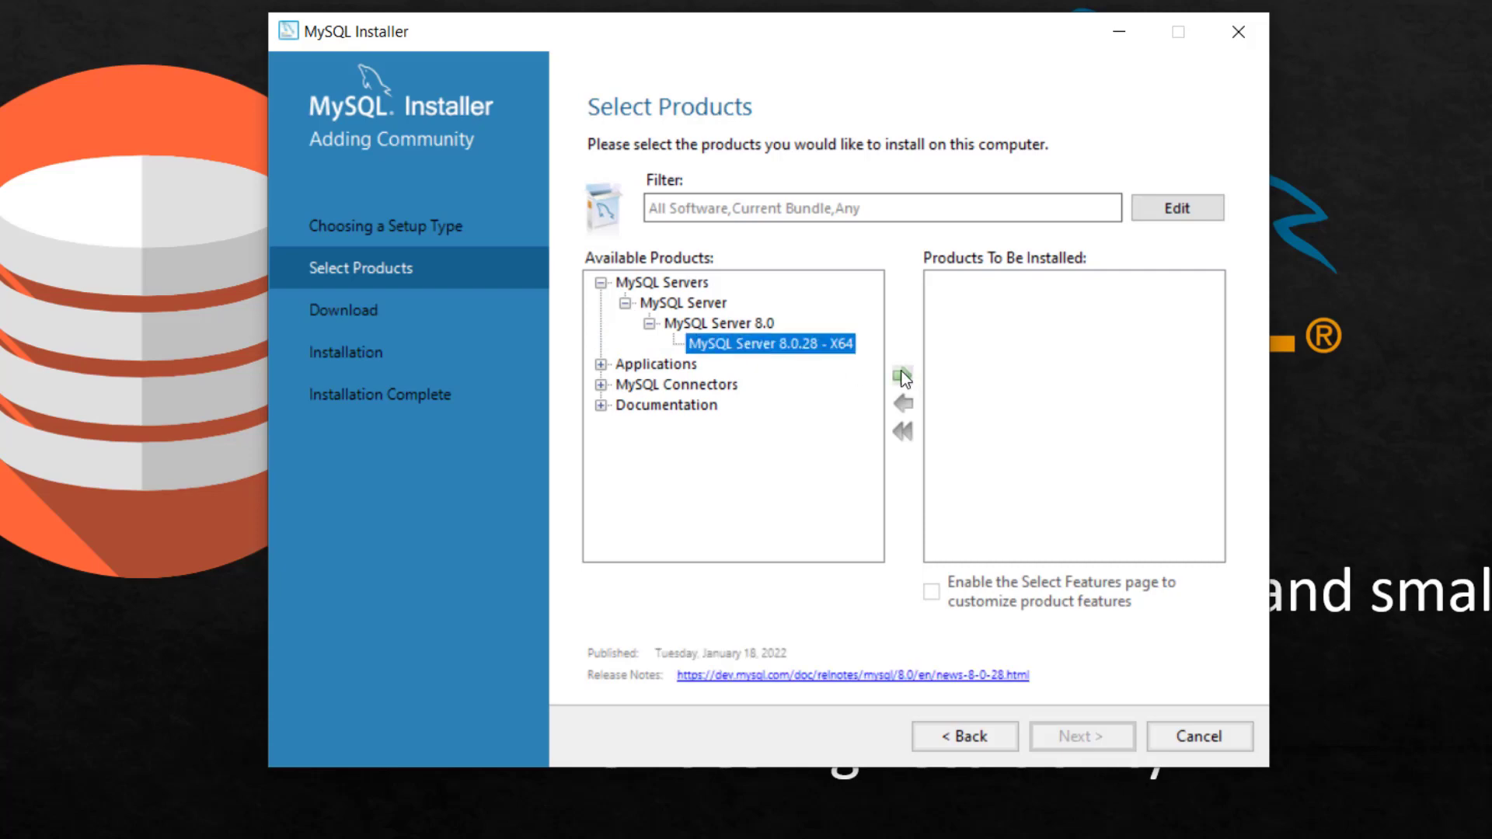
{"action": "left_click", "coordinate": [900, 376]}
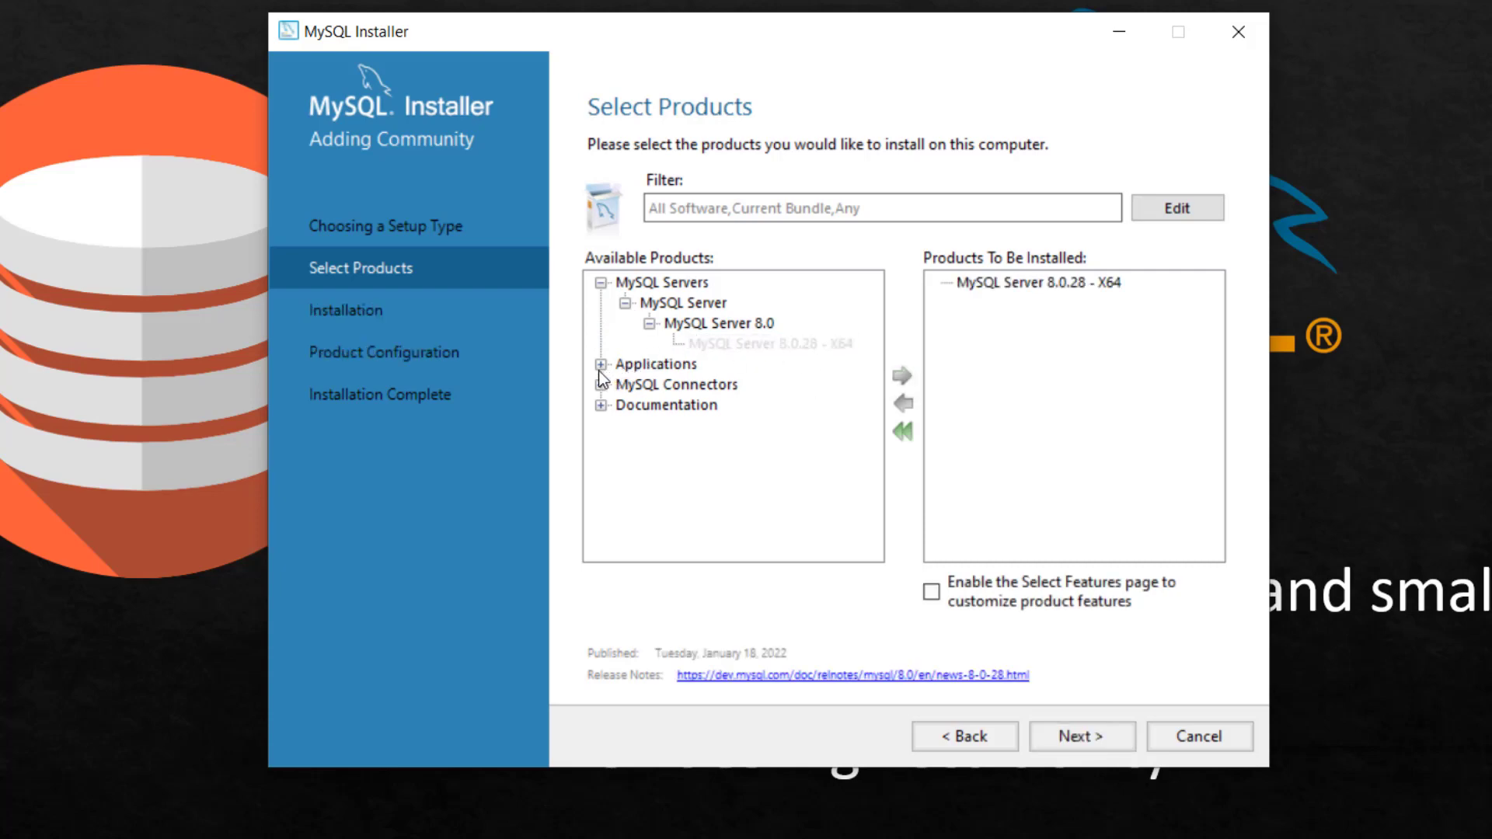
Queue MySQL Workbench 8.0.28 - X64 from Applications for installation.
{"action": "left_click", "coordinate": [600, 364]}
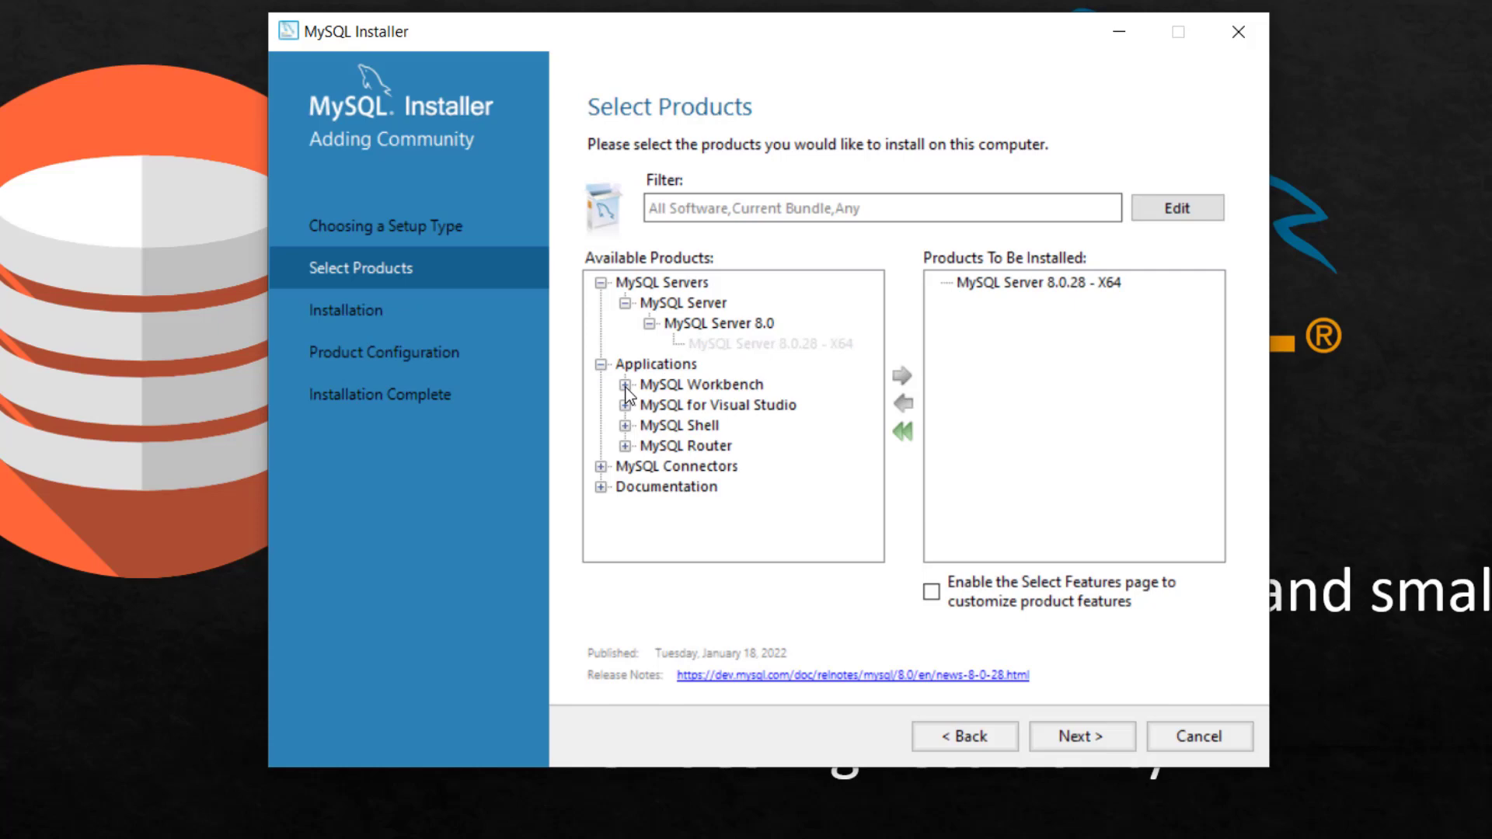
{"action": "left_click", "coordinate": [624, 384]}
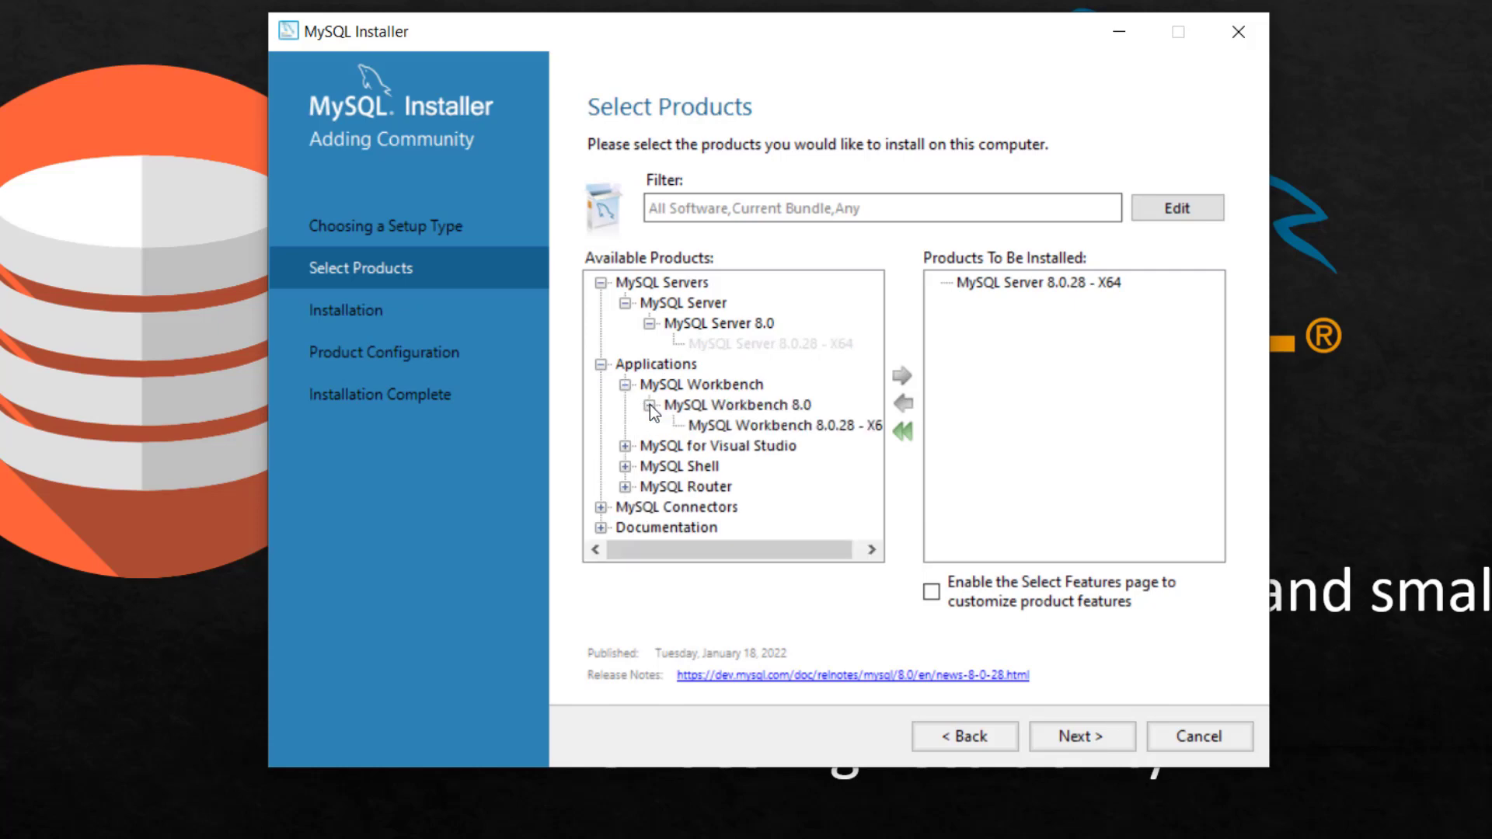
{"action": "left_click", "coordinate": [779, 423]}
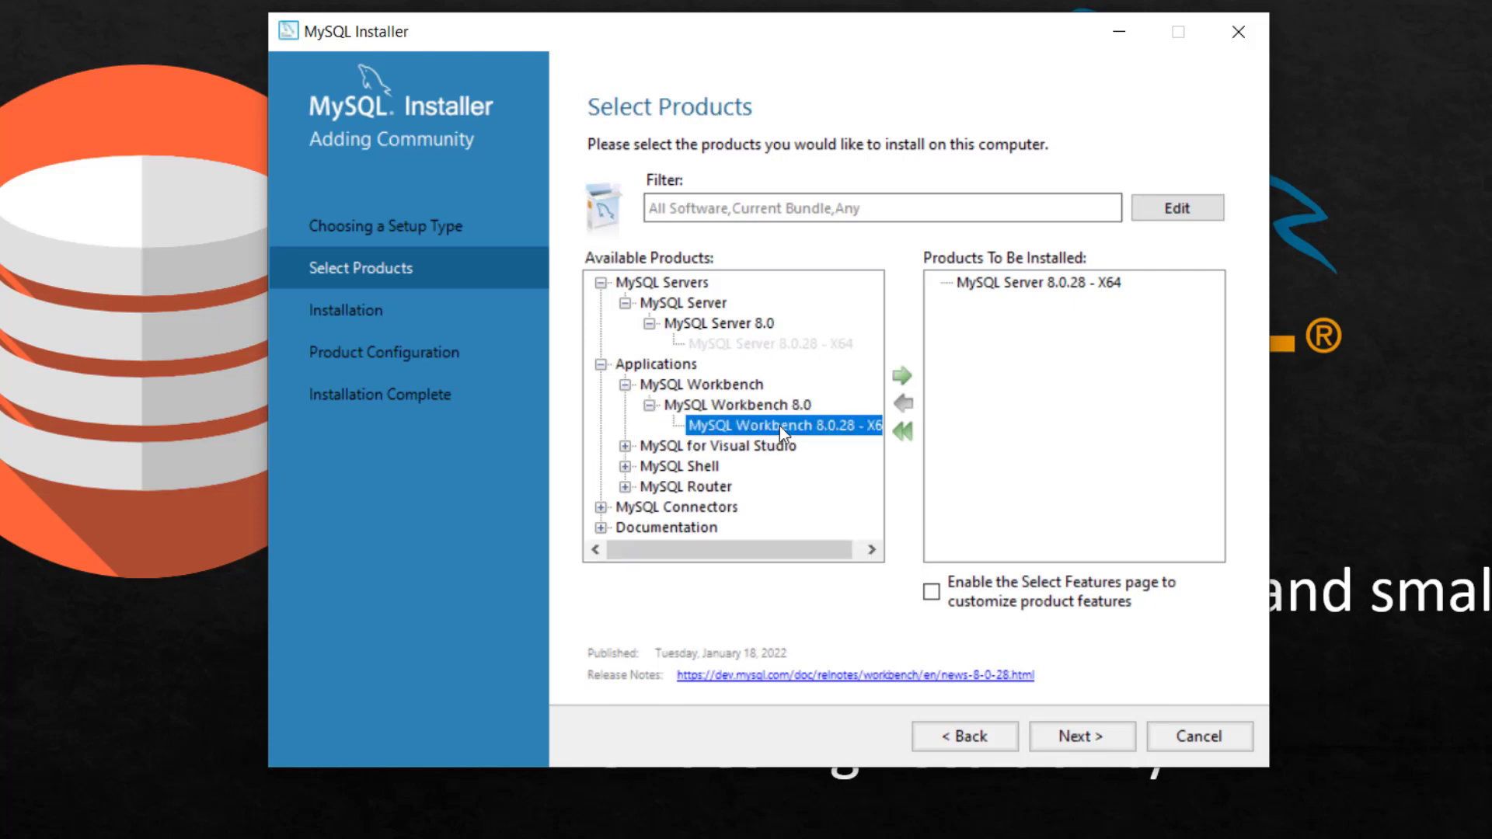
{"action": "left_click", "coordinate": [901, 375]}
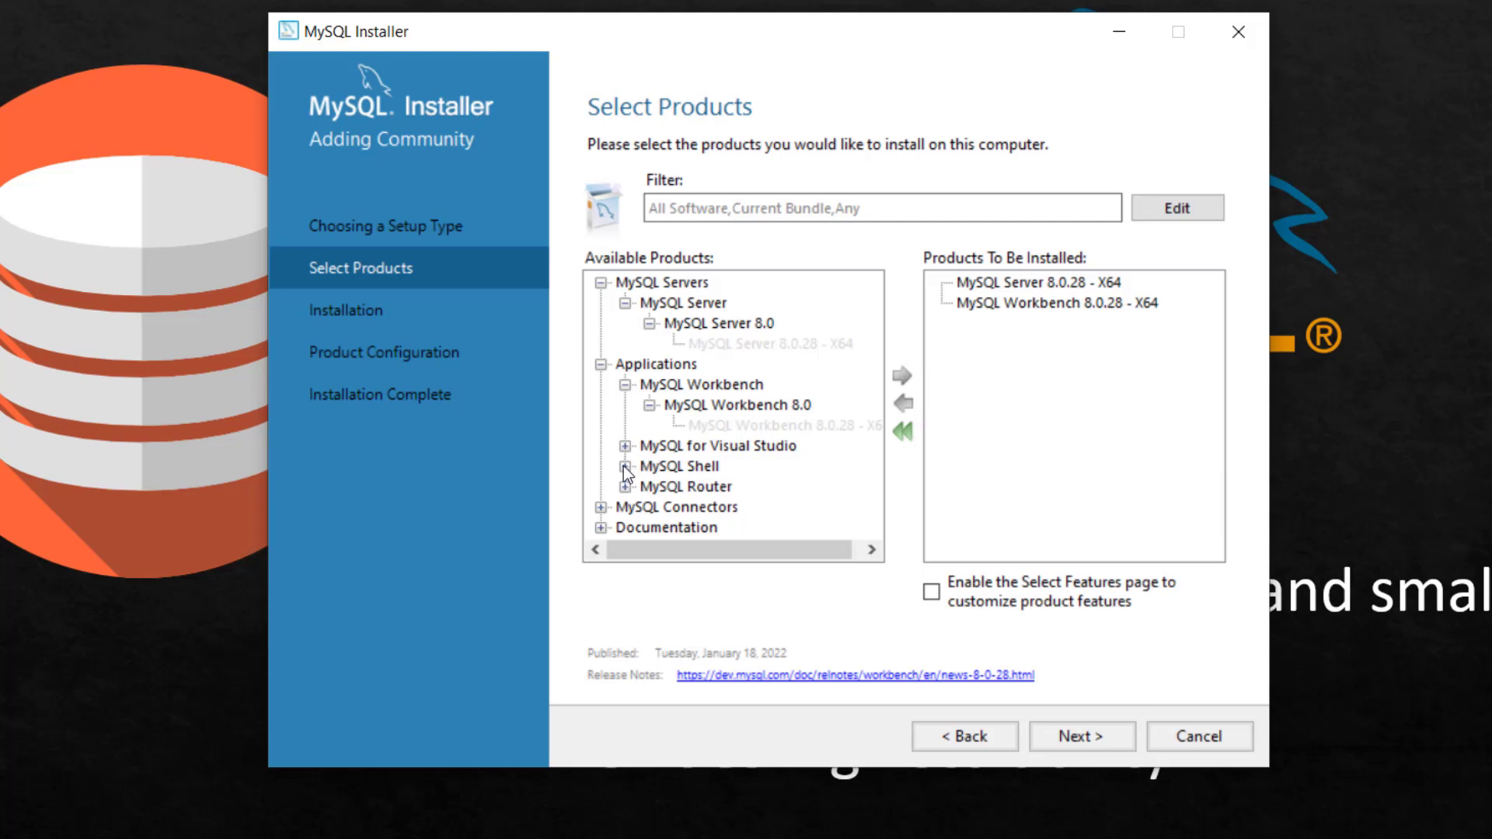
Queue MySQL Shell 8.0.28 and MySQL Router 8.0.28 - X64 for installation.
{"action": "left_click", "coordinate": [624, 465]}
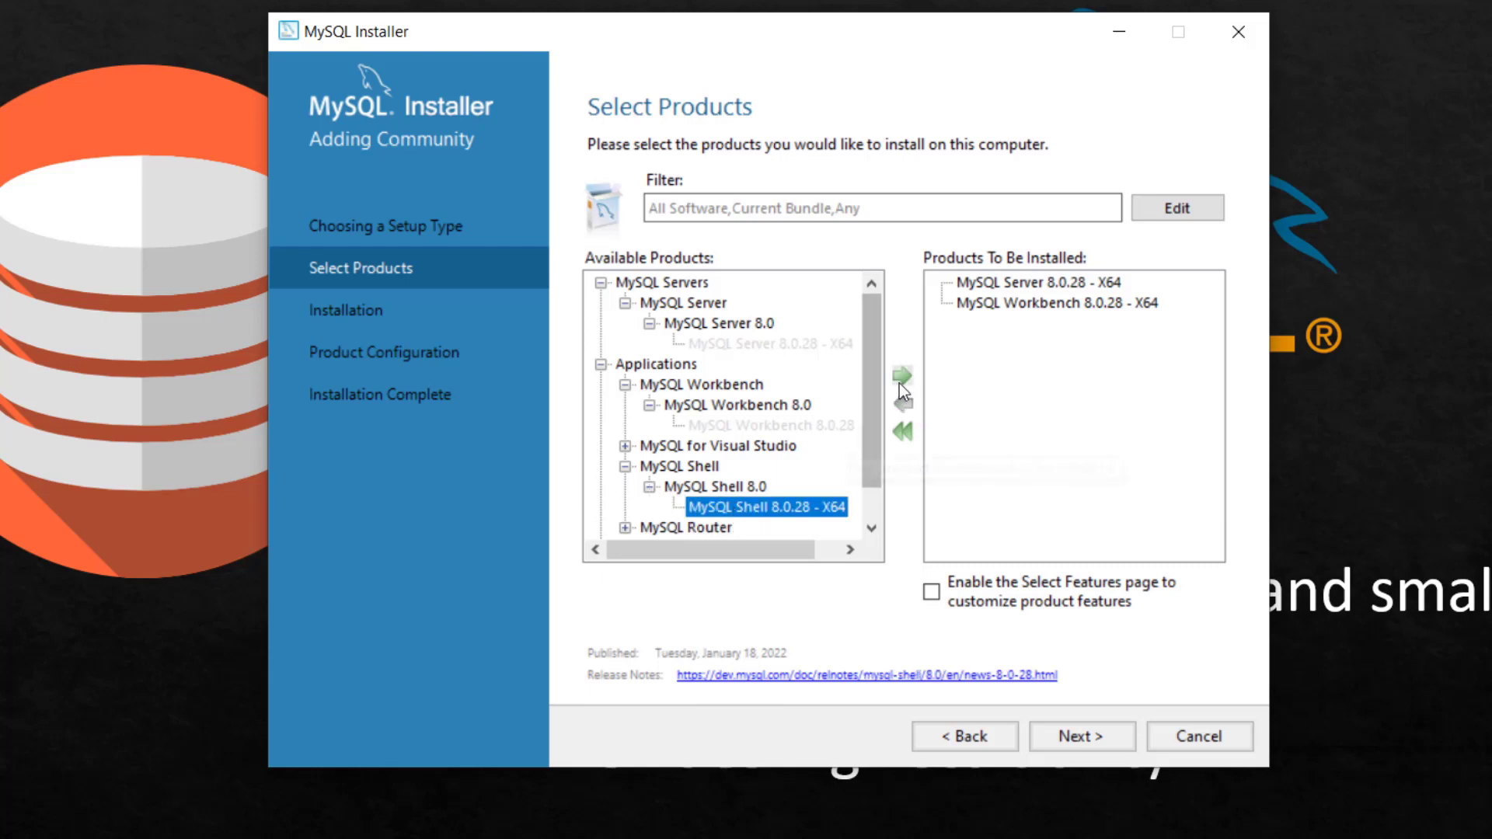
{"action": "left_click", "coordinate": [900, 375]}
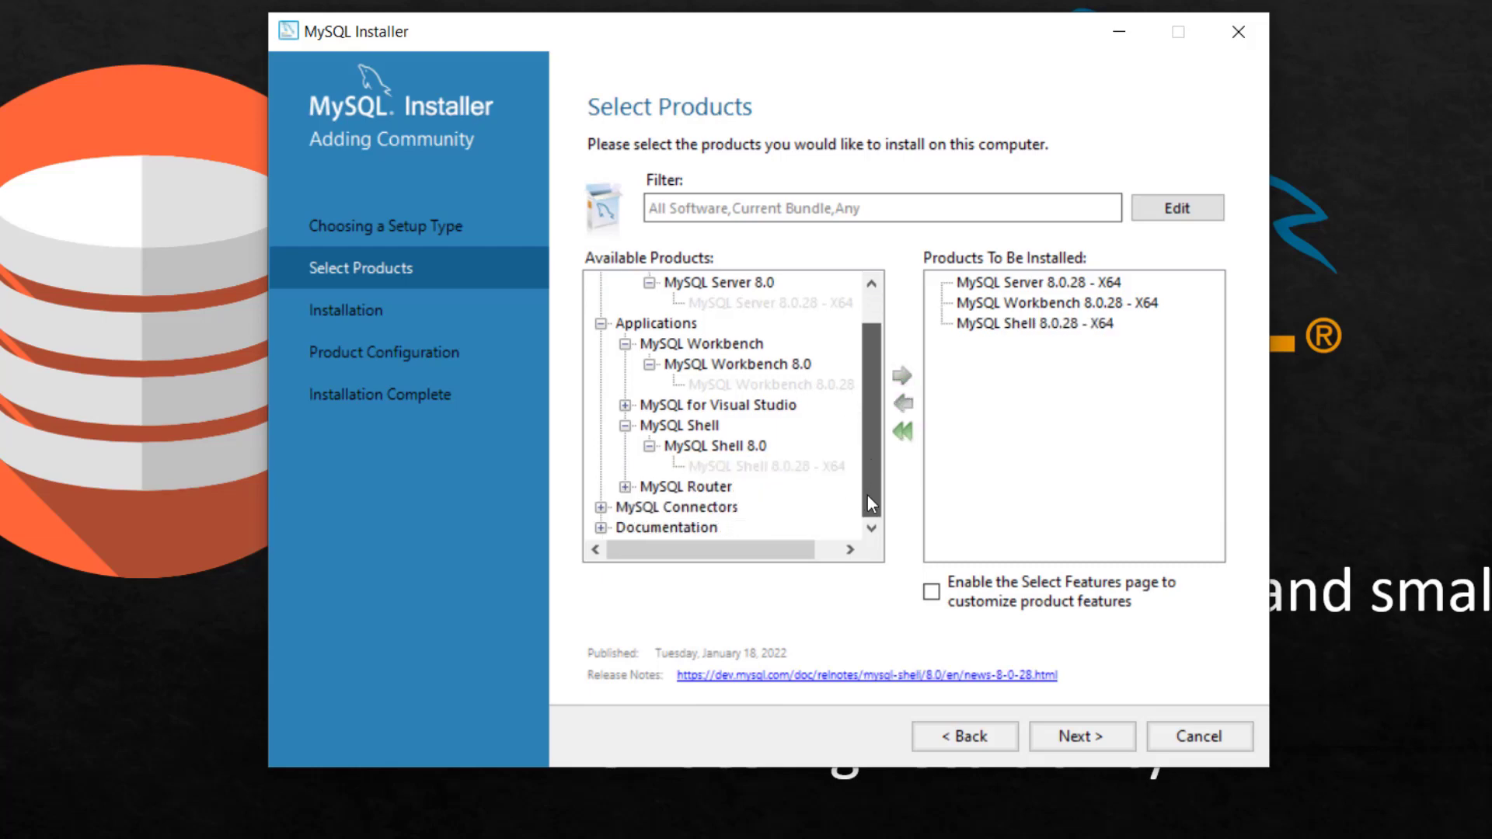
{"action": "left_click", "coordinate": [601, 487]}
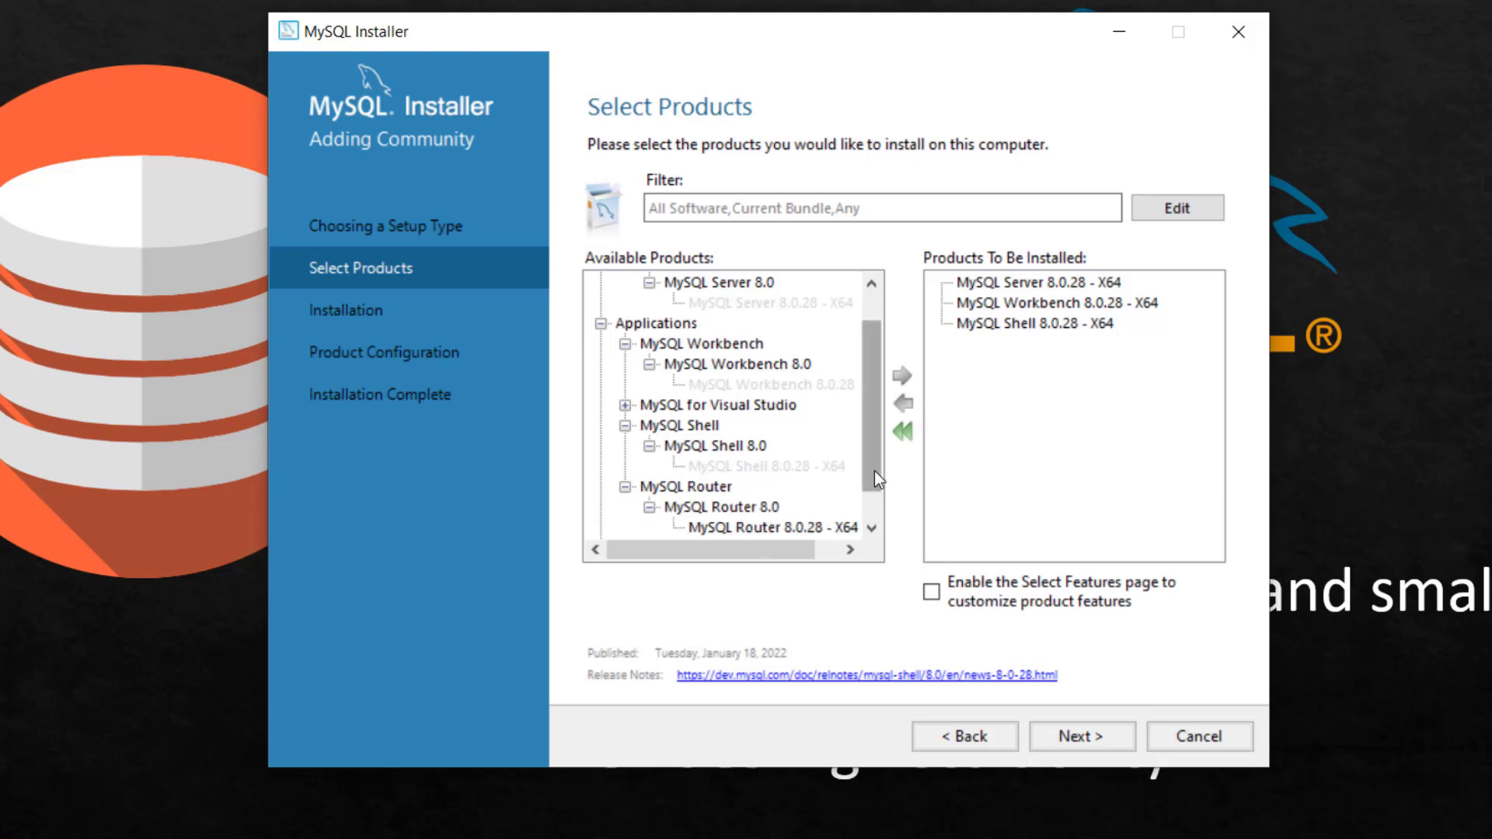
{"action": "left_click", "coordinate": [752, 486]}
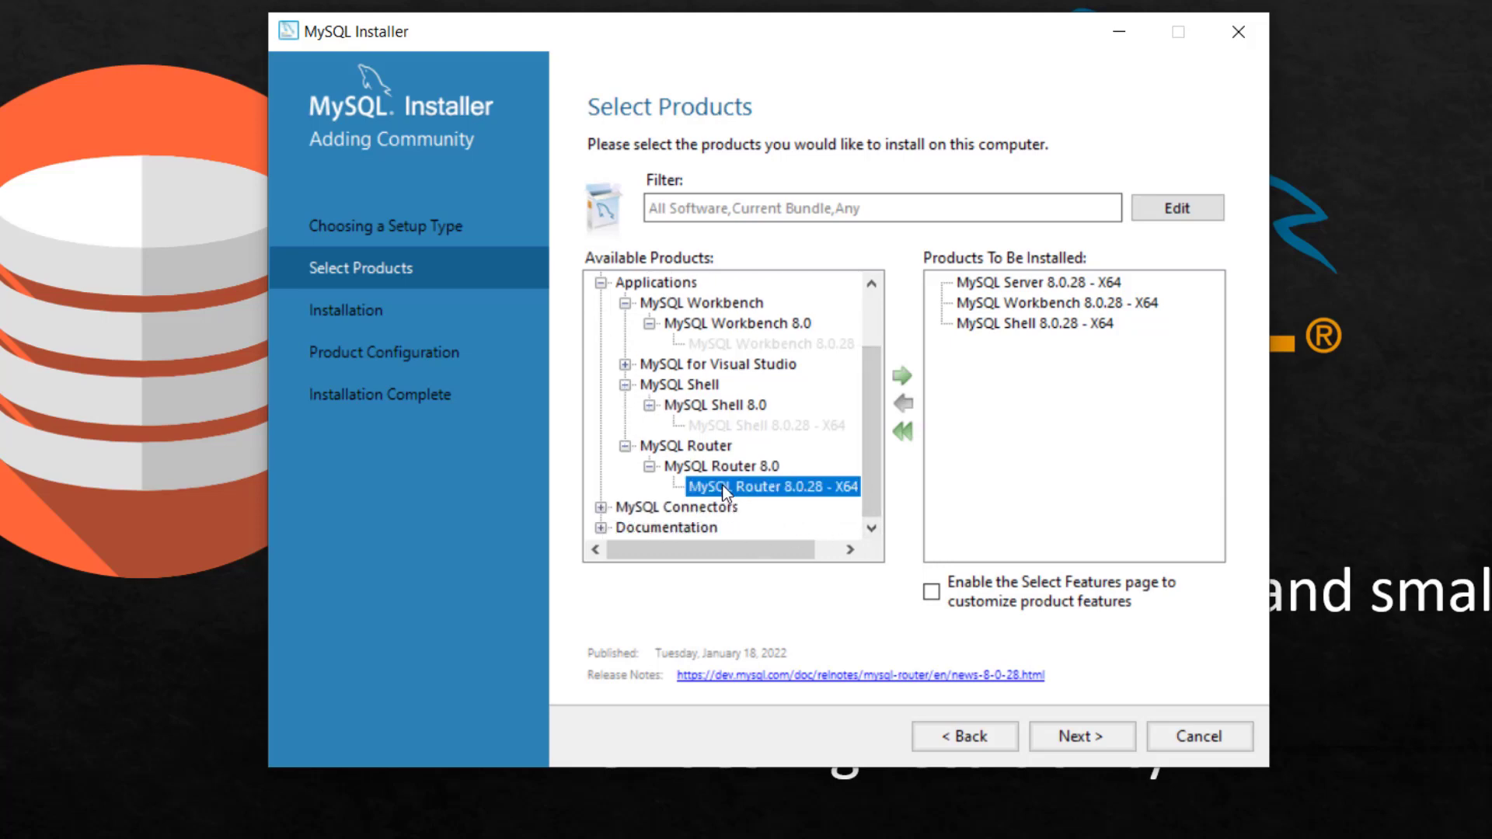
{"action": "left_click", "coordinate": [901, 374]}
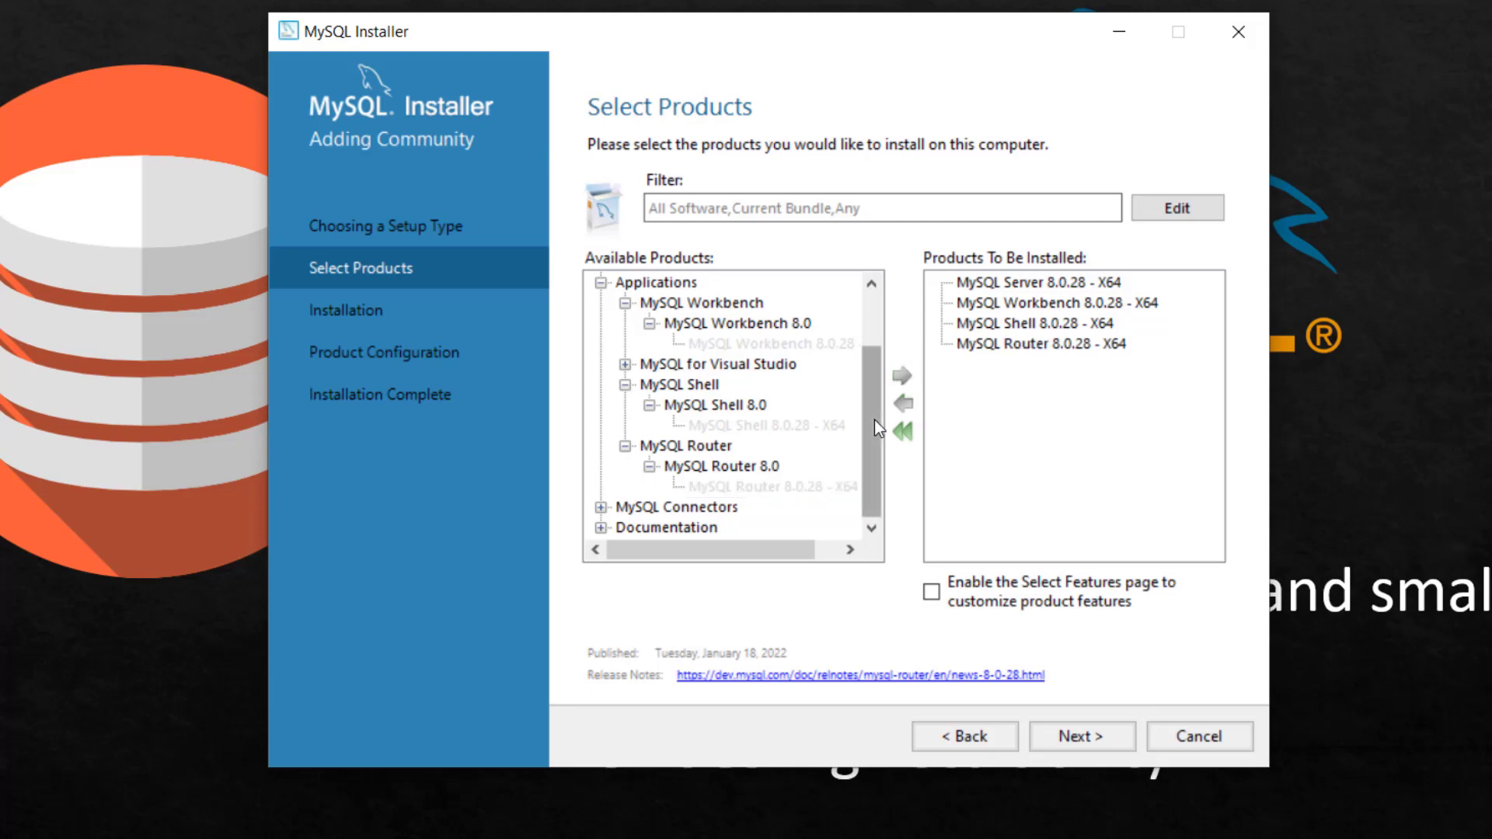
Queue Connector/ODBC 8.0.28 - X64 for installation.
{"action": "scroll", "scroll_direction": "down", "scroll_amount": 3}
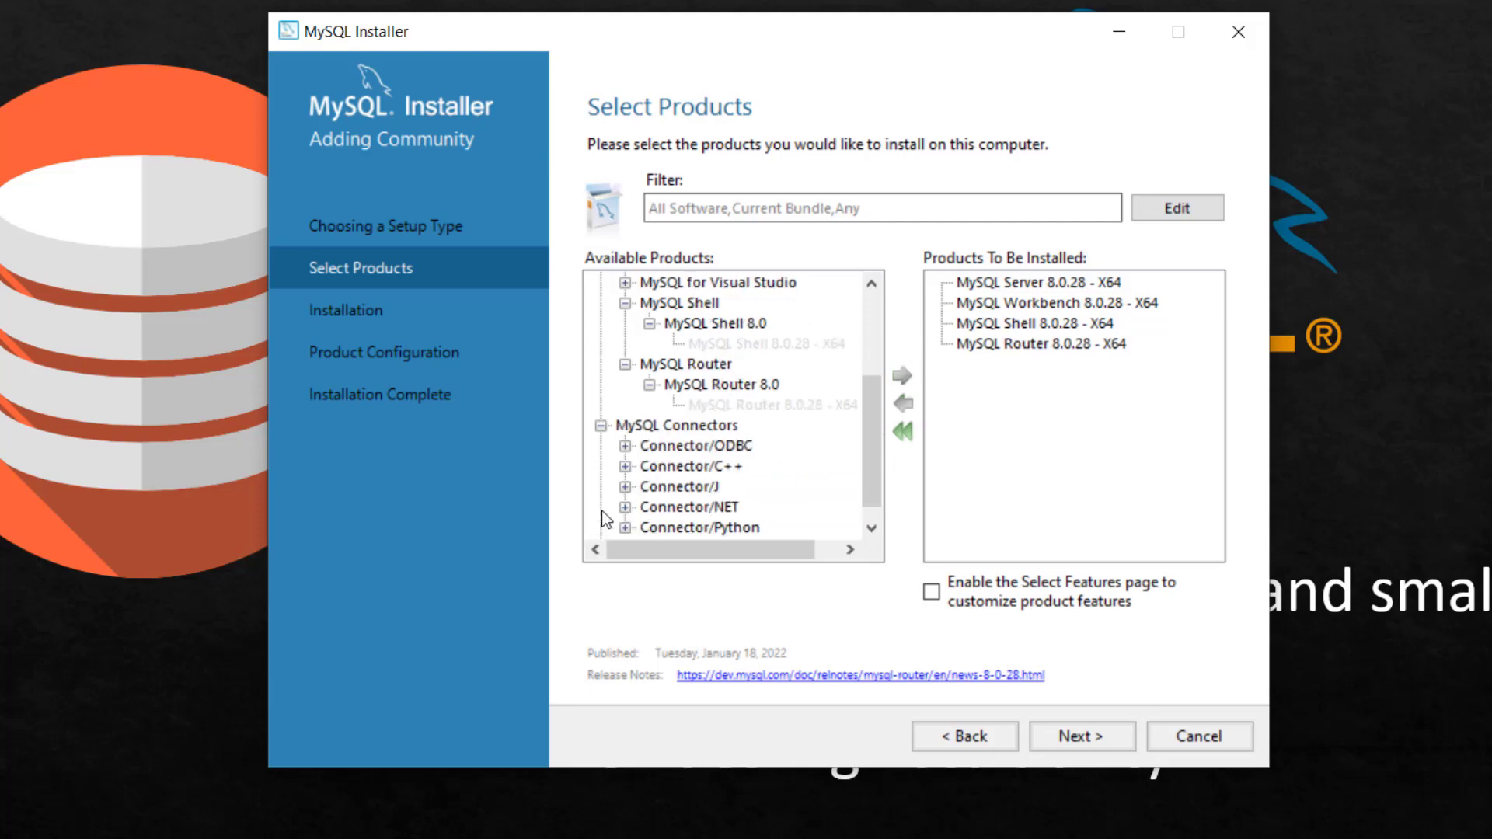
{"action": "left_click", "coordinate": [619, 447]}
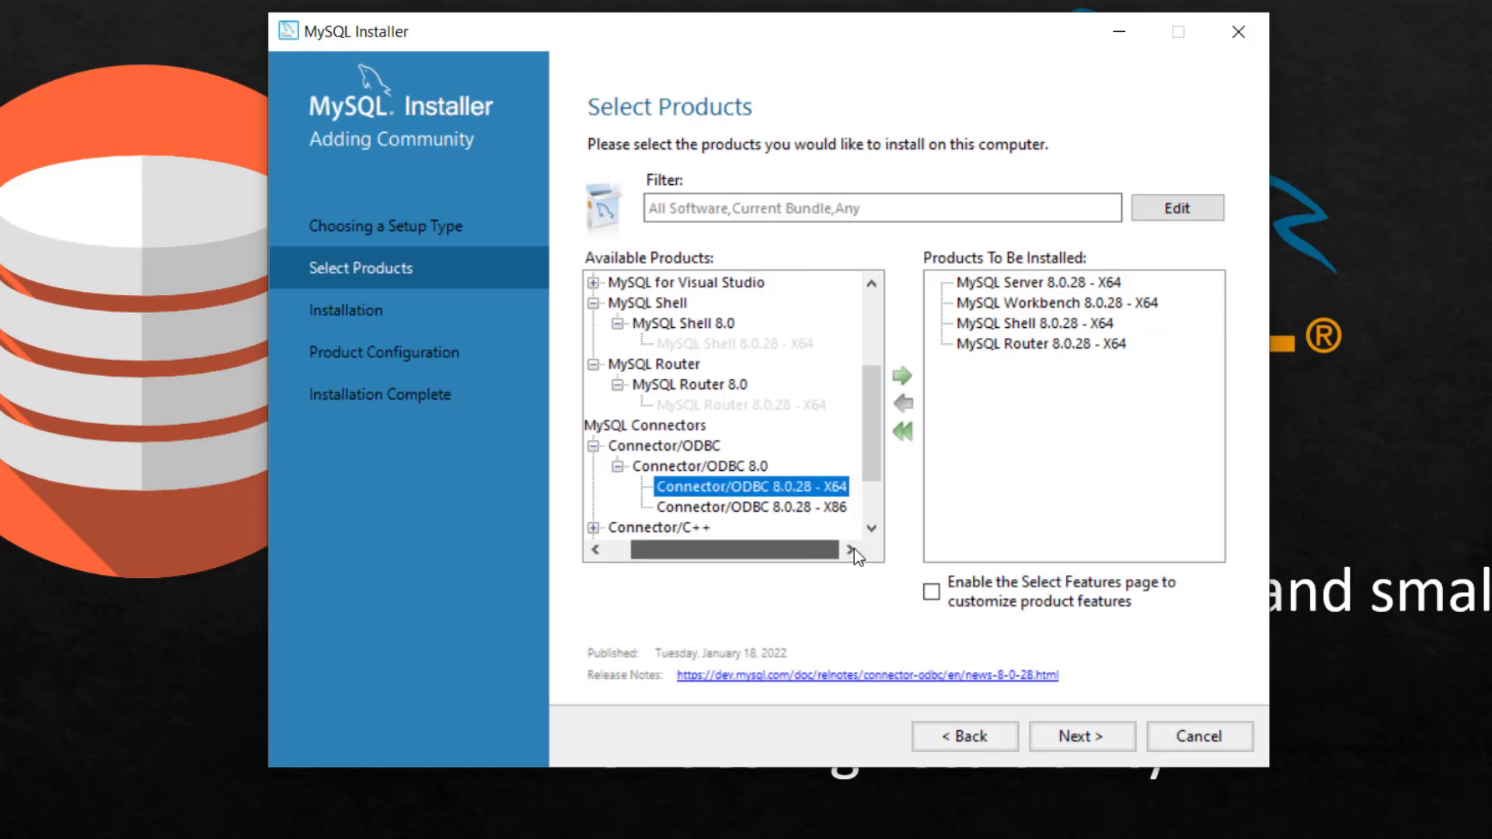
{"action": "left_click", "coordinate": [901, 374]}
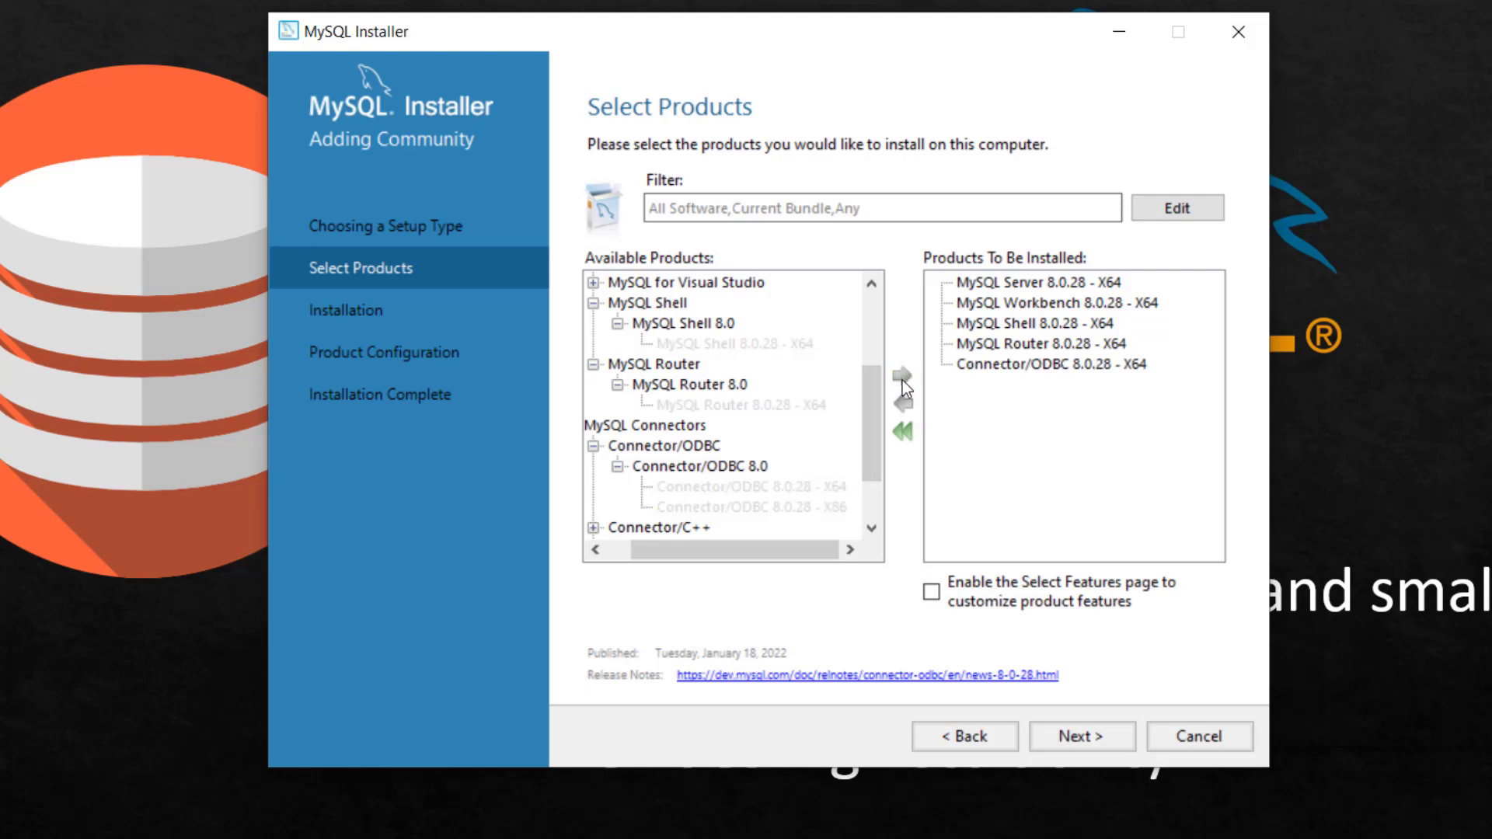
{"action": "left_click", "coordinate": [595, 548]}
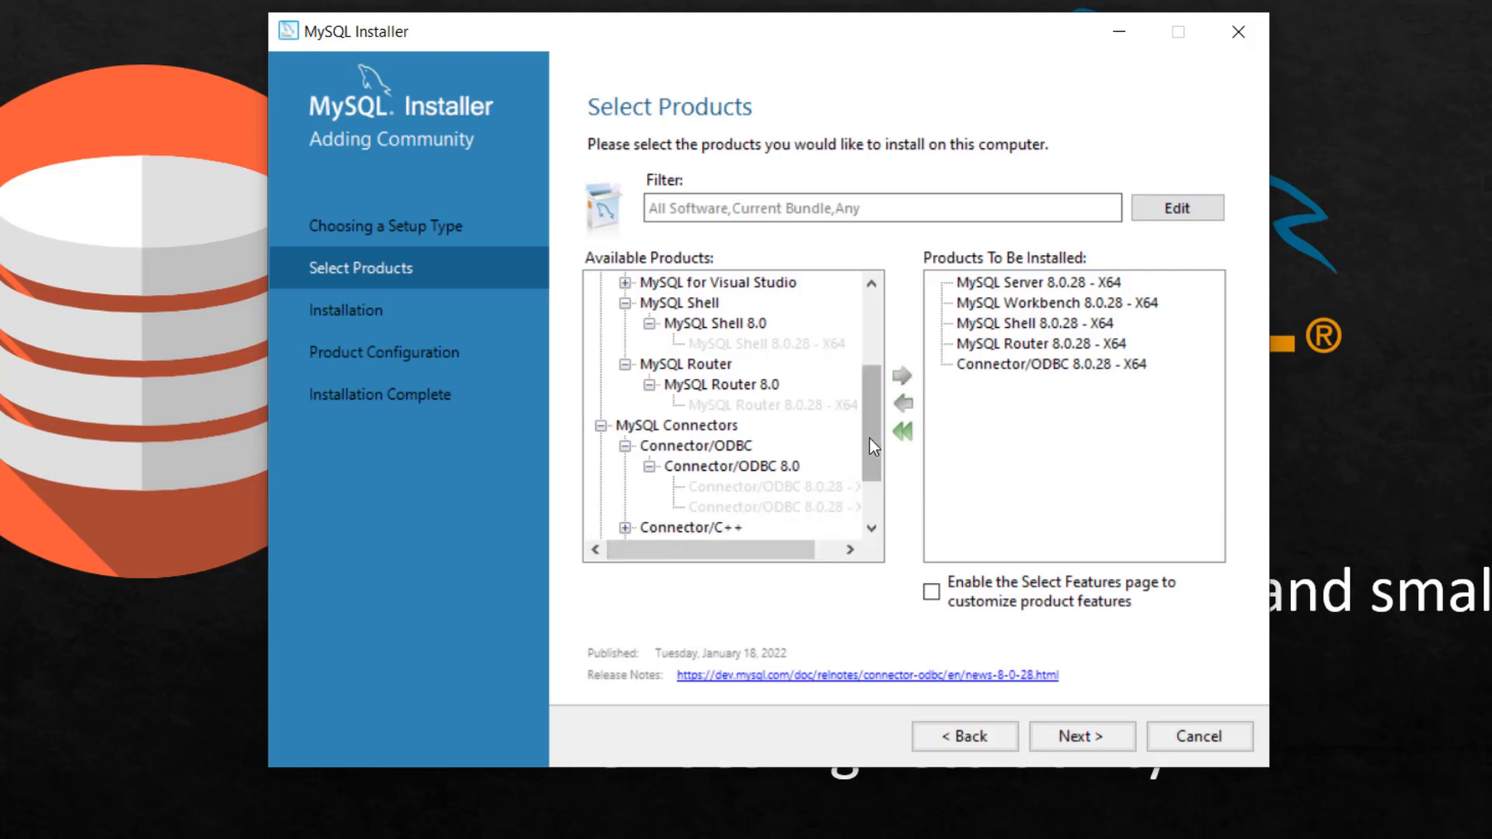
Queue MySQL Documentation 8.0 and Samples and Examples 8.0 for installation.
{"action": "scroll", "scroll_direction": "down", "scroll_amount": 3}
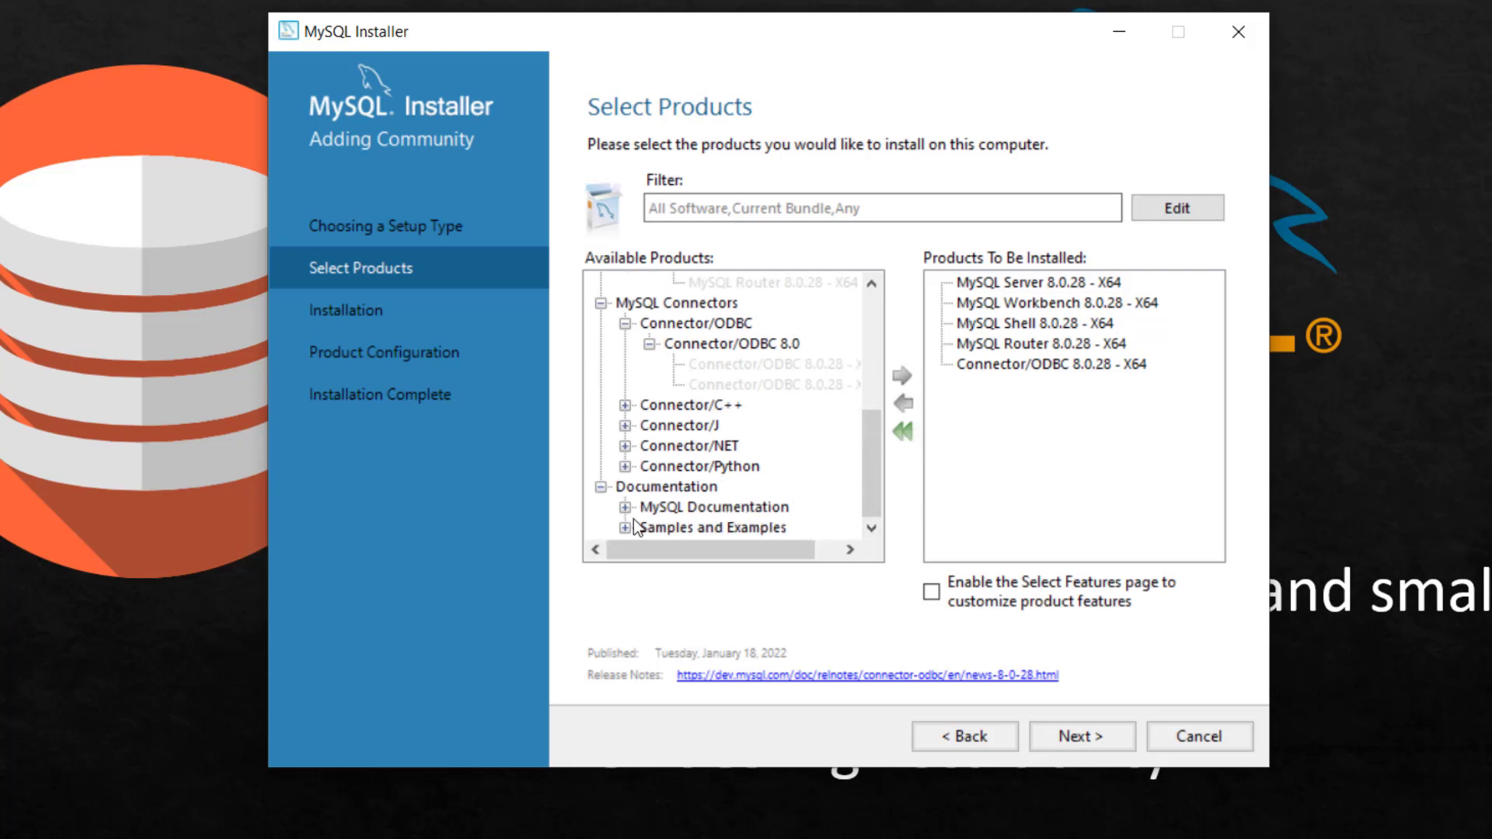
{"action": "left_click", "coordinate": [630, 507]}
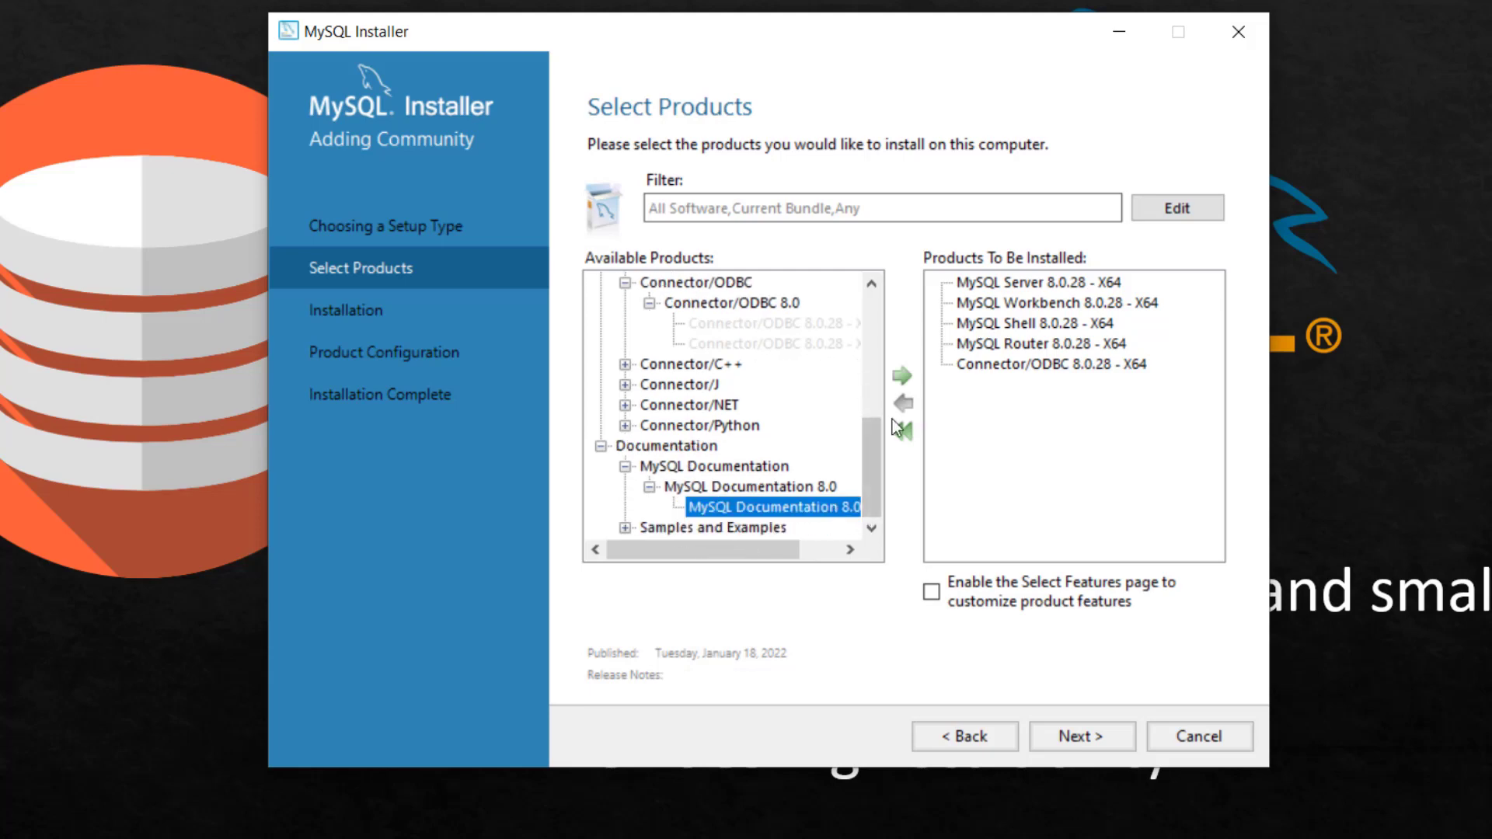
{"action": "left_click", "coordinate": [900, 370]}
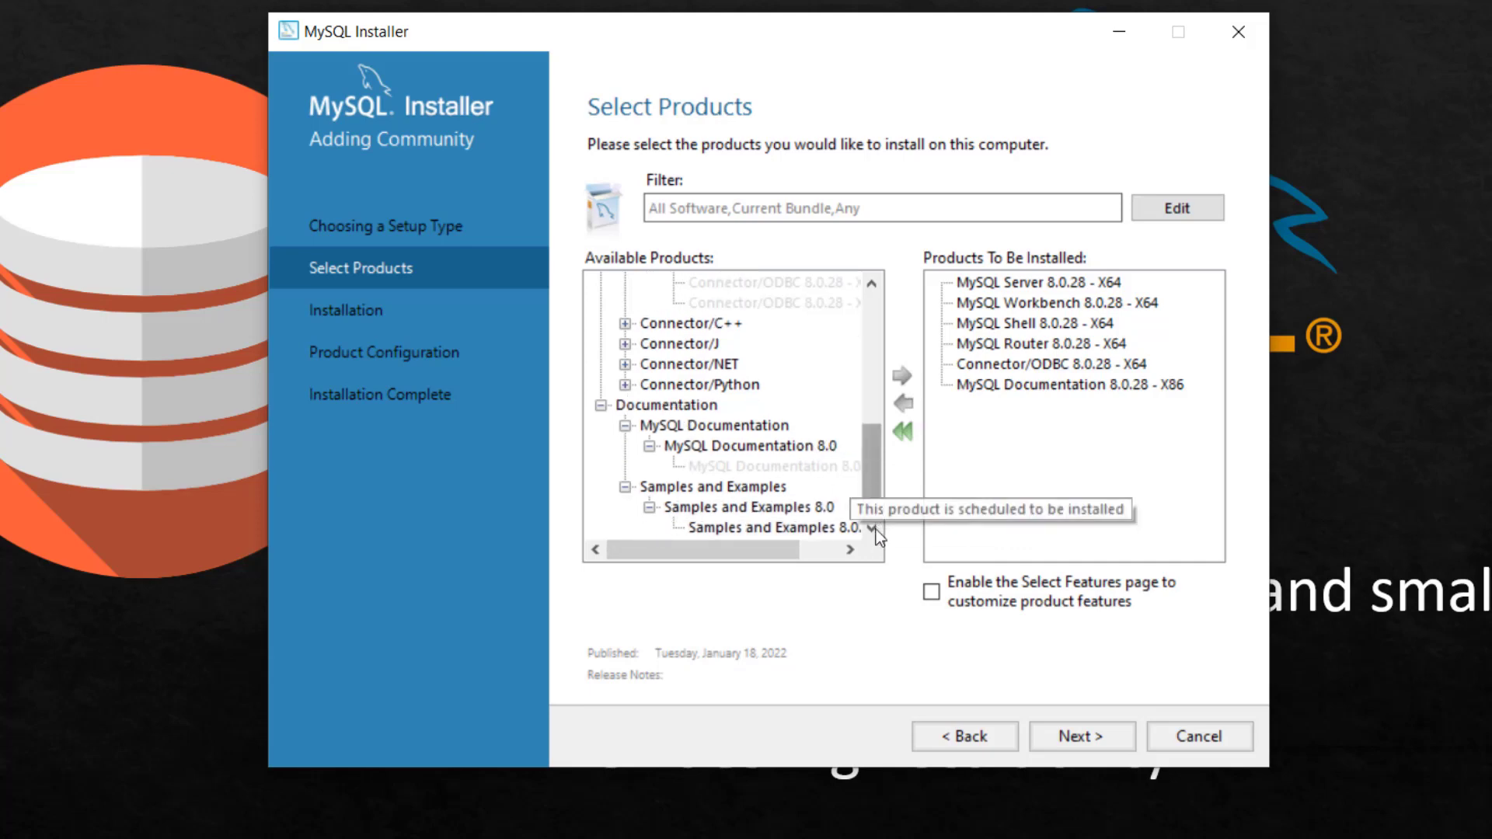
{"action": "left_click", "coordinate": [771, 529]}
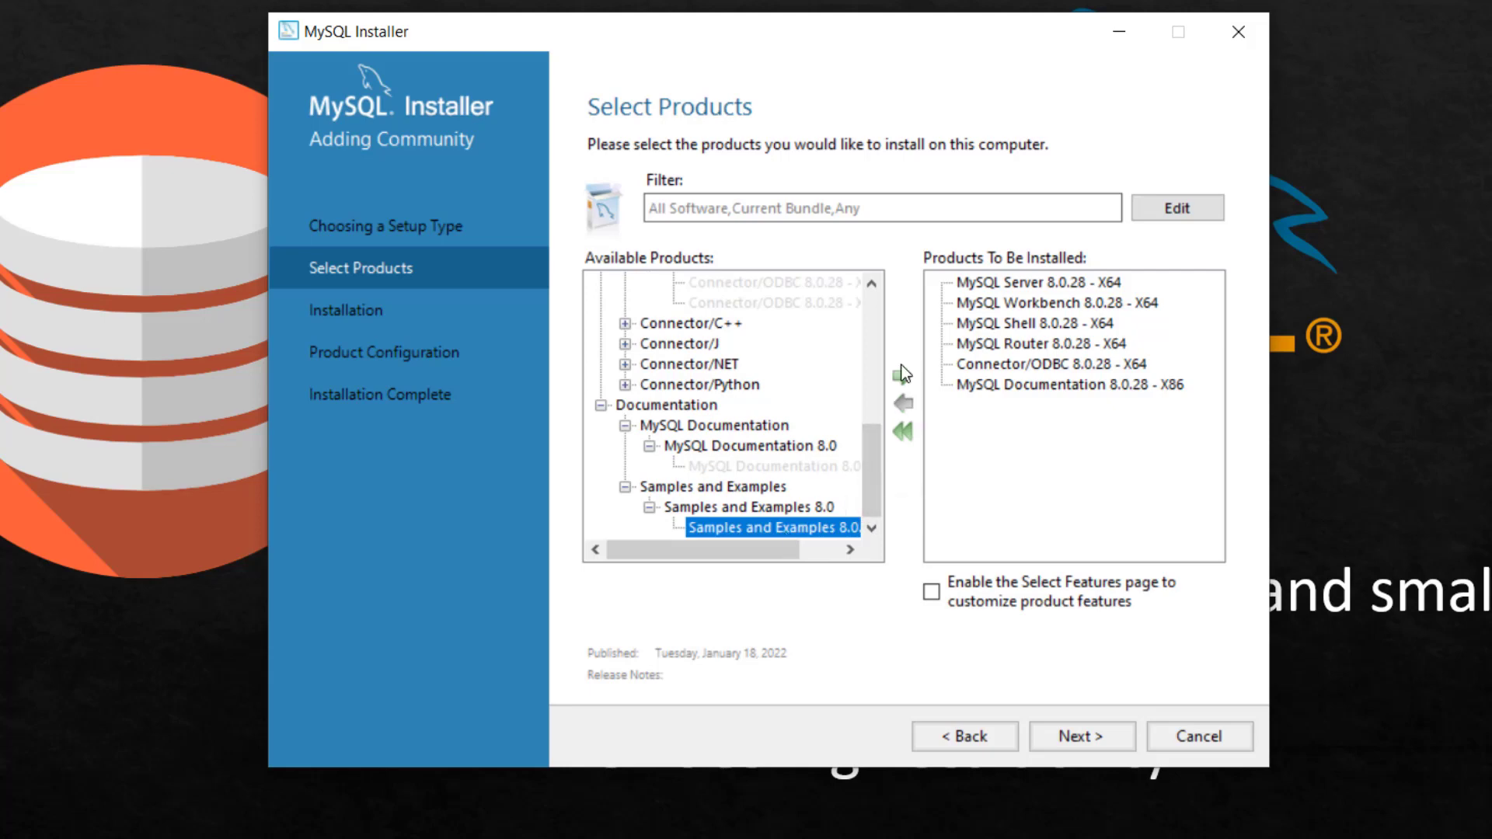
{"action": "left_click", "coordinate": [901, 372]}
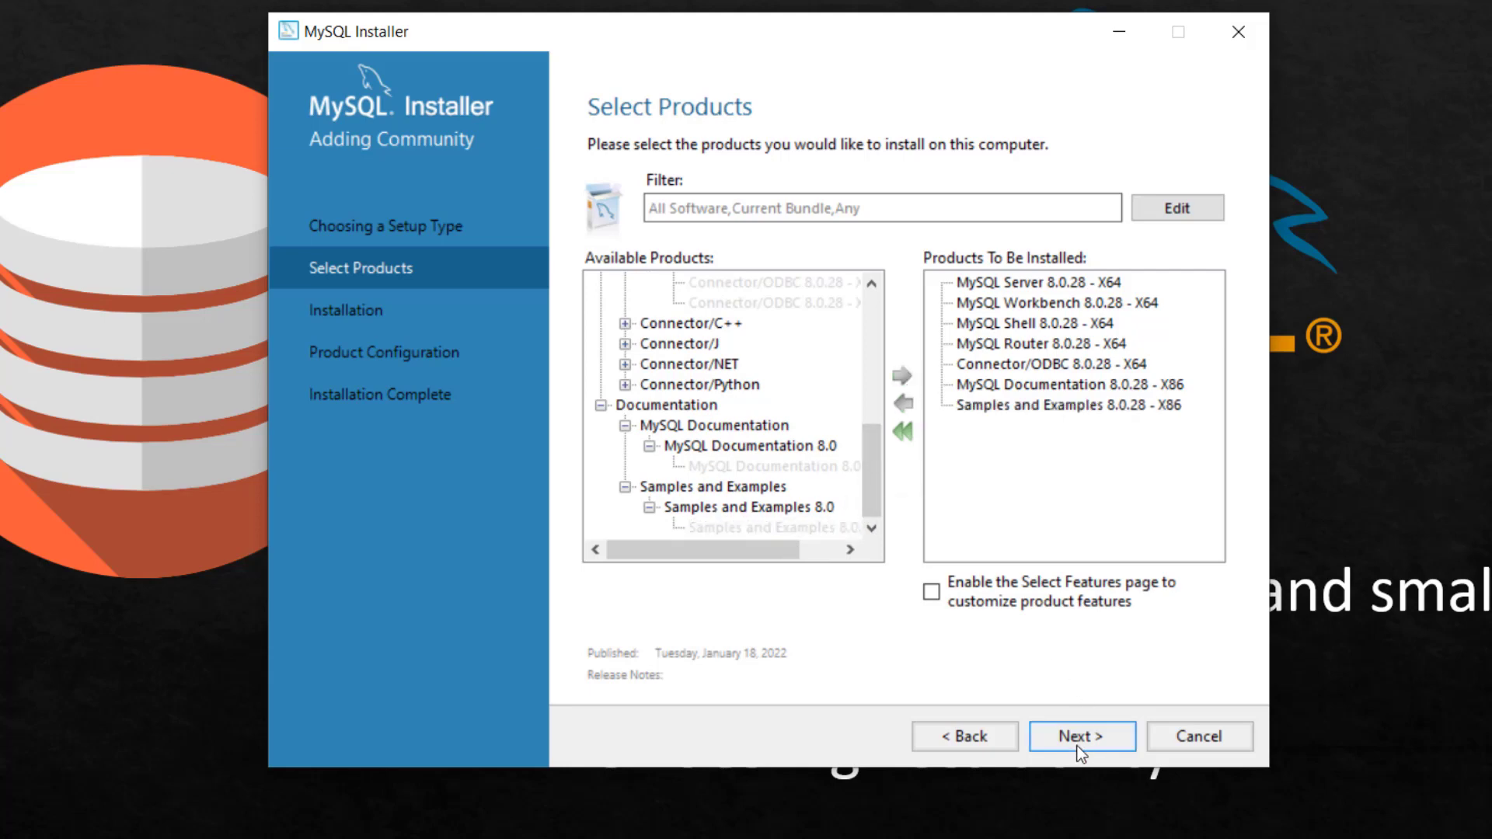
Keep the existing MySQL Server install and data folders despite path conflicts and reach the Installation page.
{"action": "left_click", "coordinate": [1082, 735]}
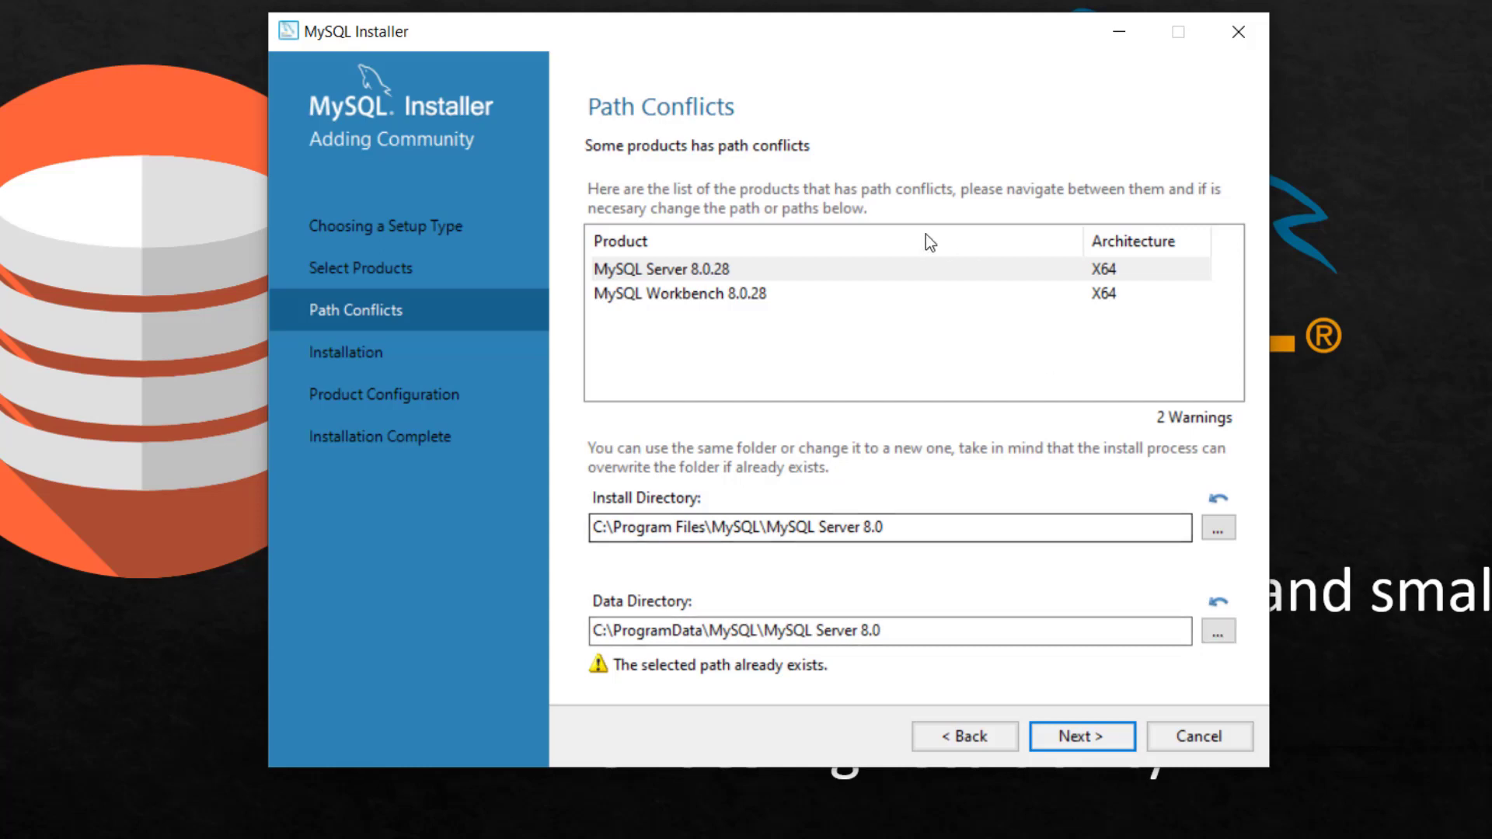
{"action": "left_click", "coordinate": [661, 269]}
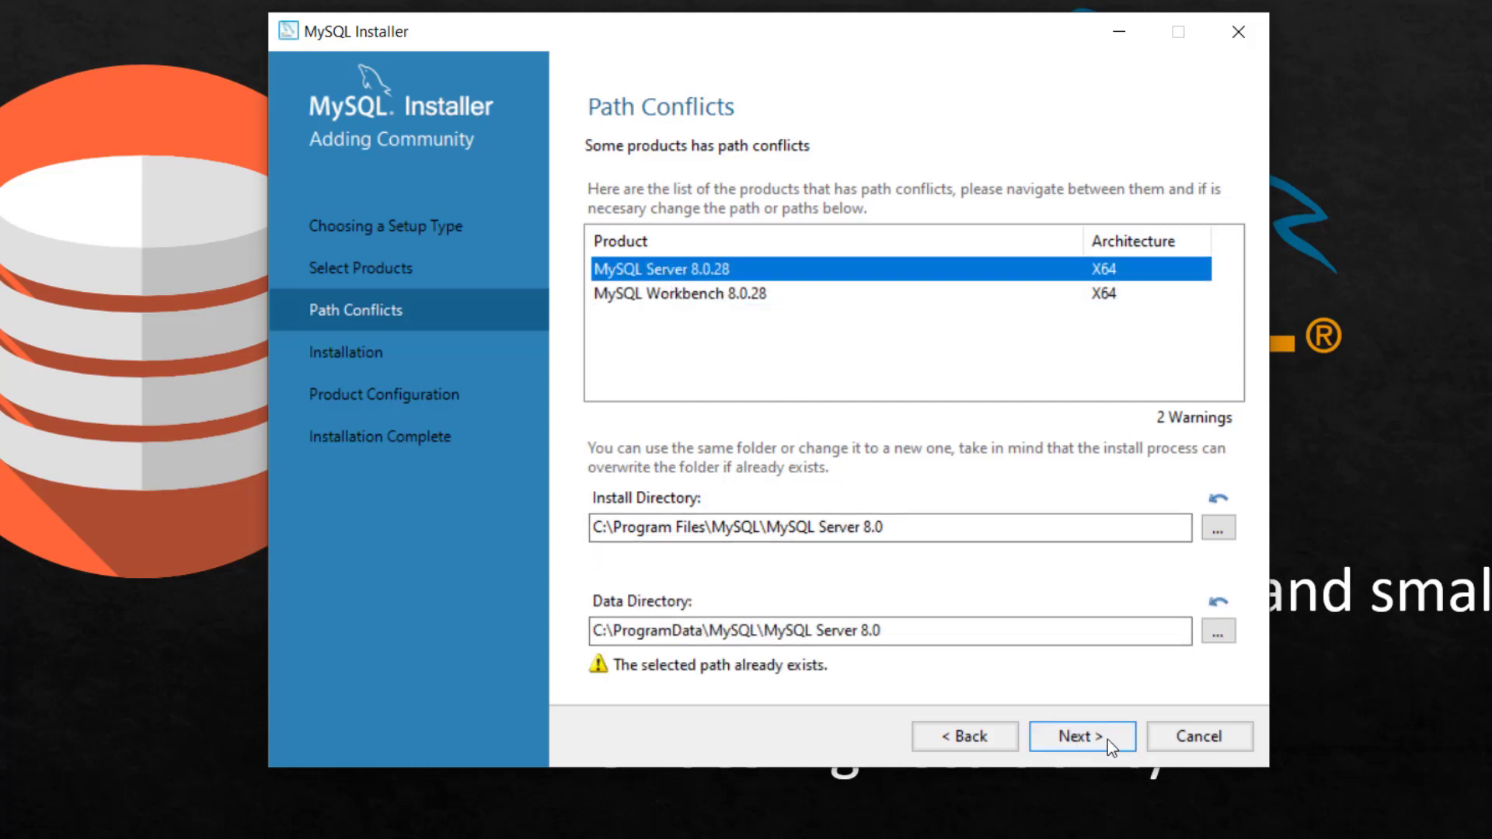
{"action": "left_click", "coordinate": [1082, 735]}
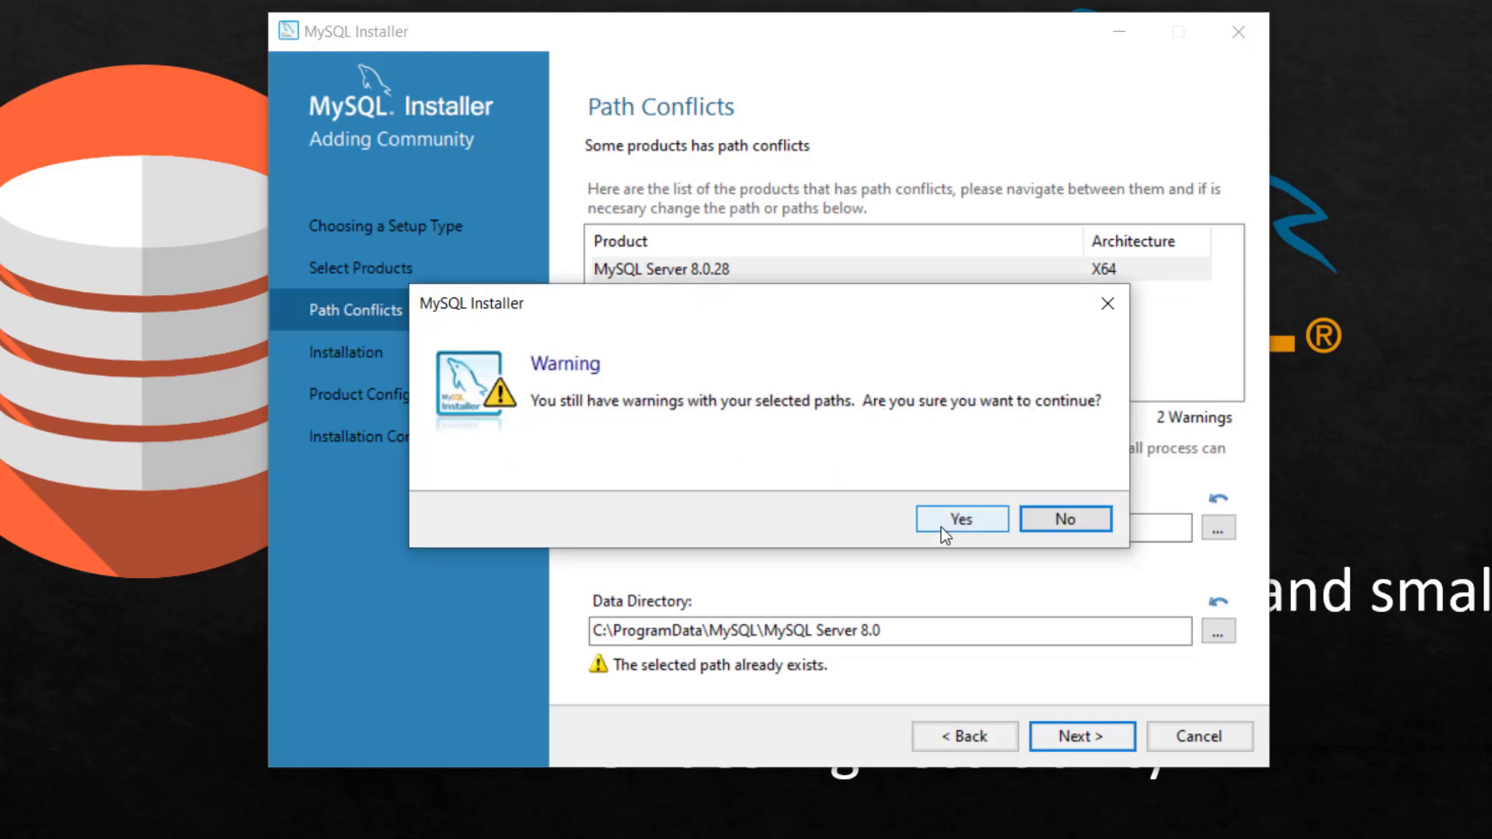
{"action": "left_click", "coordinate": [960, 519]}
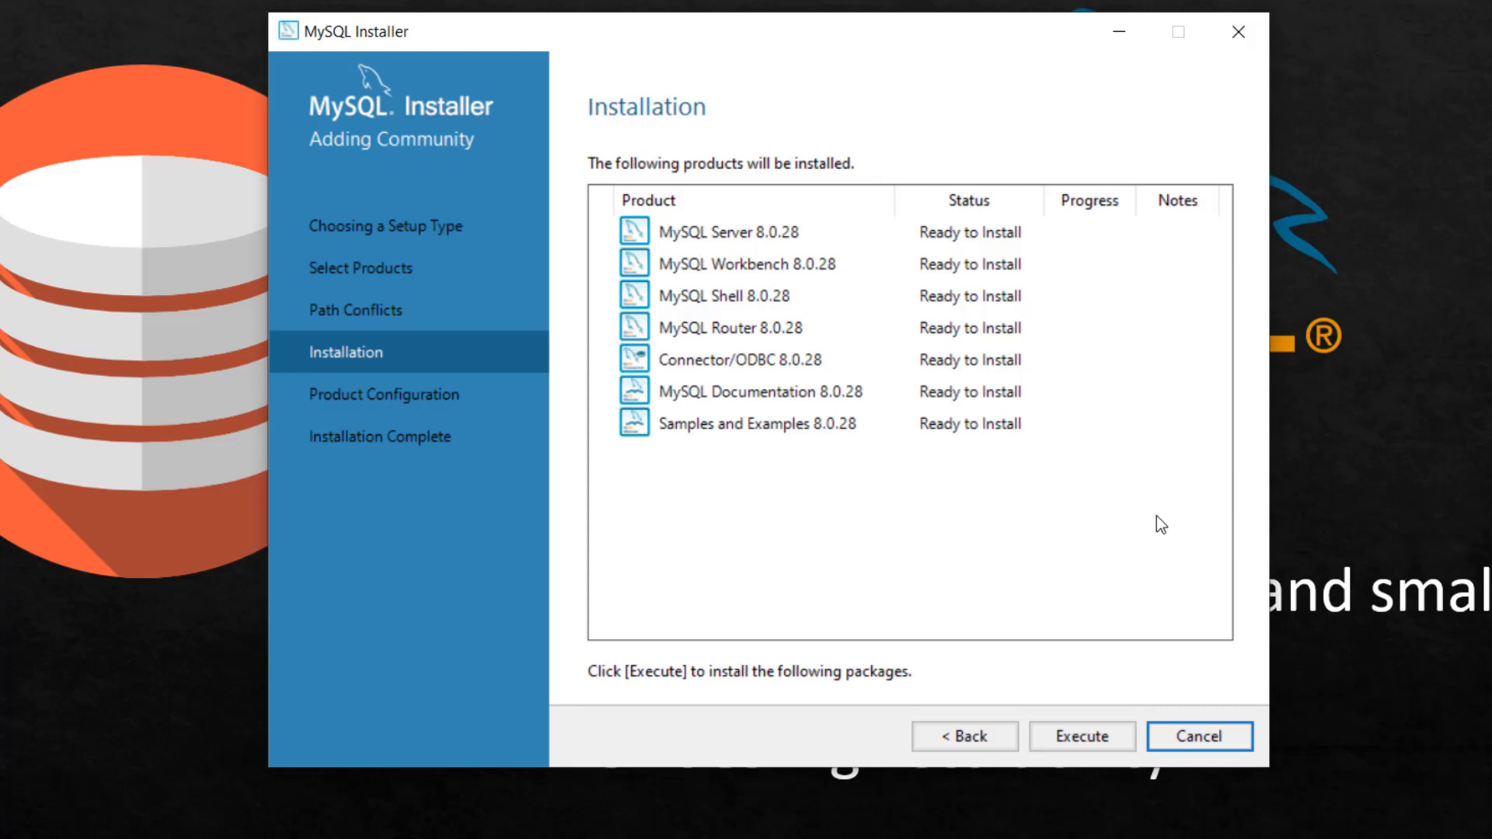
{"action": "mouse_move", "coordinate": [1062, 728]}
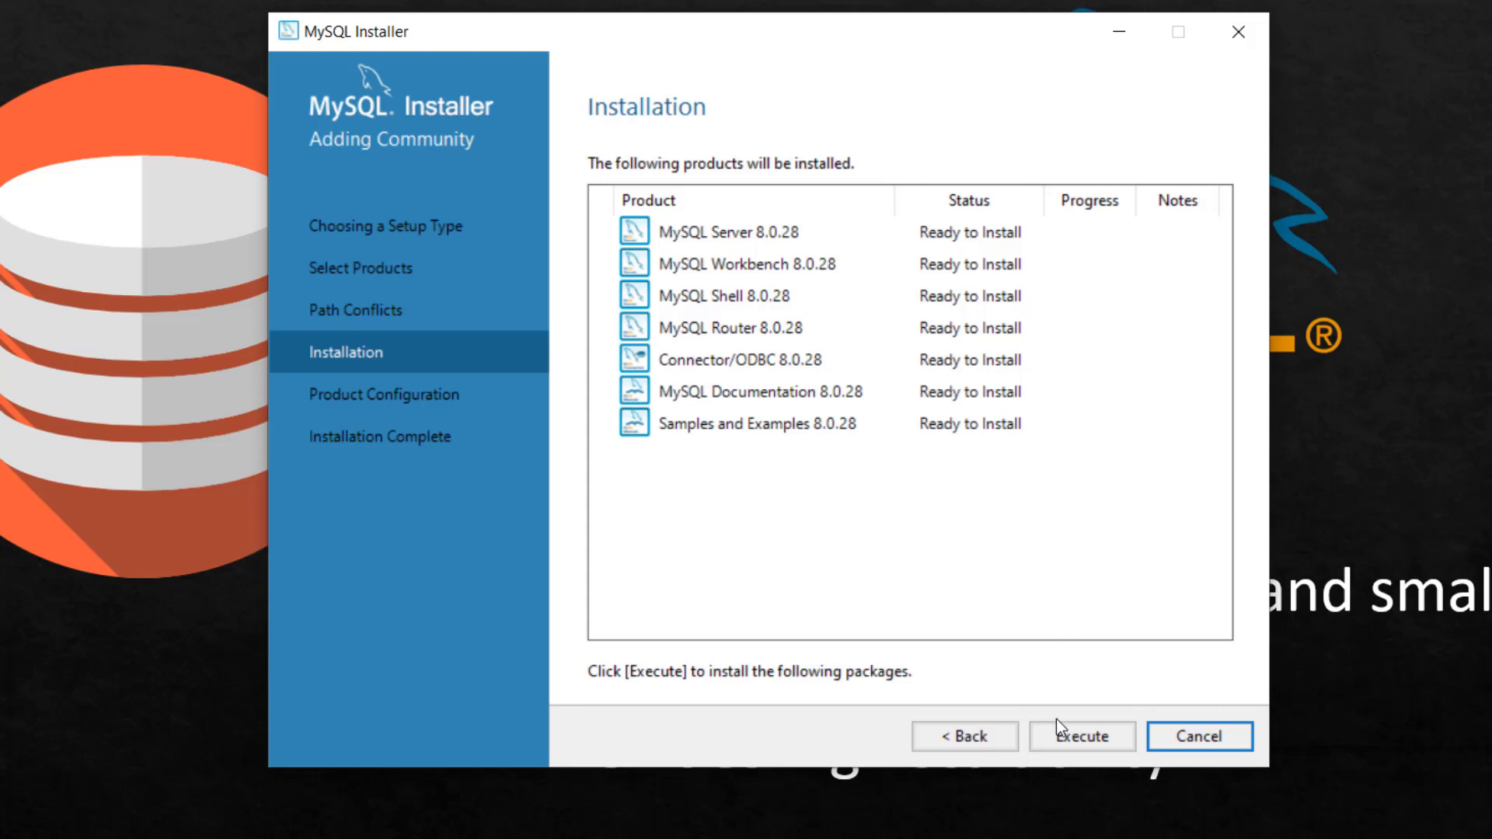
Execute the installation of all seven listed products until each shows Complete.
{"action": "left_click", "coordinate": [1082, 735]}
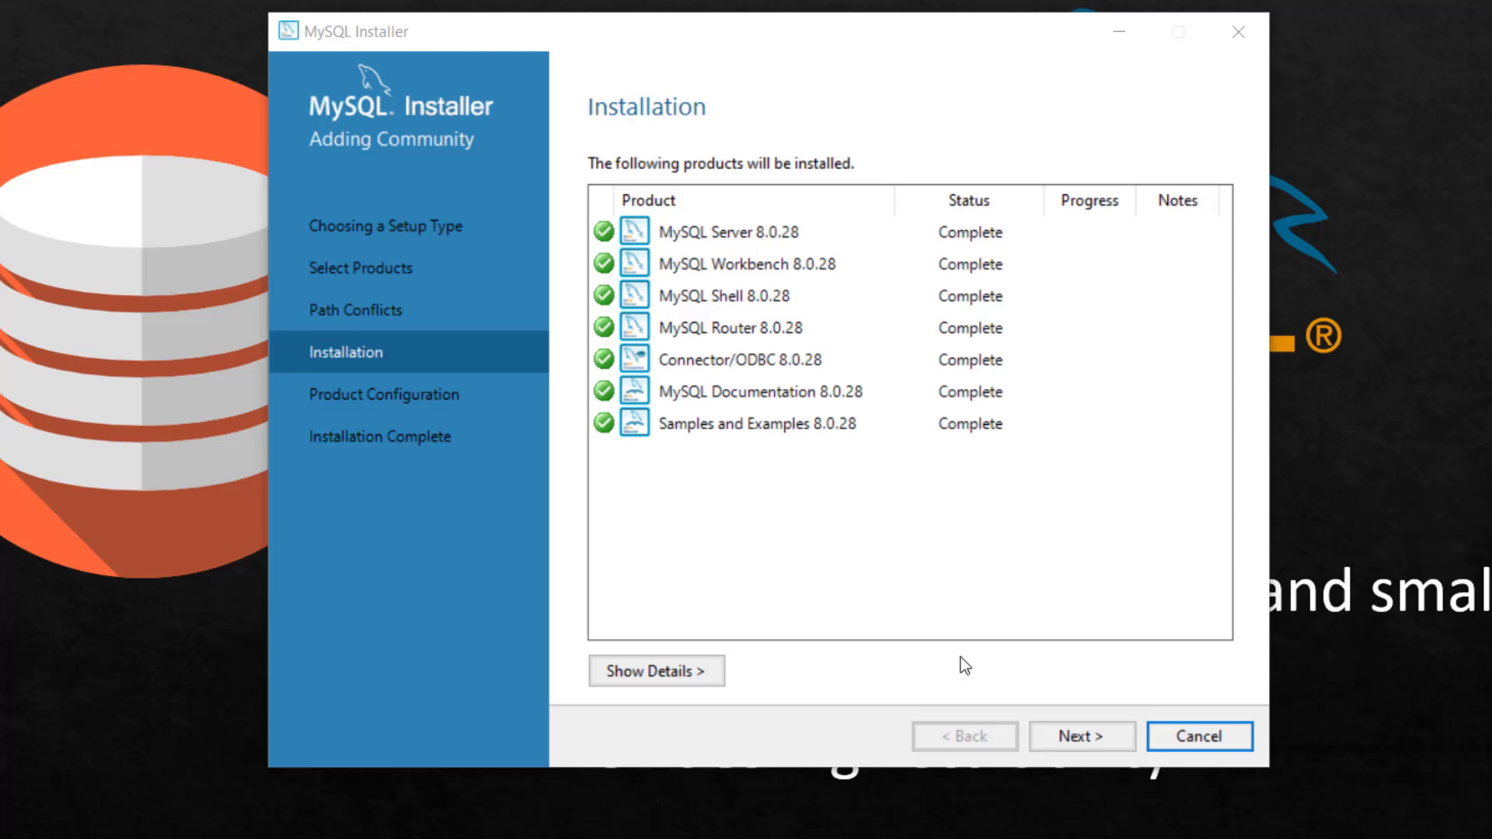
Begin server configuration keeping Development Computer on port 3306, reaching Authentication Method.
{"action": "left_click", "coordinate": [1082, 735]}
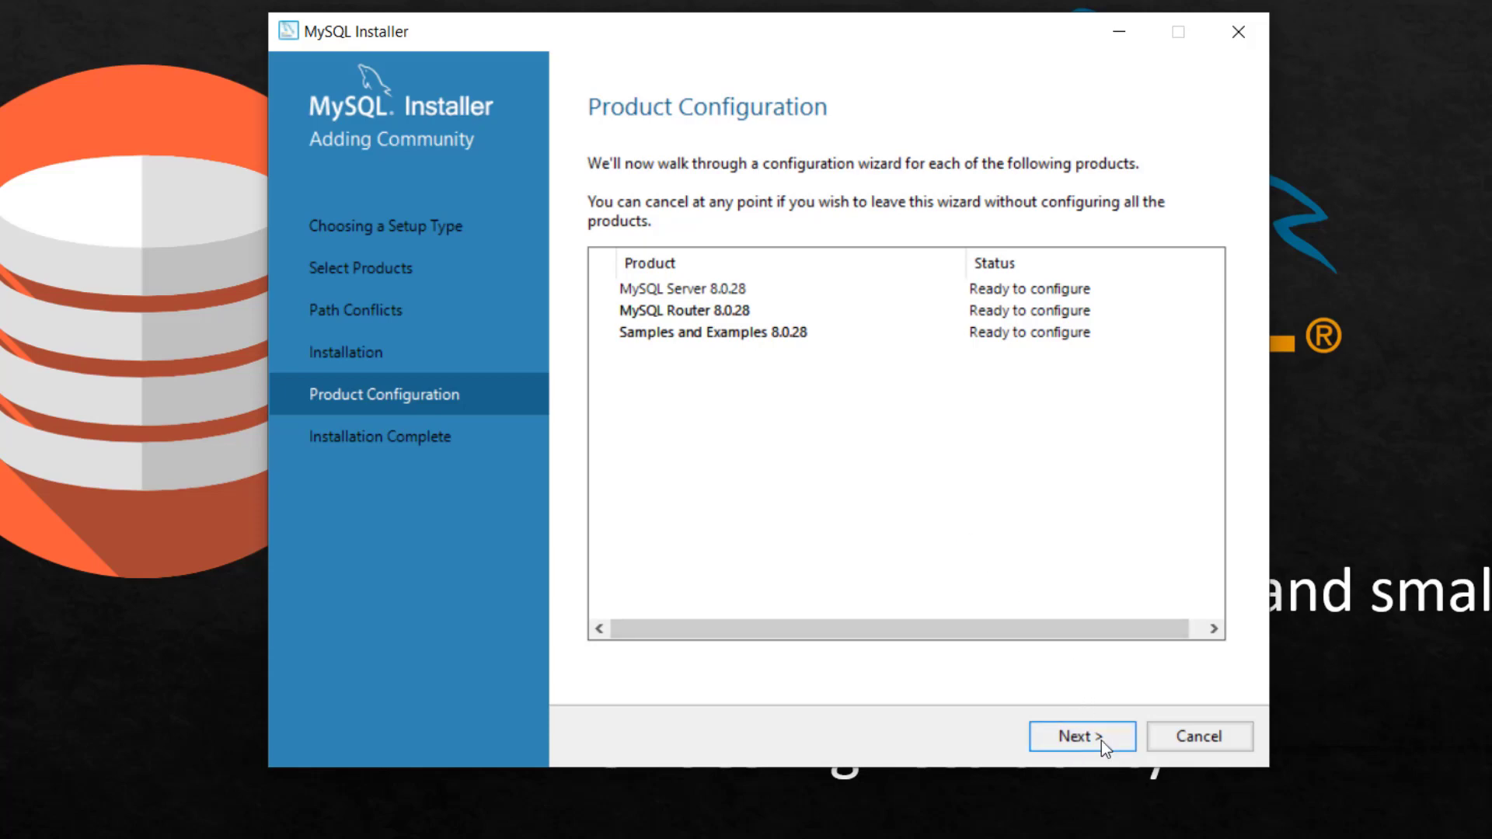
{"action": "left_click", "coordinate": [1080, 735]}
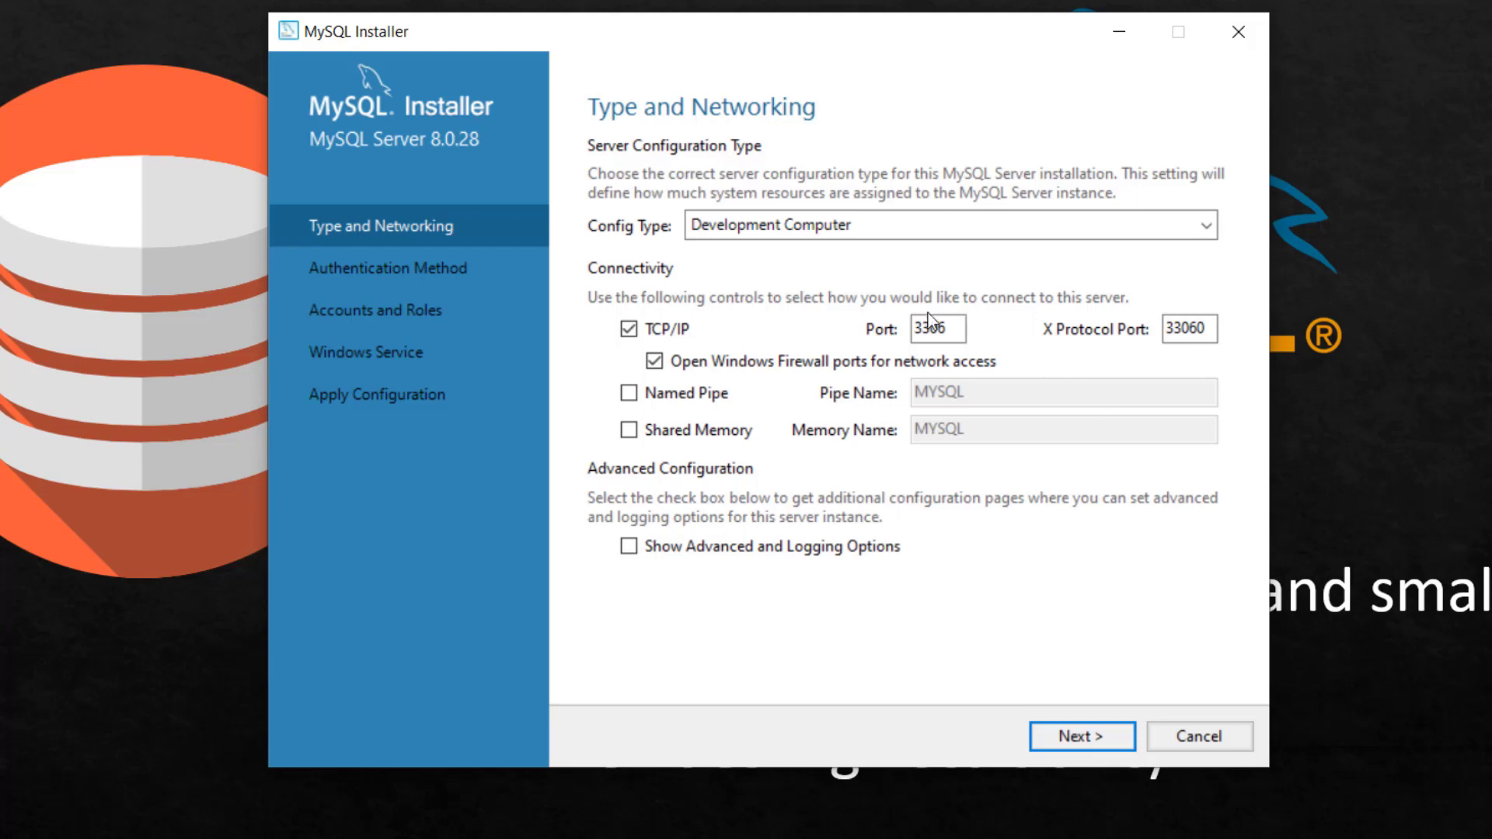
{"action": "mouse_move", "coordinate": [936, 329]}
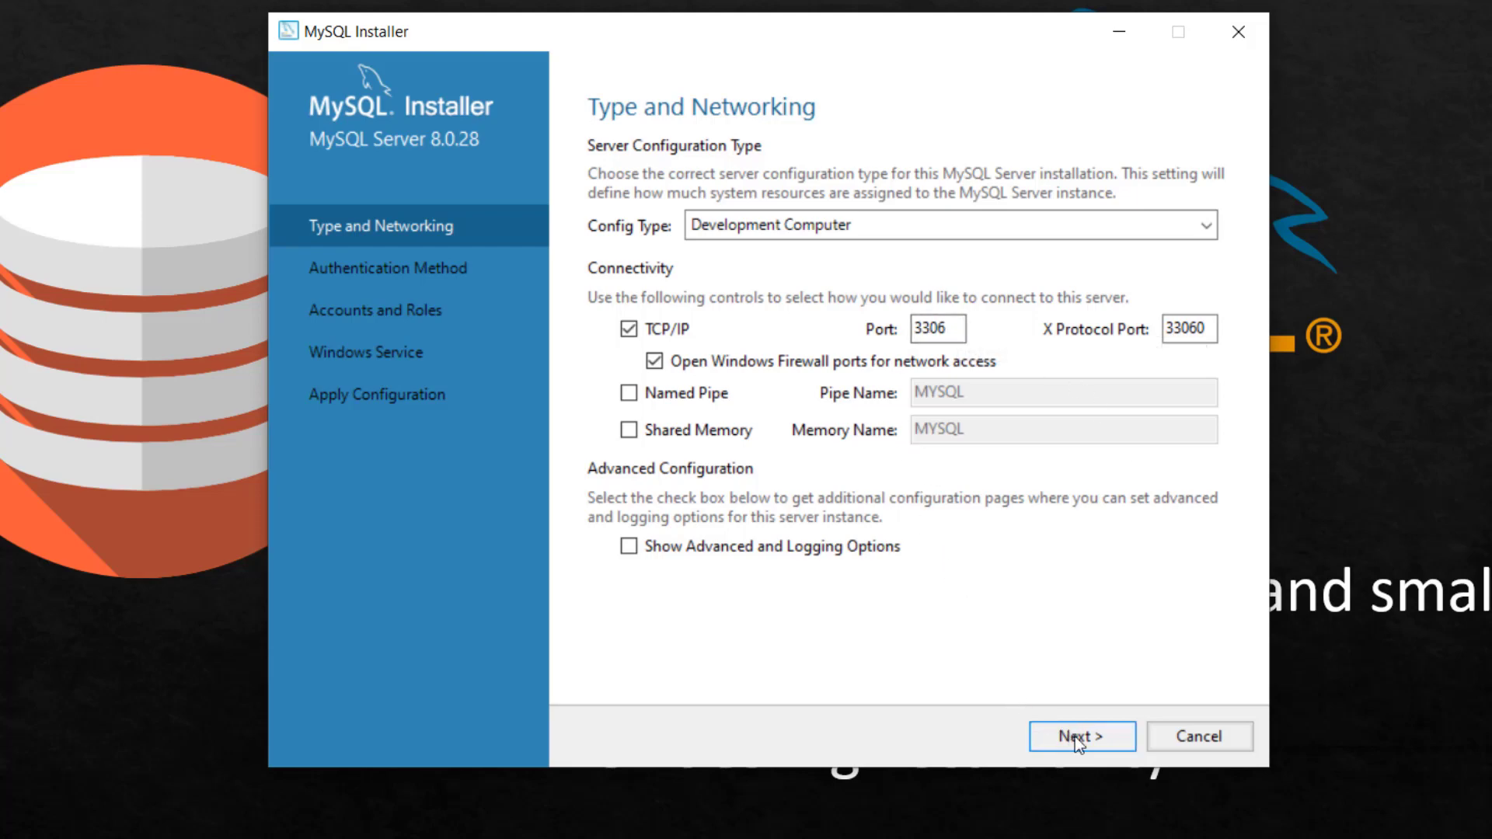
{"action": "left_click", "coordinate": [1082, 735]}
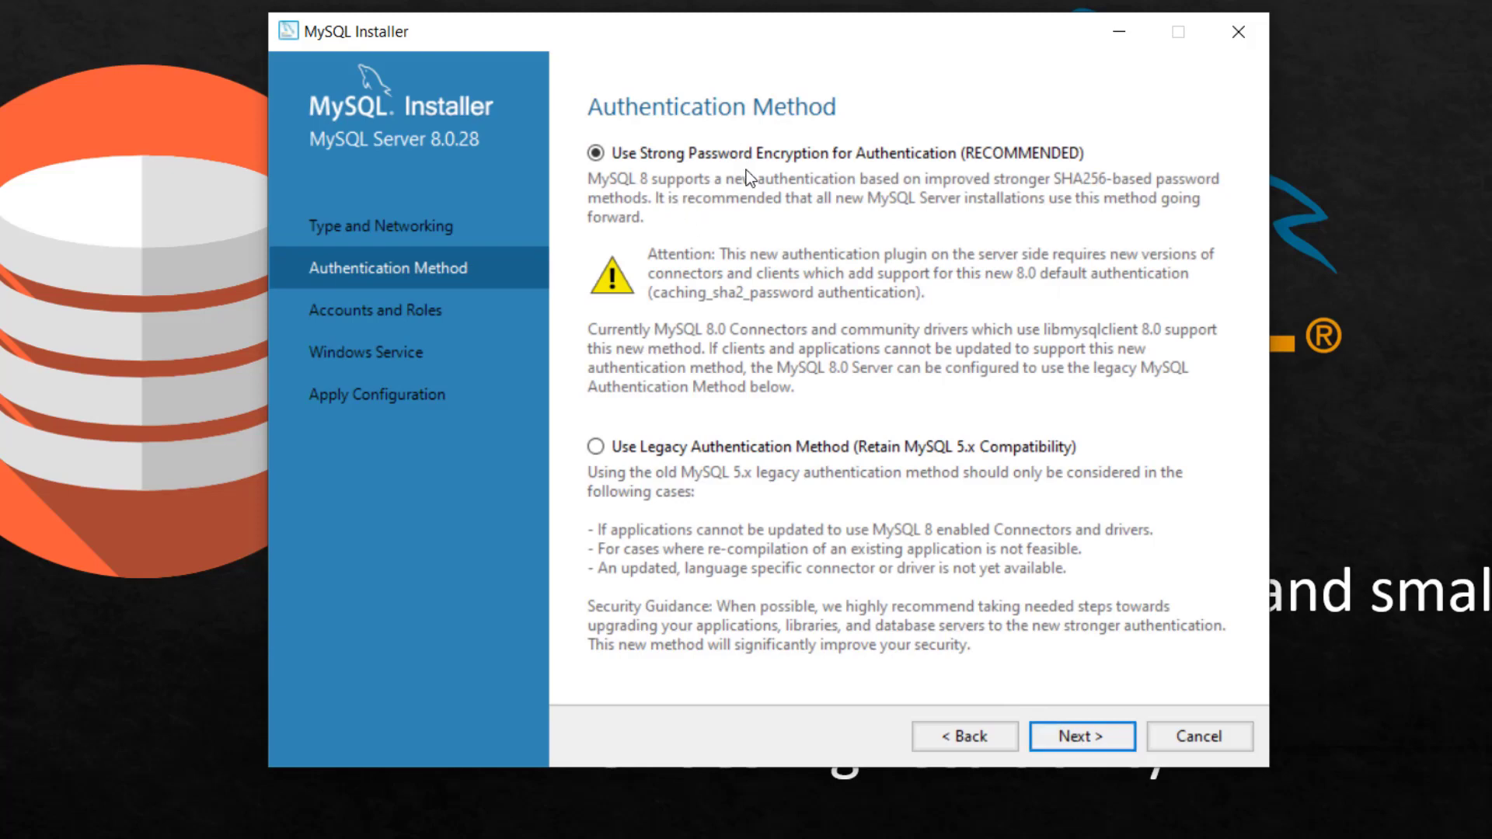
{"action": "mouse_move", "coordinate": [1041, 671]}
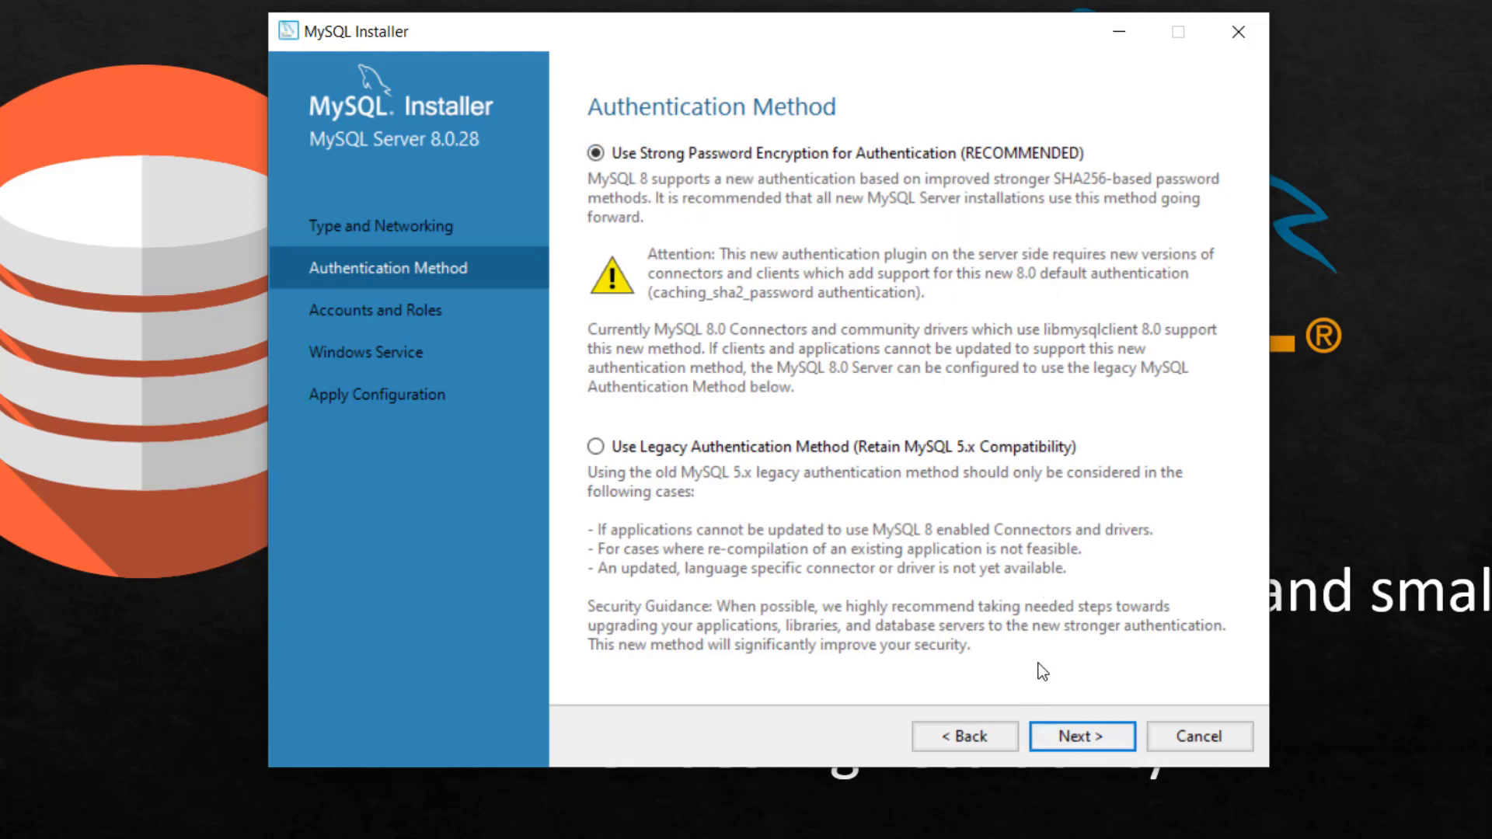
Keep strong password encryption, enter the current root password and get it verified with a green tick.
{"action": "left_click", "coordinate": [1081, 736]}
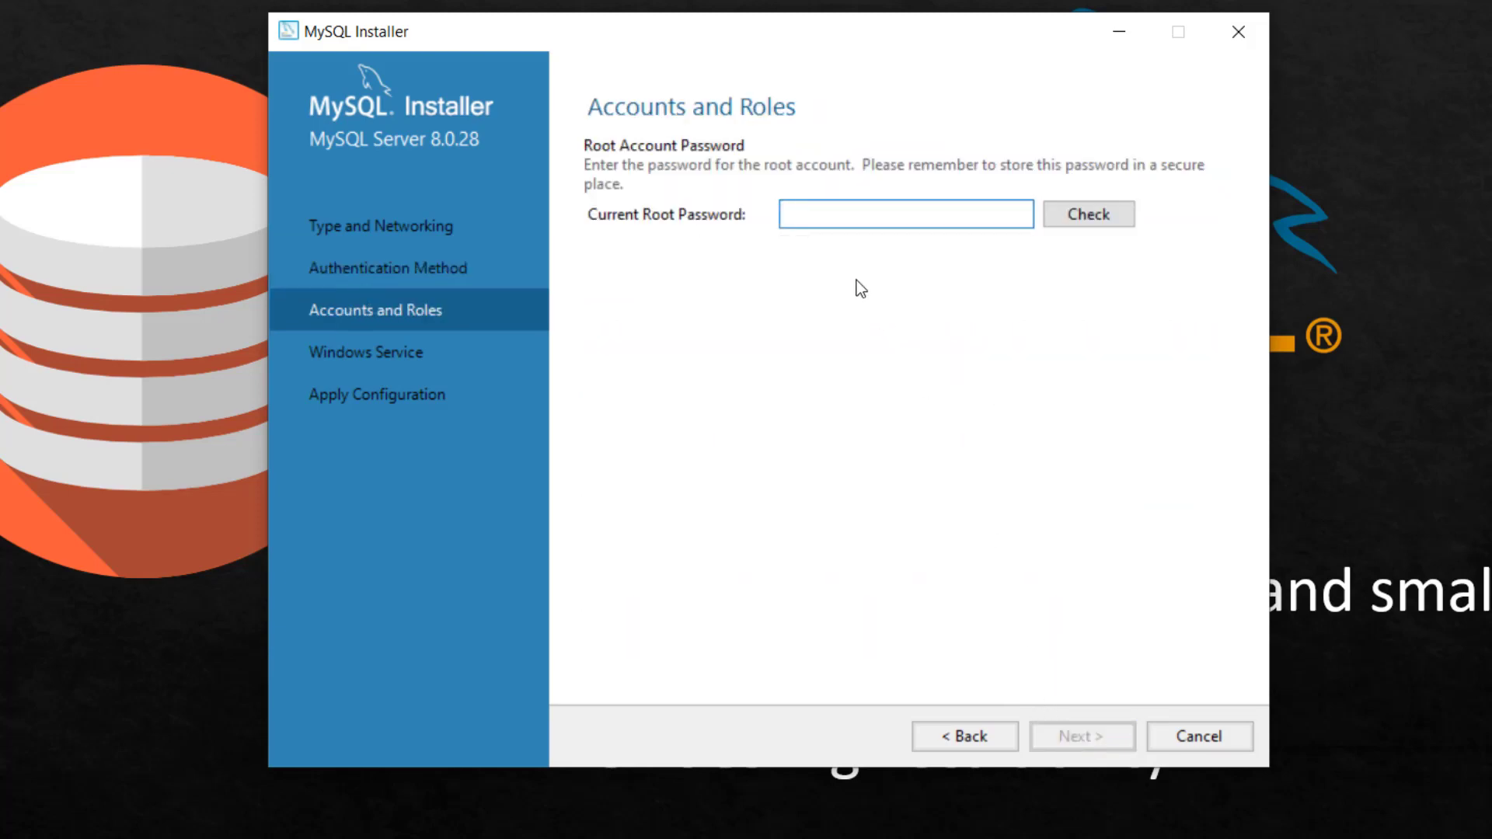
{"action": "left_click", "coordinate": [904, 213]}
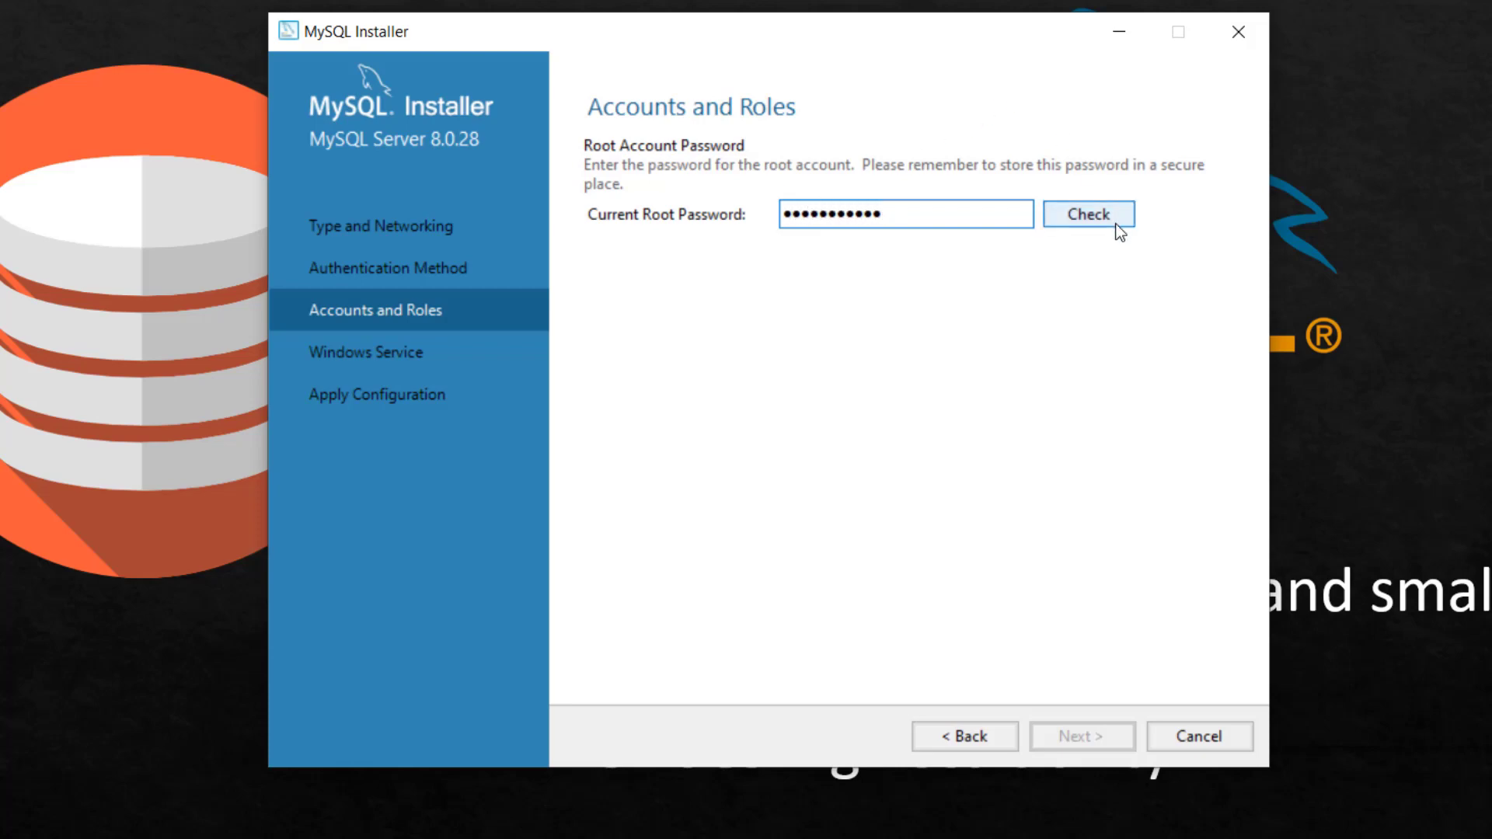
{"action": "left_click", "coordinate": [1088, 212]}
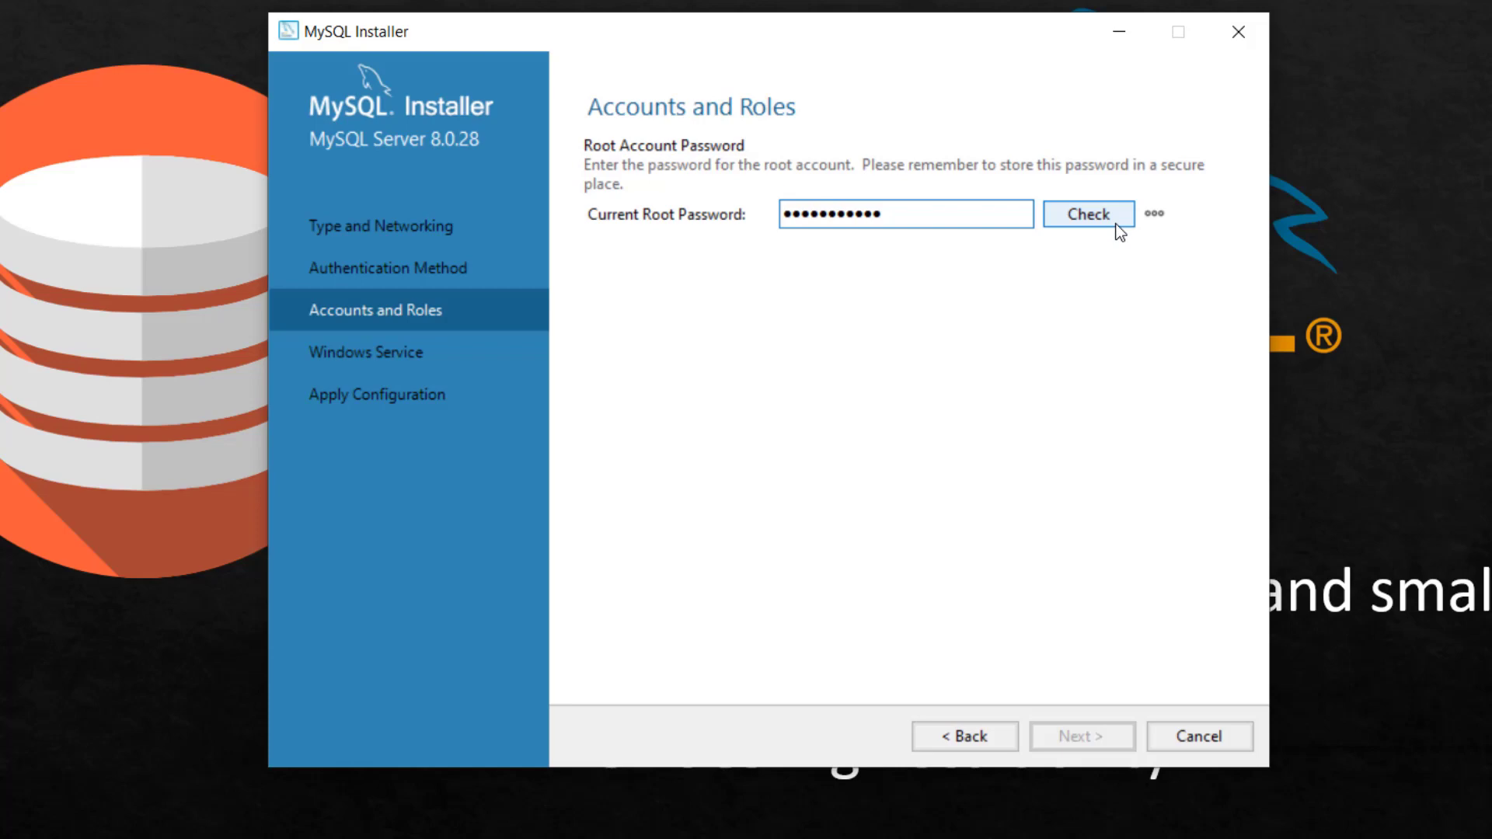
{"action": "left_click", "coordinate": [1088, 213]}
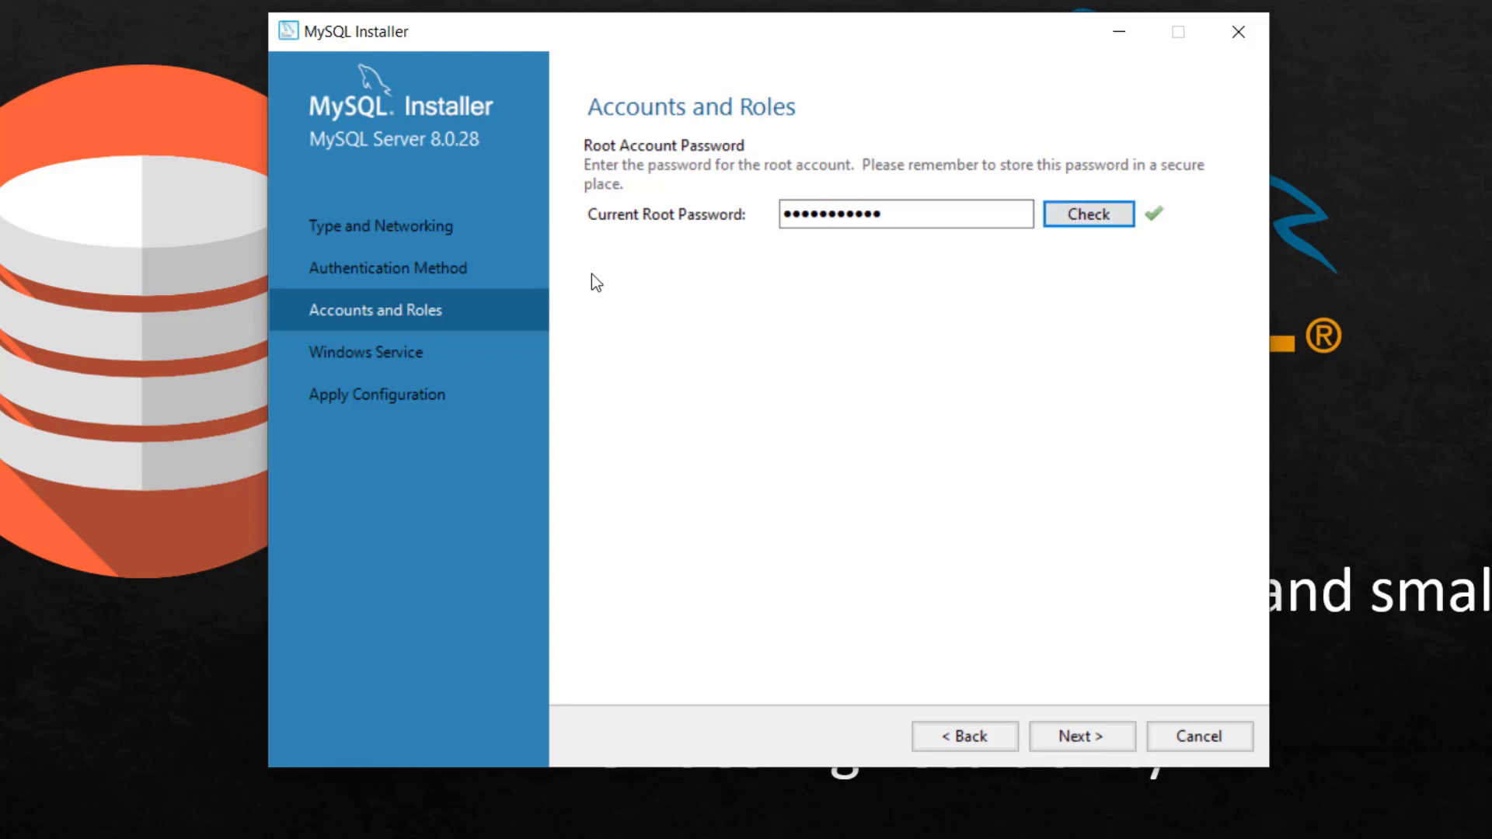
{"action": "mouse_move", "coordinate": [965, 193]}
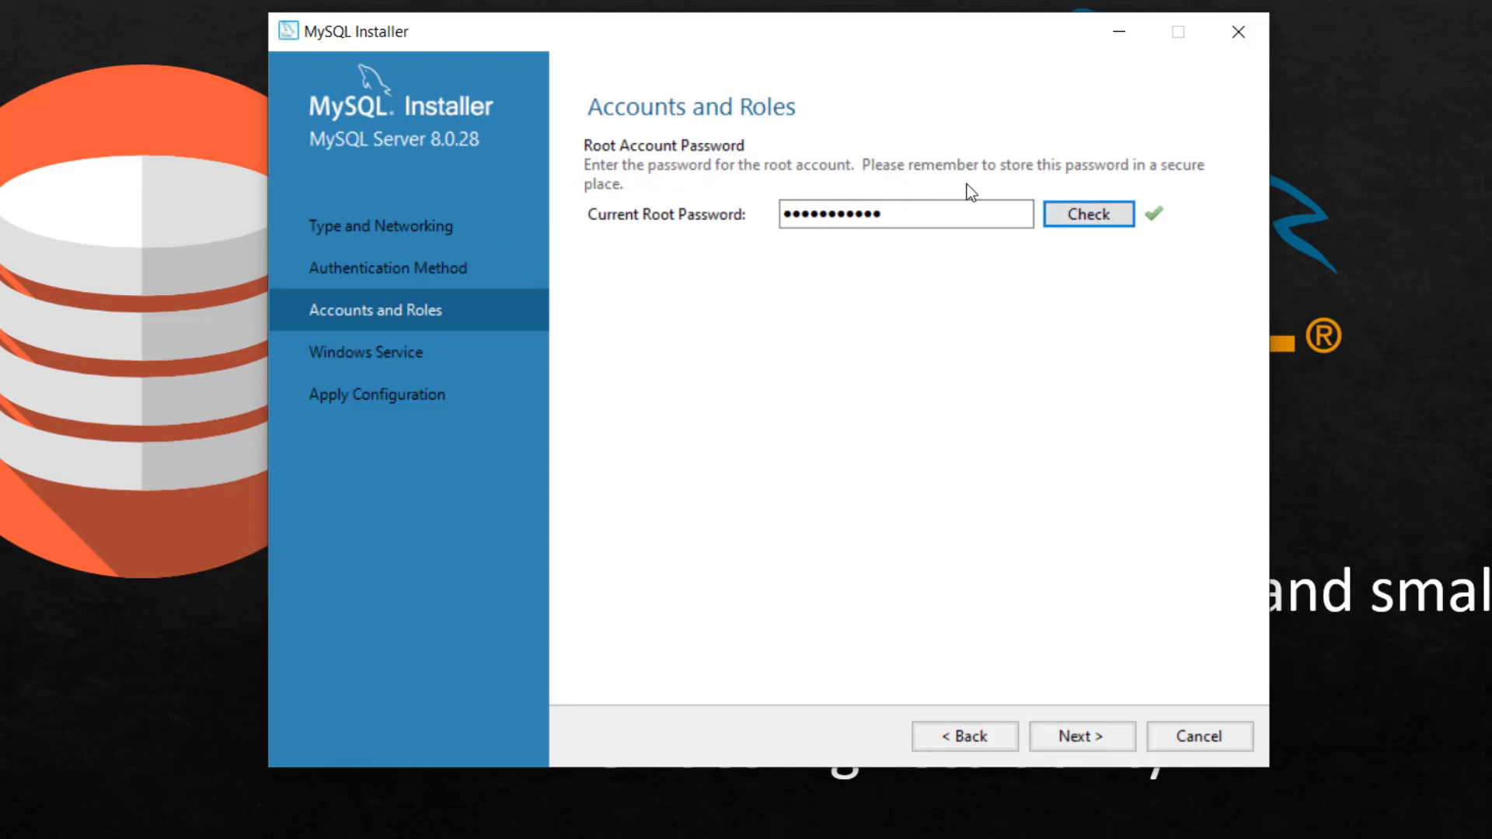
{"action": "mouse_move", "coordinate": [1063, 172]}
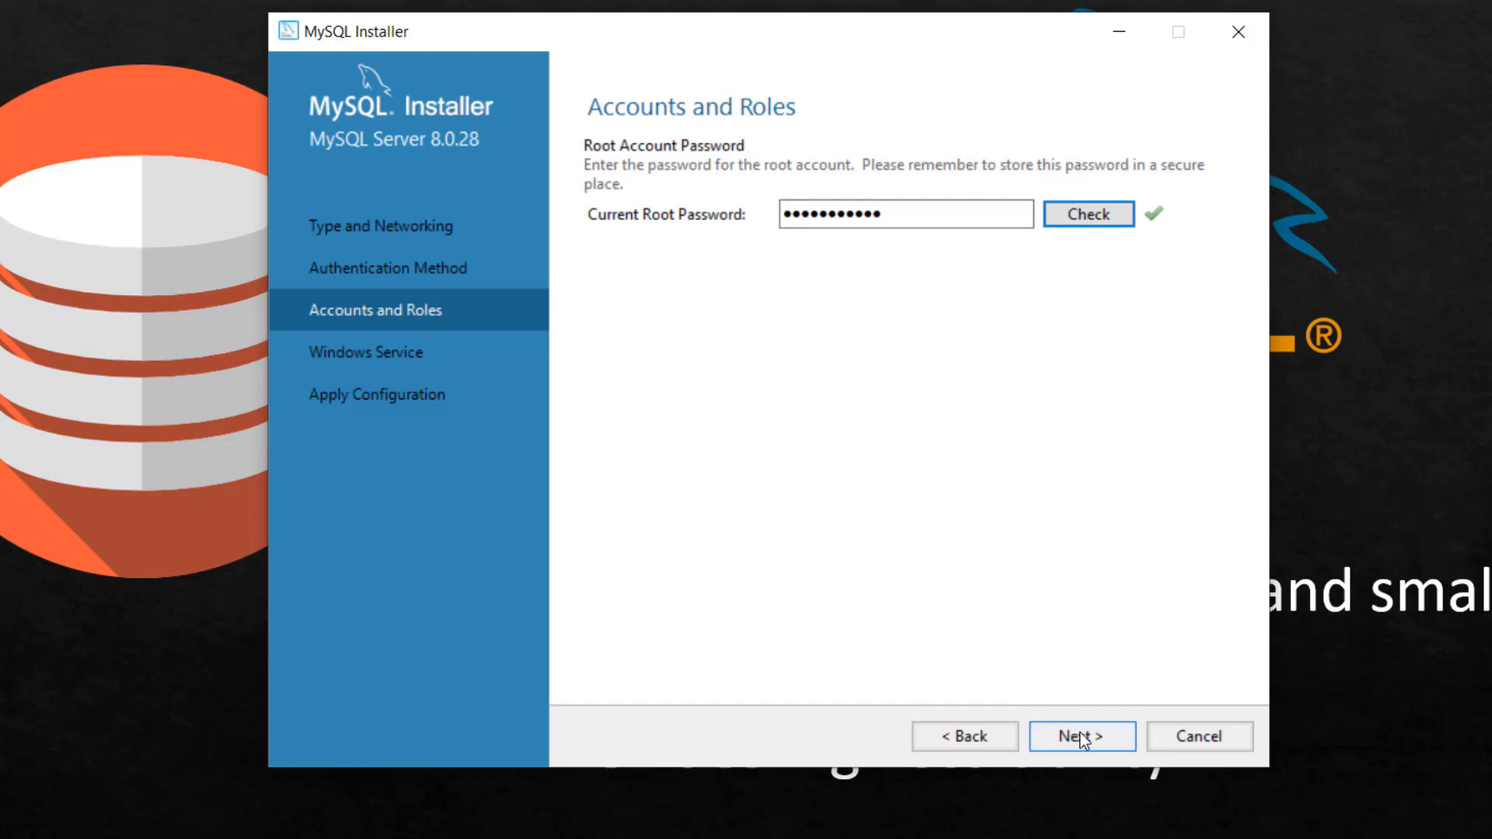
Keep default Windows Service settings and execute Apply Configuration until every step, including server start, is checked.
{"action": "left_click", "coordinate": [1082, 735]}
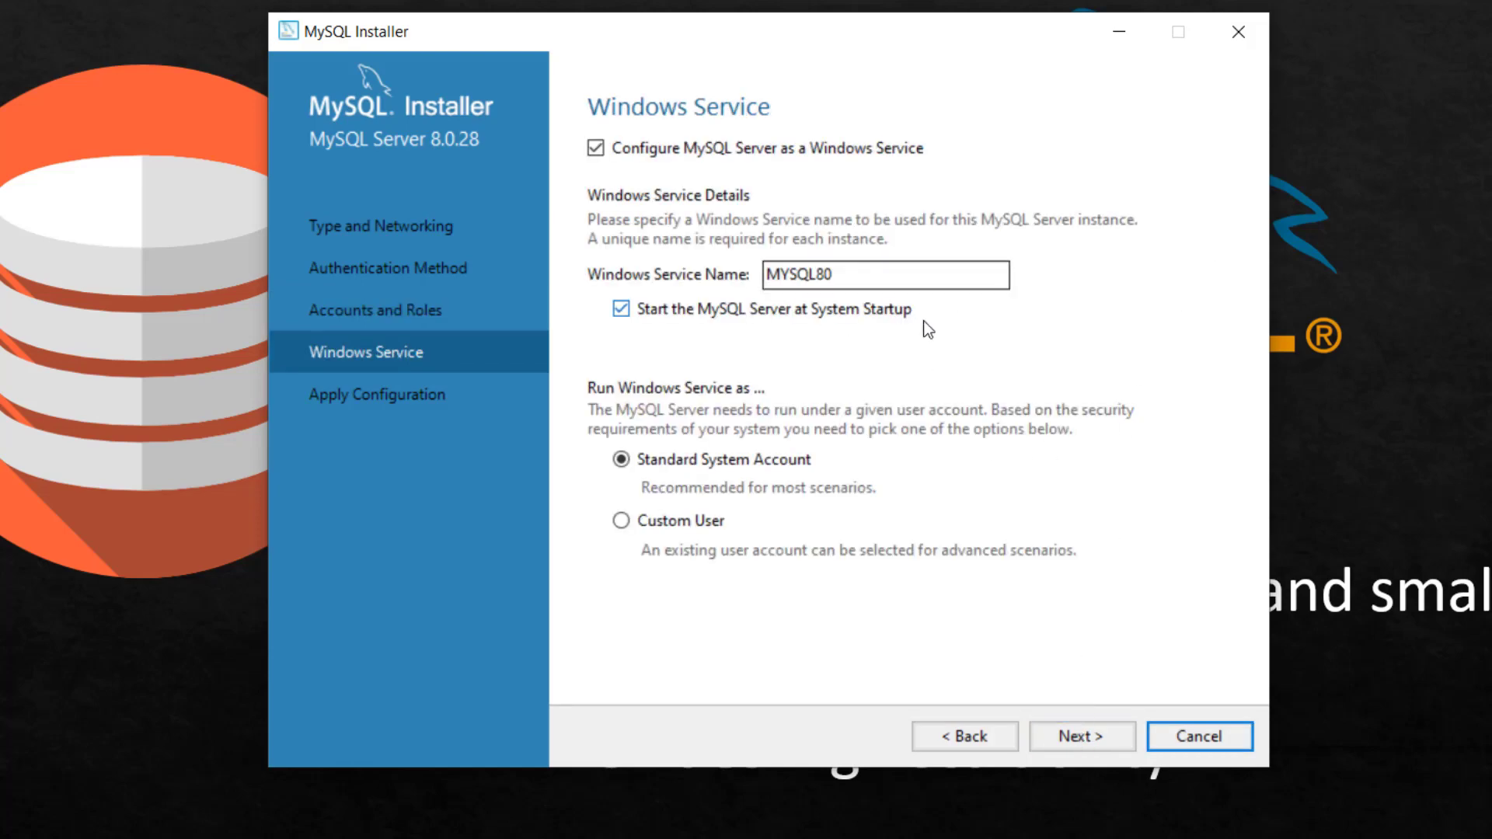
{"action": "left_click", "coordinate": [1082, 736]}
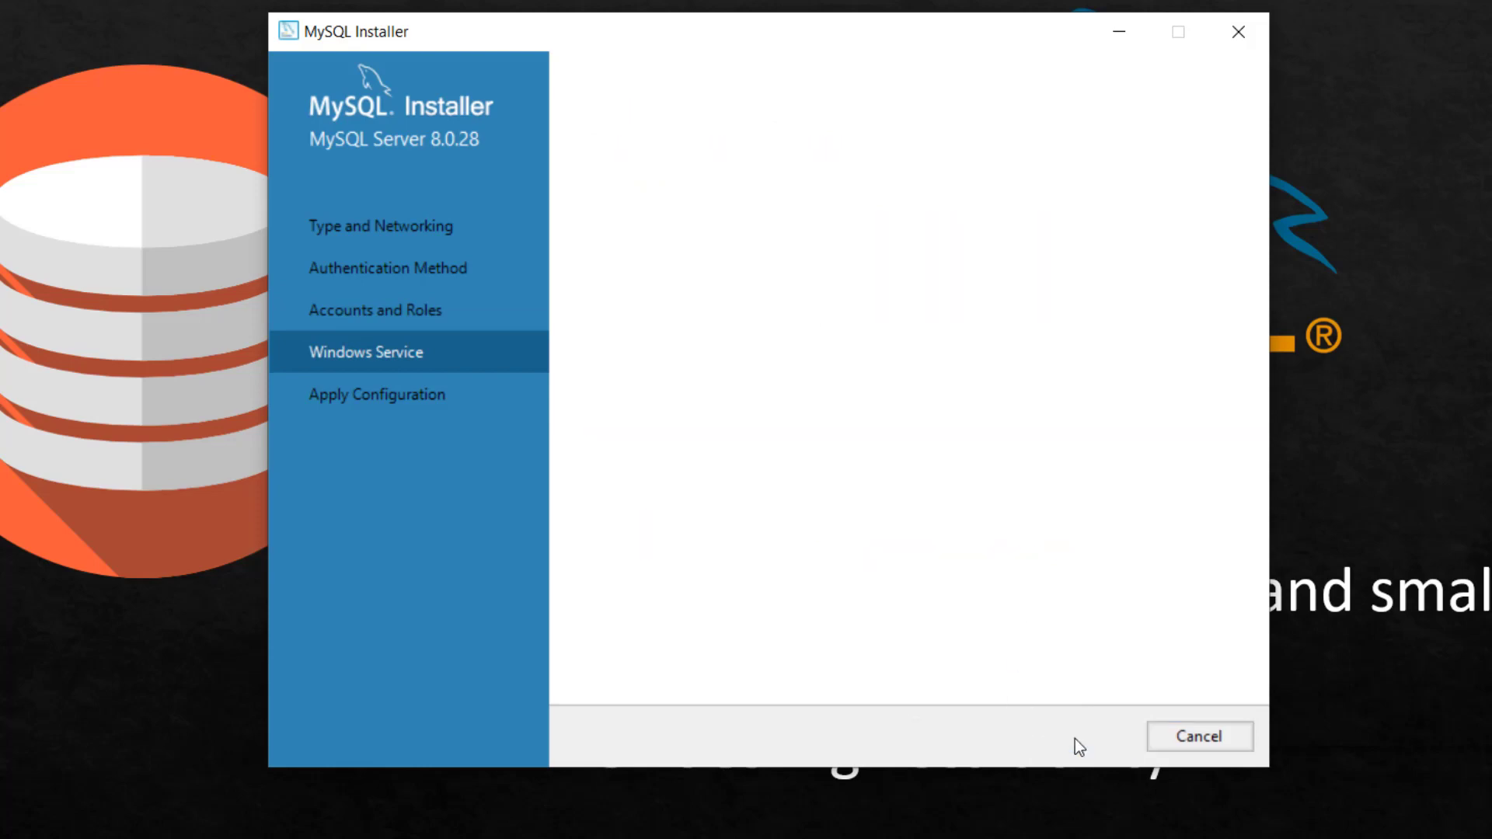
{"action": "left_click", "coordinate": [1197, 735]}
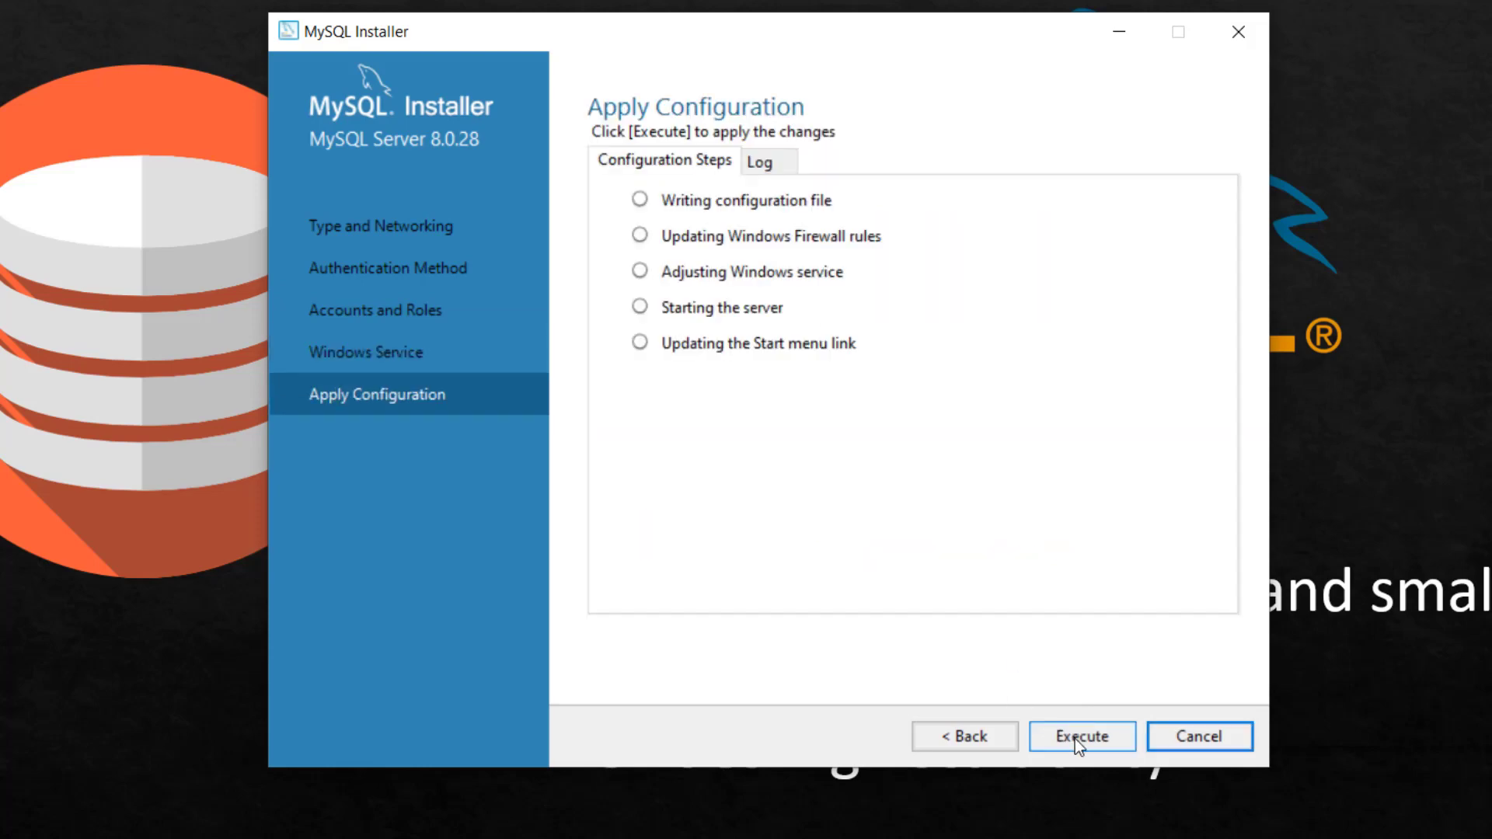
{"action": "left_click", "coordinate": [1082, 736]}
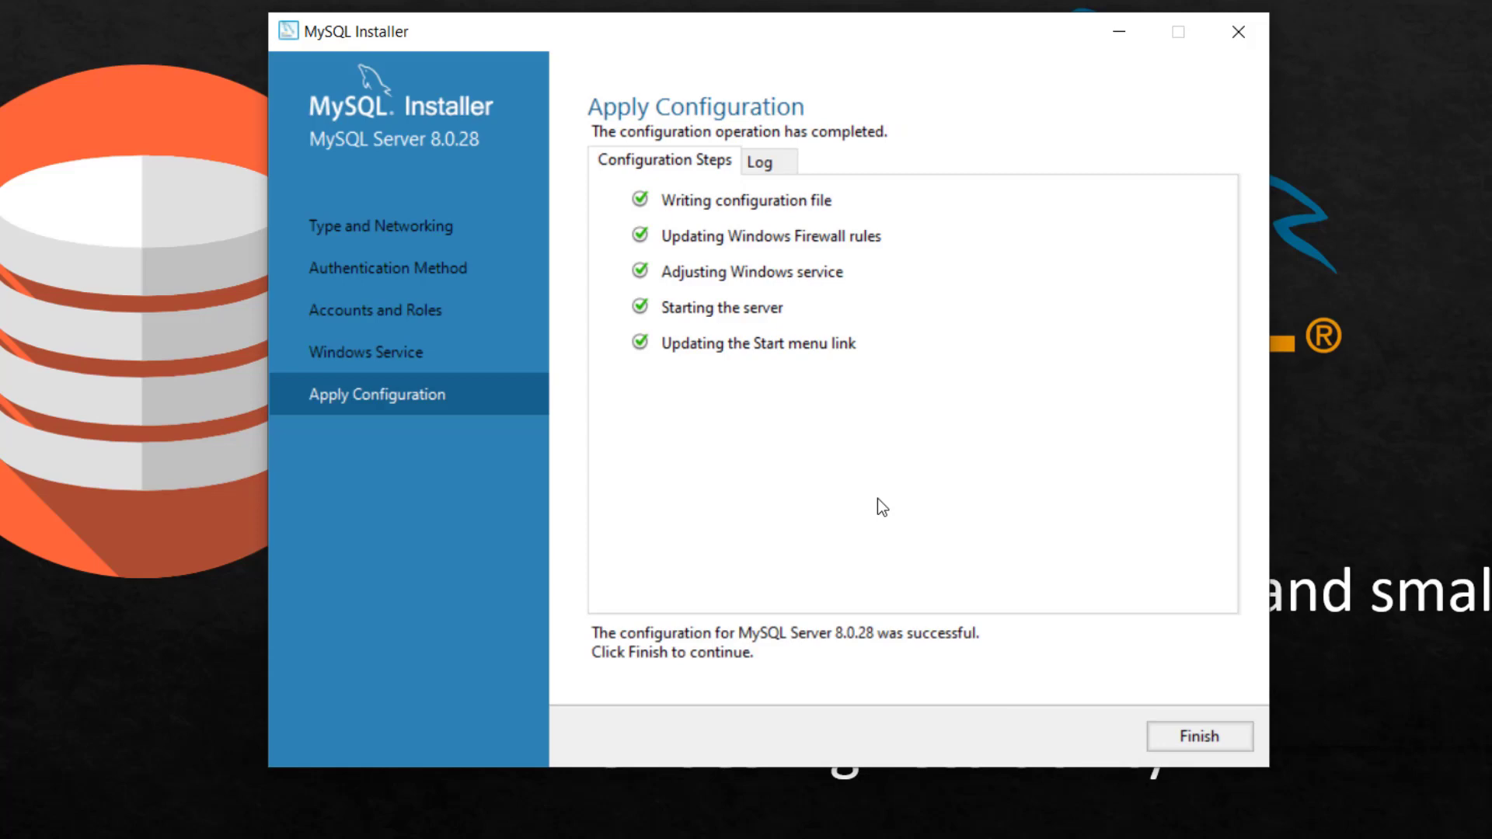
{"action": "mouse_move", "coordinate": [948, 558]}
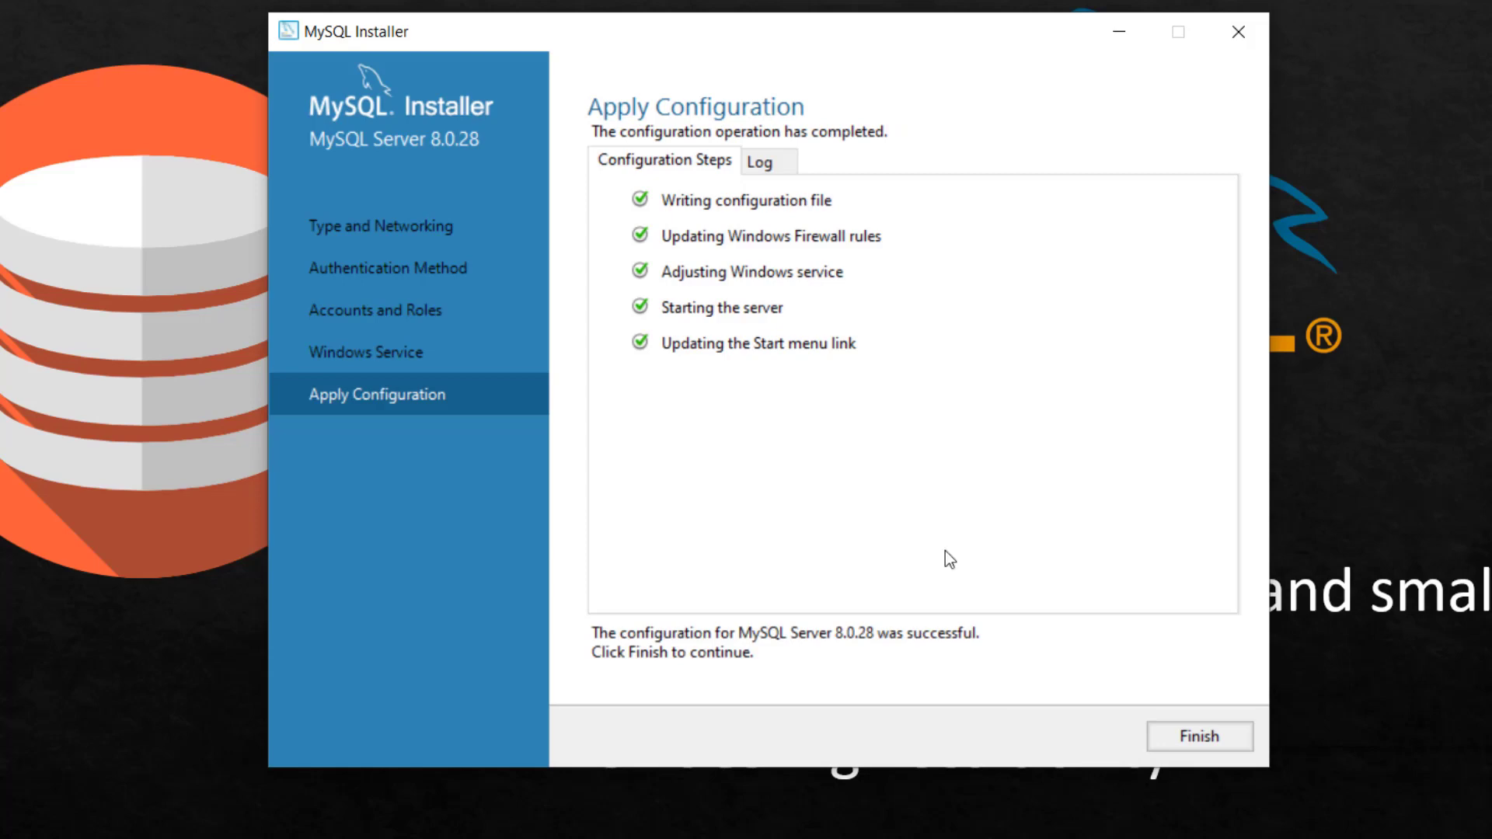
Finish server configuration and pass MySQL Router 8.0.28 without bootstrapping, reaching Connect To Server.
{"action": "left_click", "coordinate": [1199, 736]}
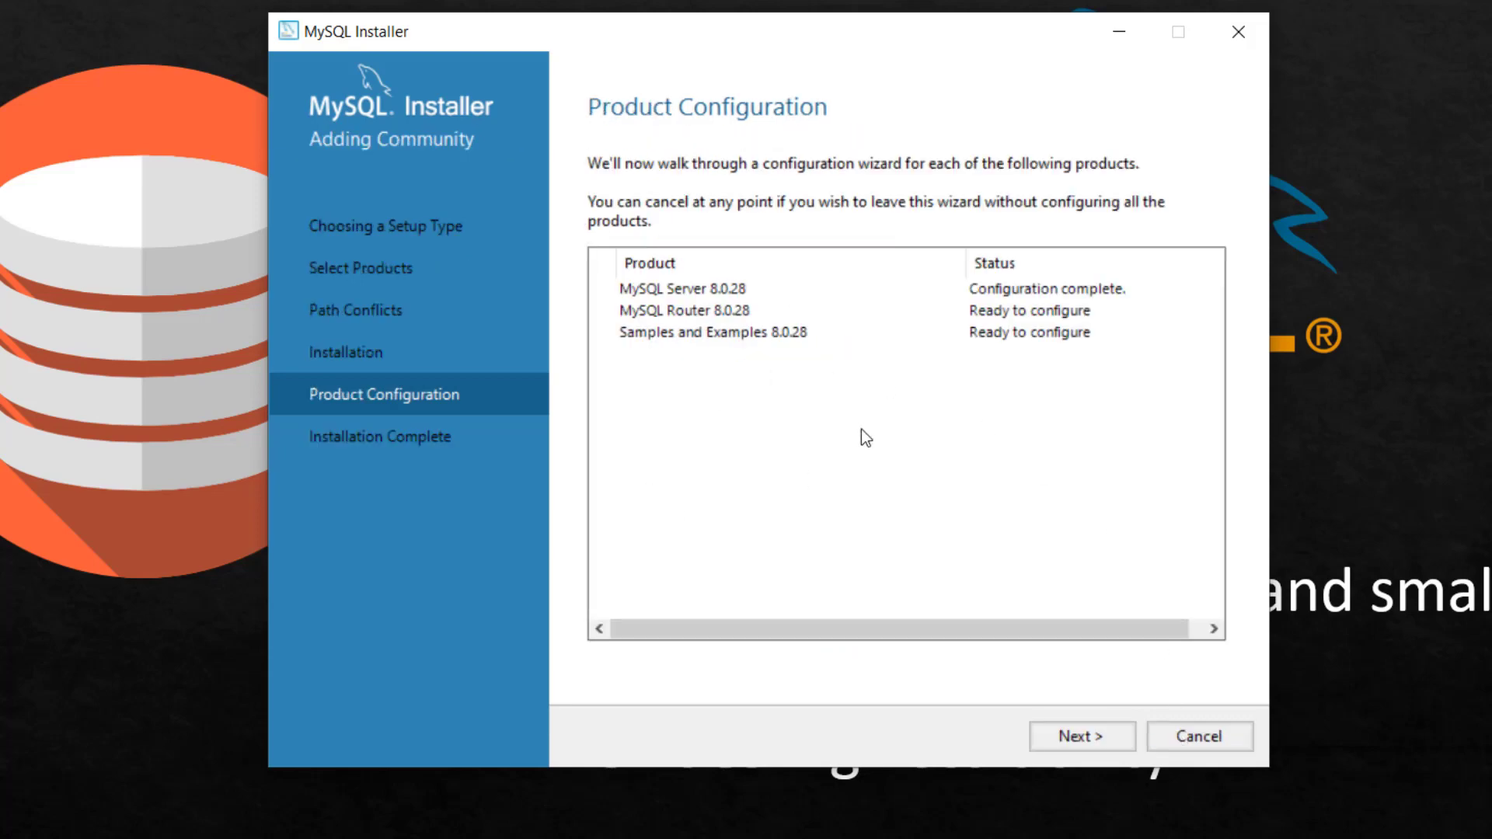
{"action": "left_click", "coordinate": [1082, 735]}
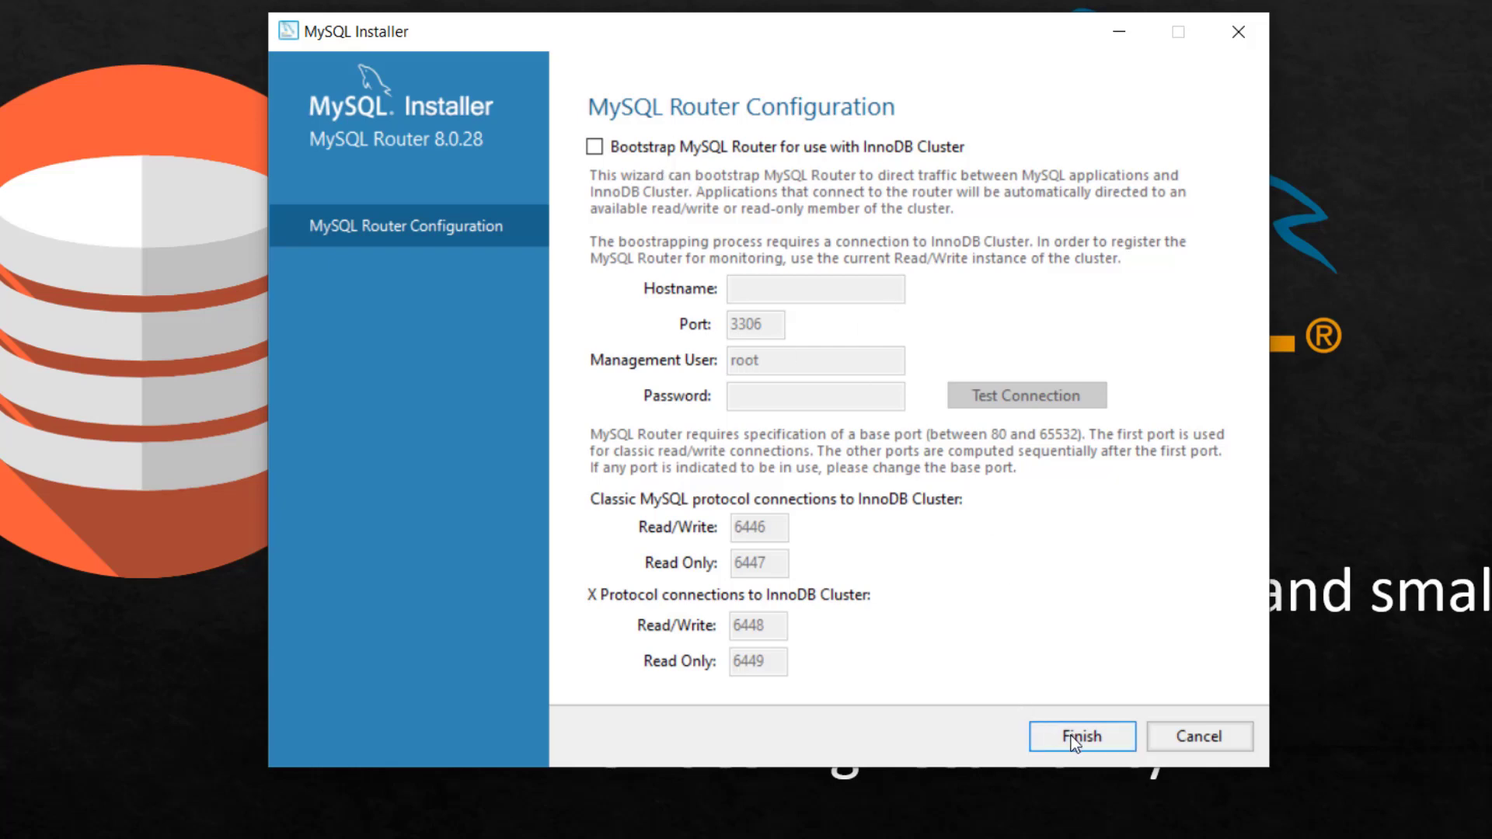
{"action": "left_click", "coordinate": [1082, 736]}
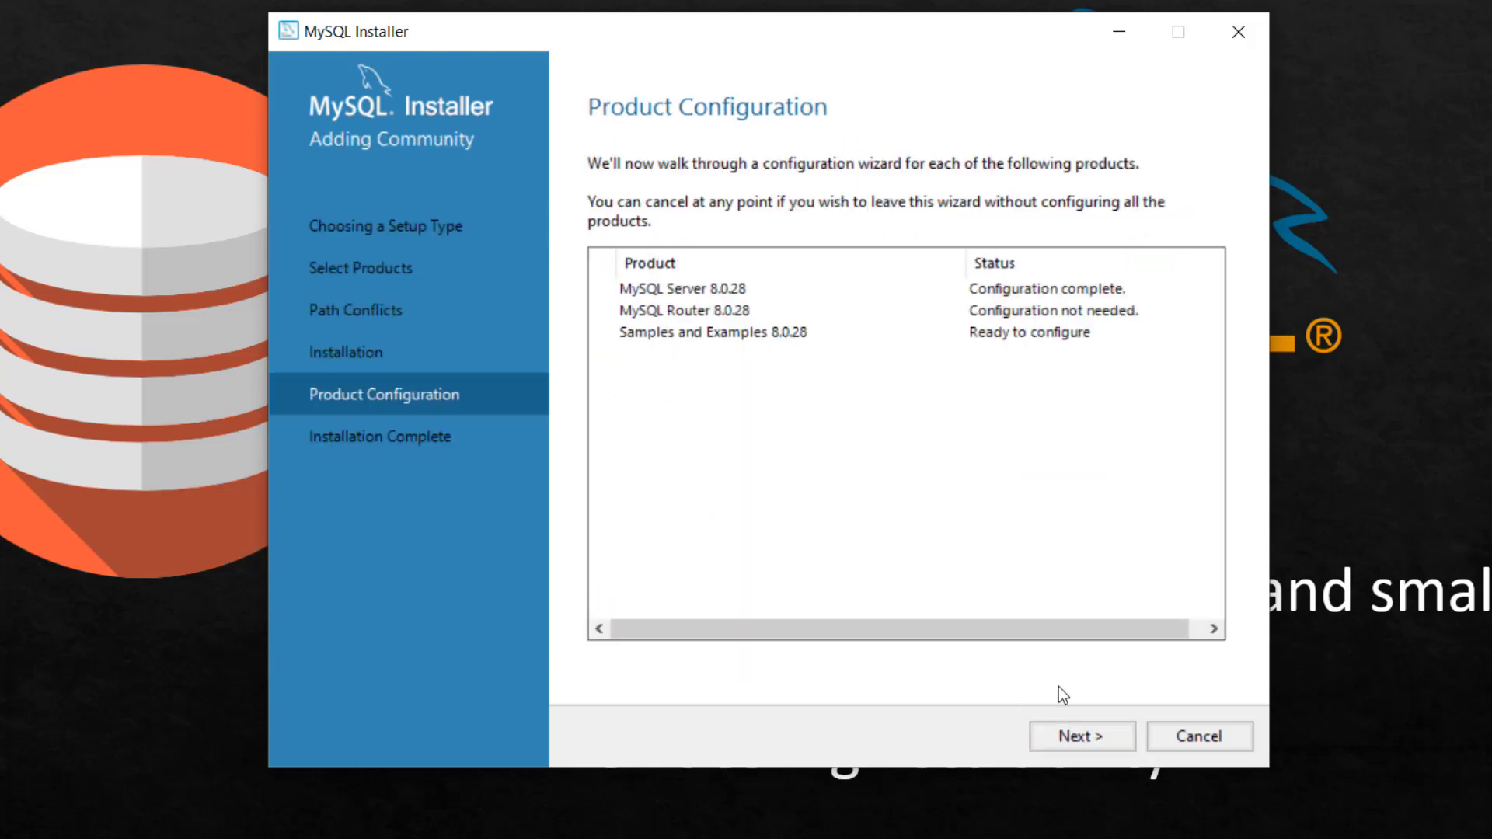
{"action": "left_click", "coordinate": [1080, 736]}
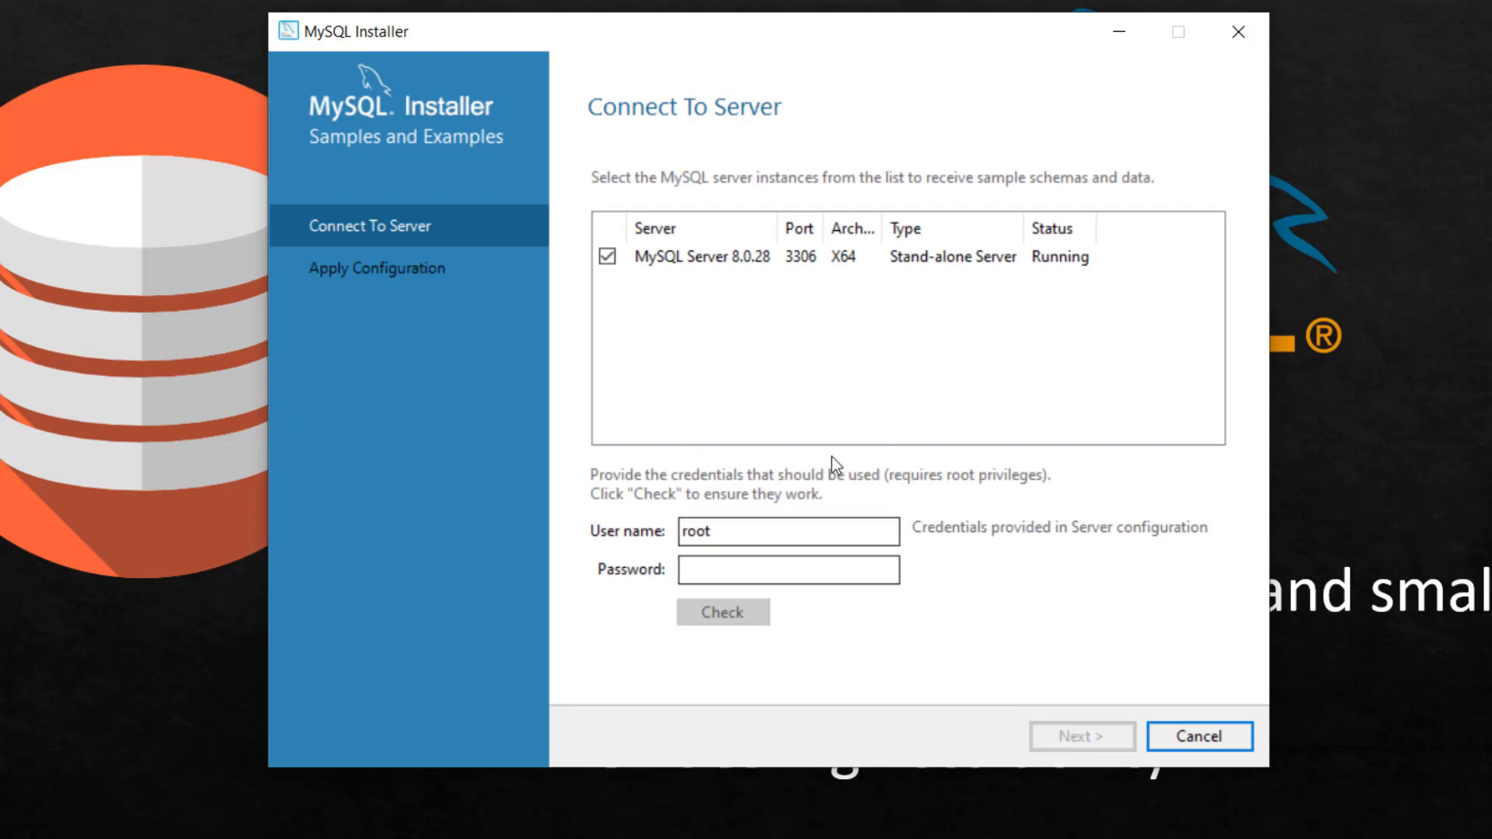
{"action": "mouse_move", "coordinate": [928, 347]}
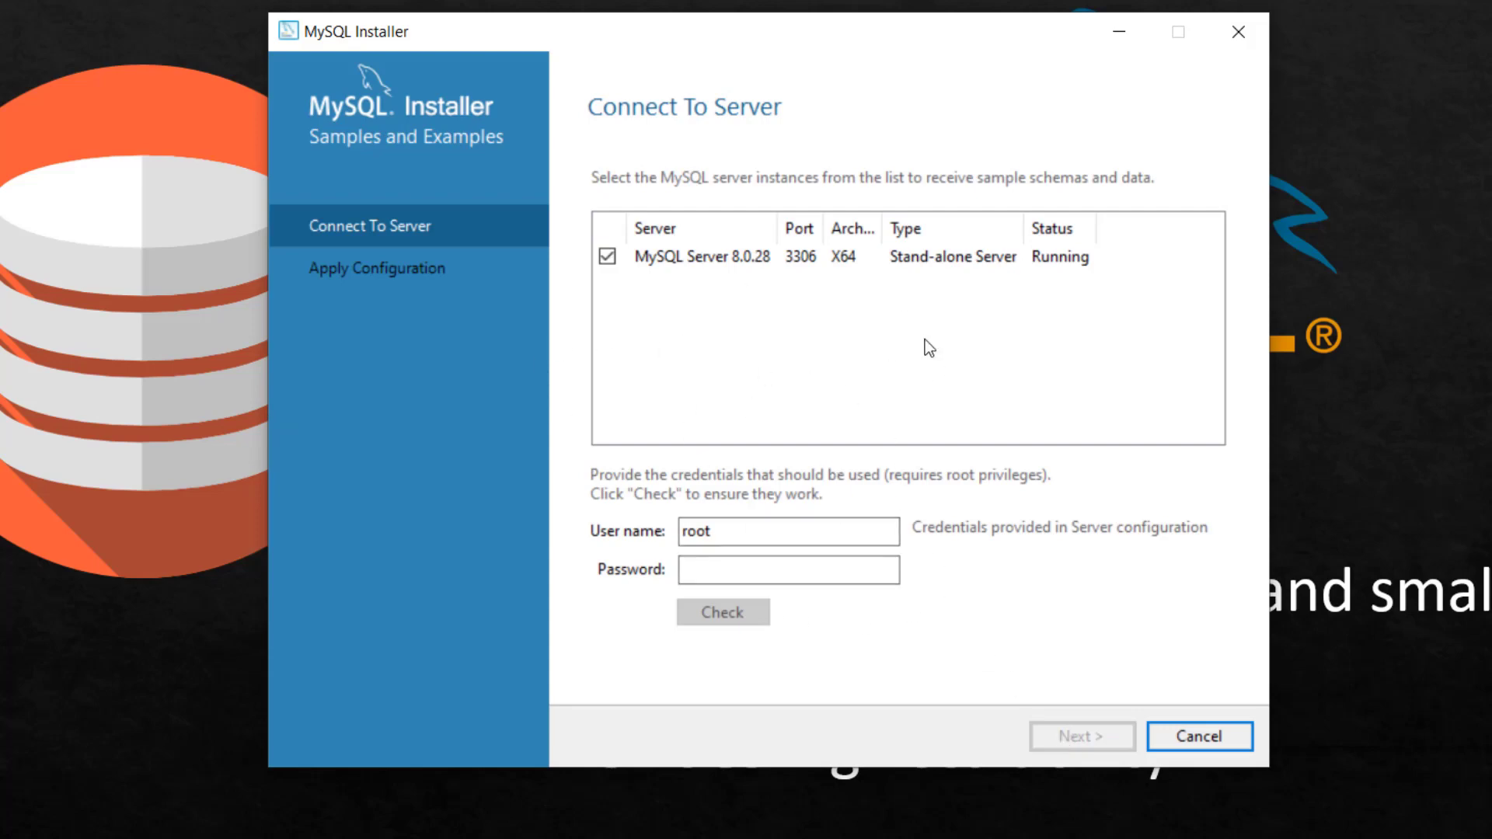
{"action": "mouse_move", "coordinate": [830, 373]}
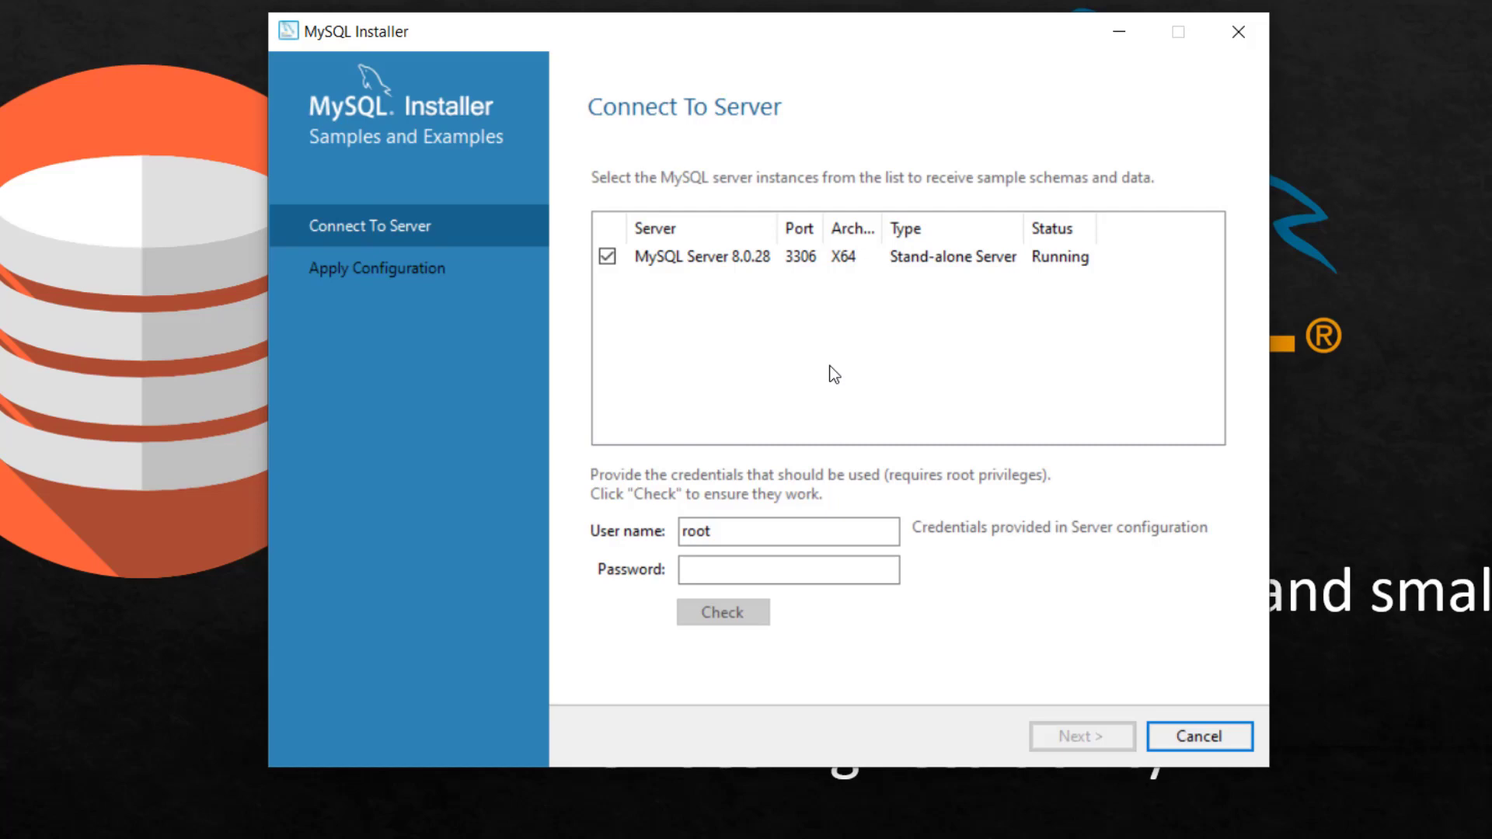
Verify the root credentials, then execute the Samples and Examples 8.0.28 configuration scripts.
{"action": "left_click", "coordinate": [788, 571]}
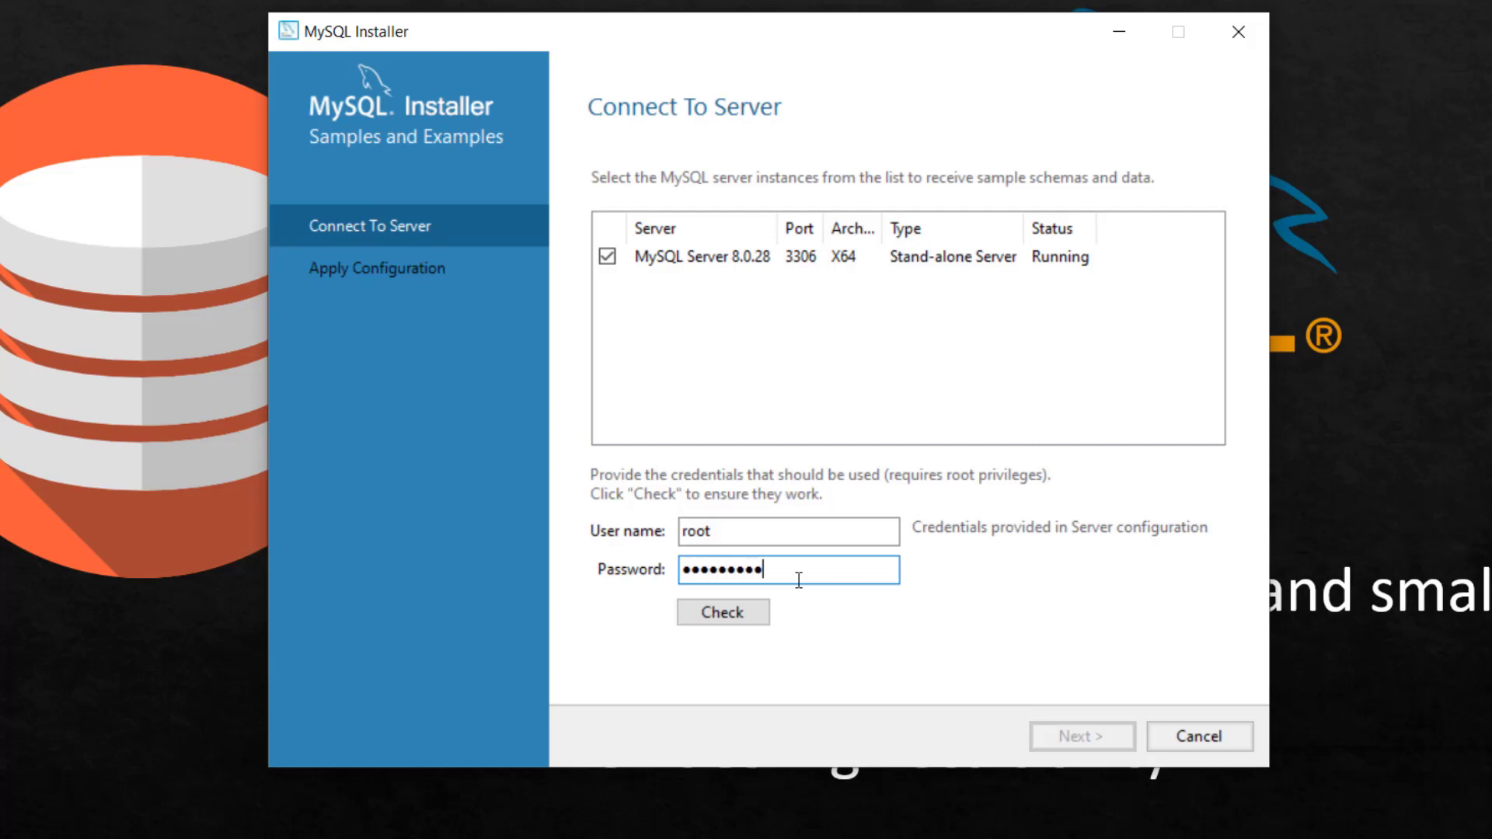
{"action": "left_click", "coordinate": [721, 613]}
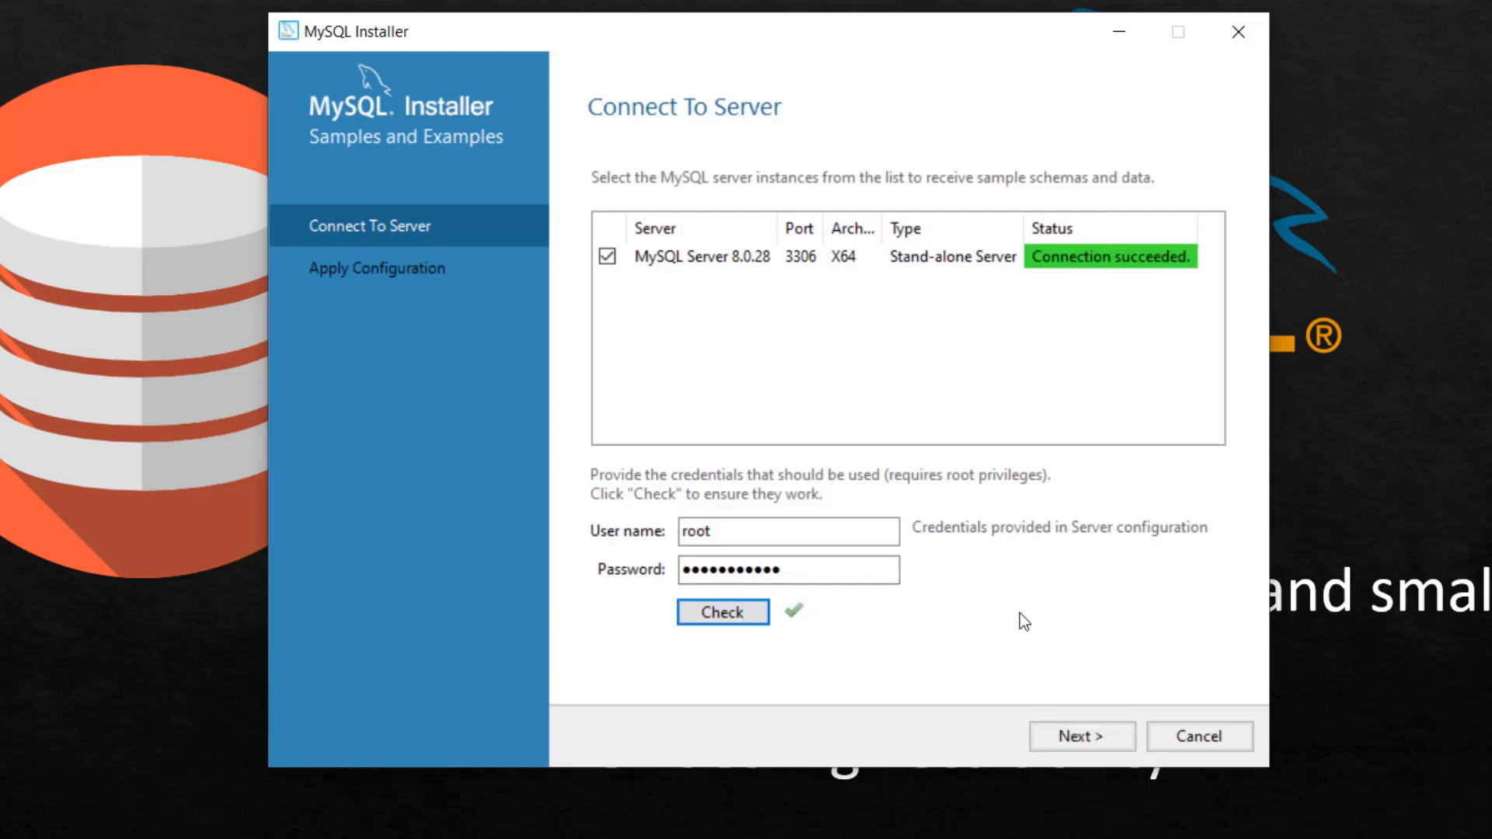
{"action": "left_click", "coordinate": [1082, 735]}
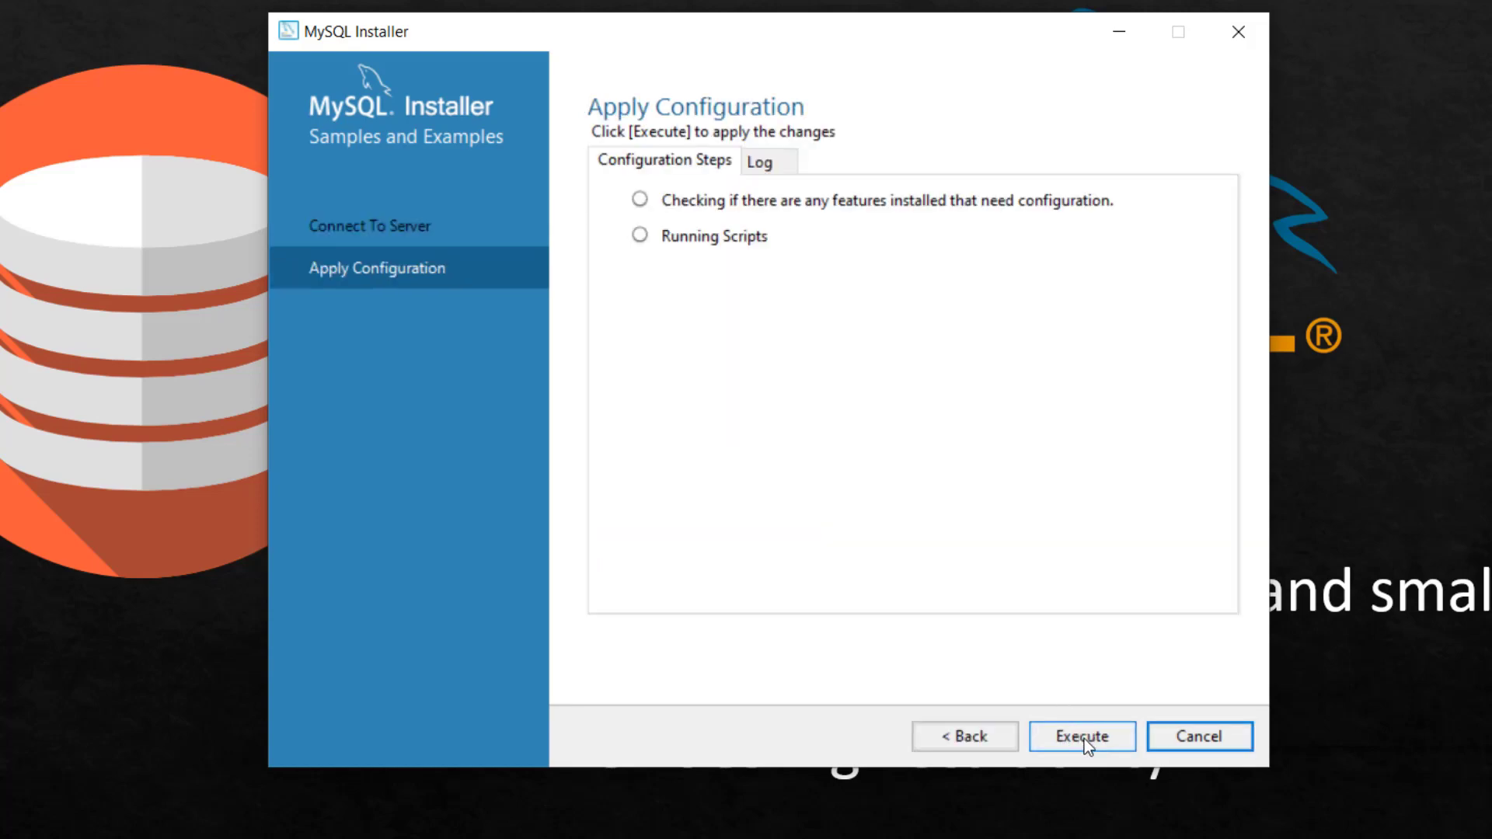
{"action": "left_click", "coordinate": [1082, 736]}
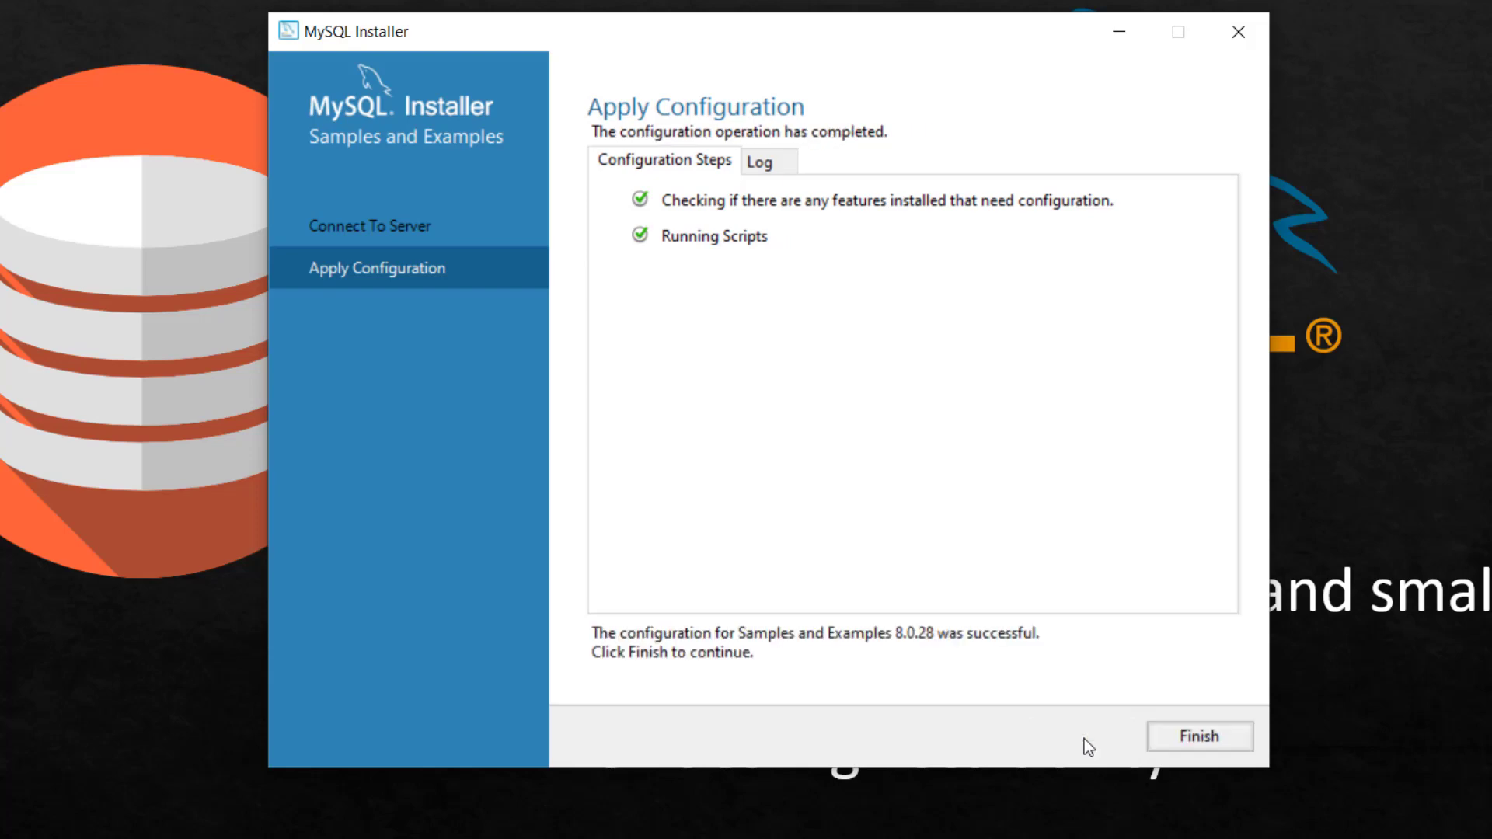
Finish Samples configuration and complete installation with Workbench and Shell set to start.
{"action": "left_click", "coordinate": [1198, 735]}
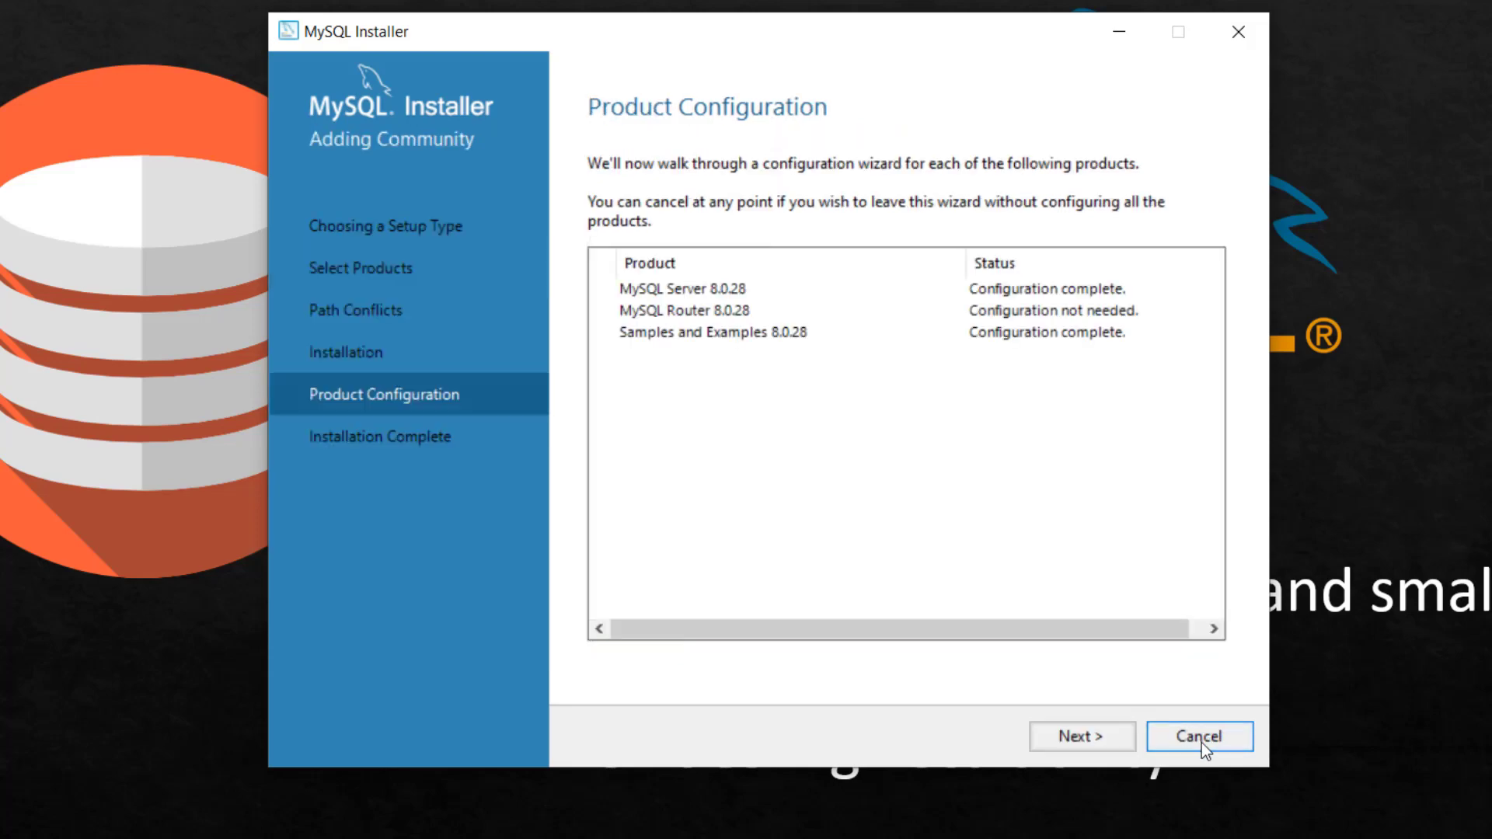
{"action": "mouse_move", "coordinate": [1052, 318]}
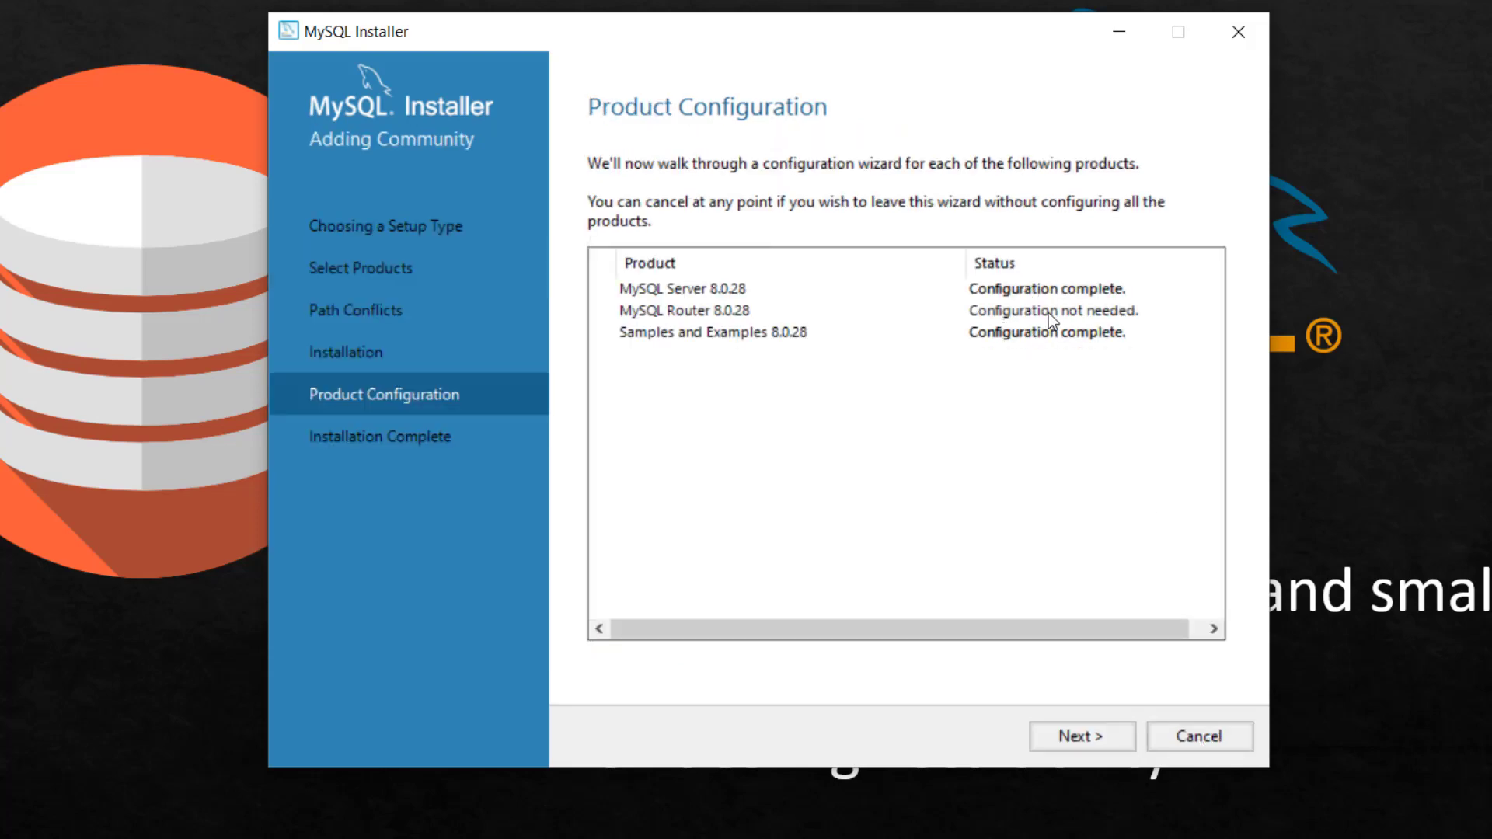
{"action": "left_click", "coordinate": [1082, 735]}
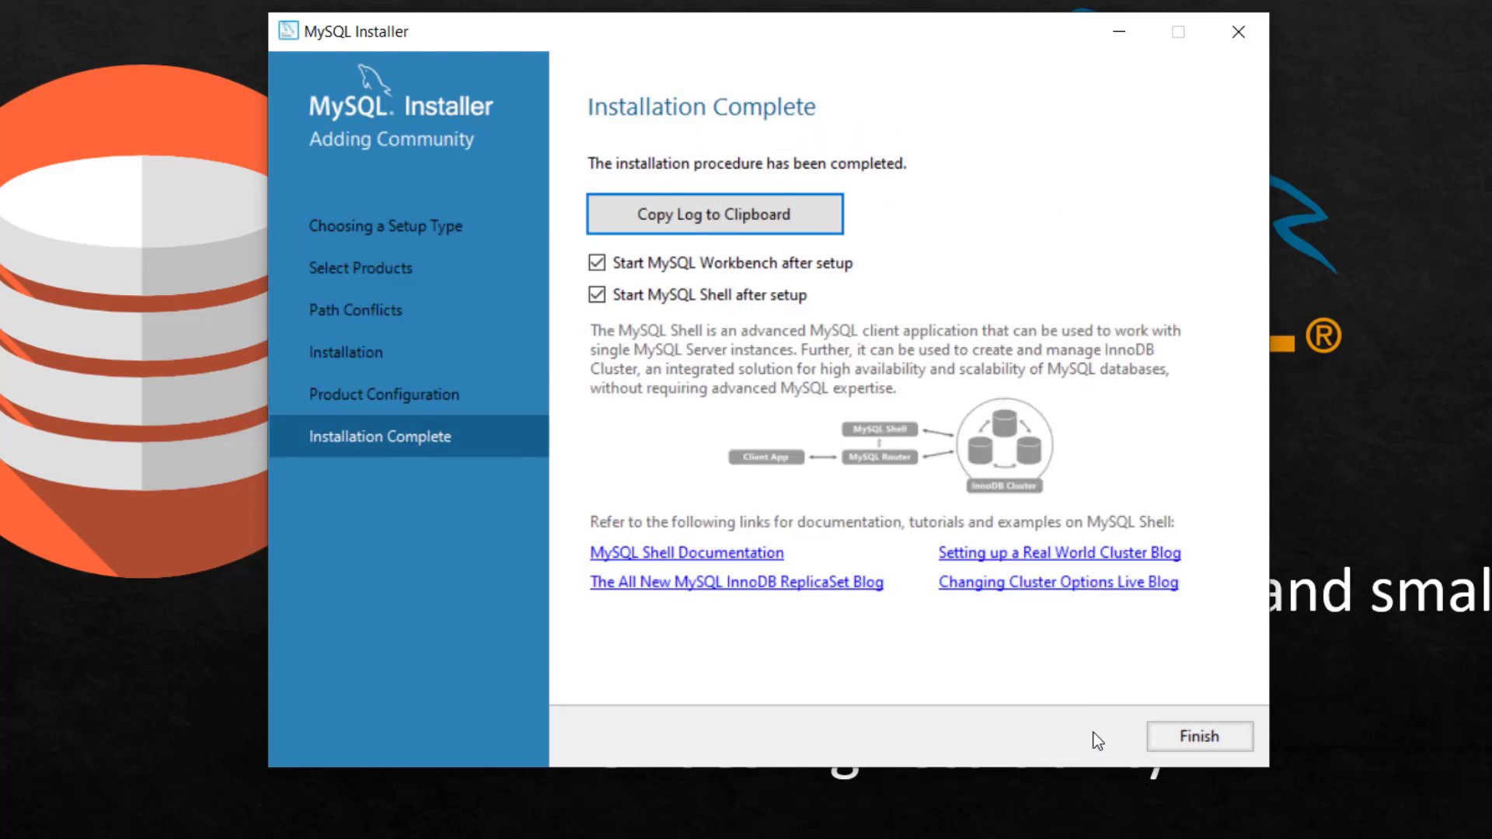
{"action": "mouse_move", "coordinate": [1034, 305]}
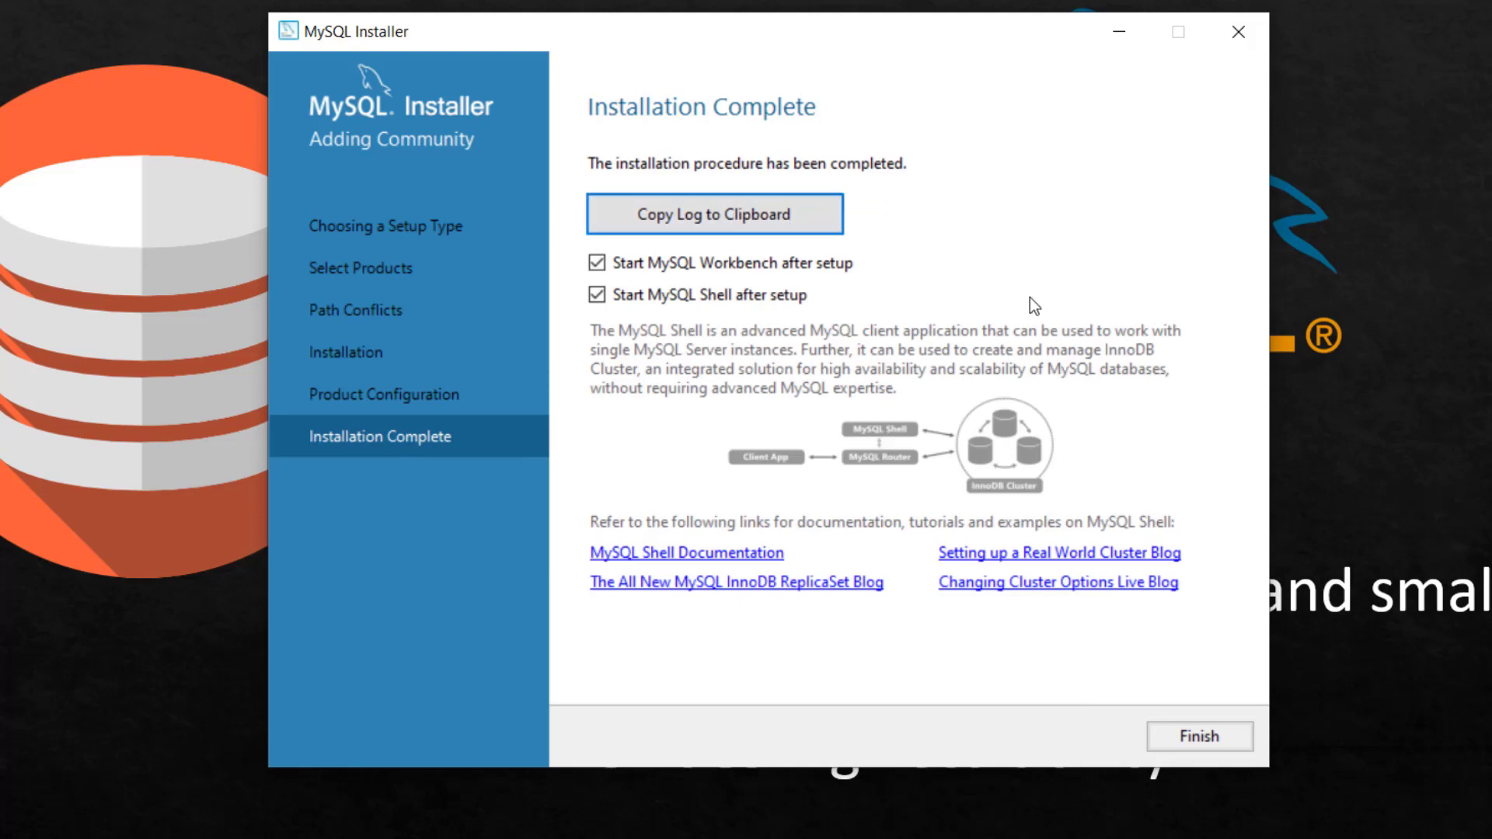
{"action": "left_click", "coordinate": [1198, 735]}
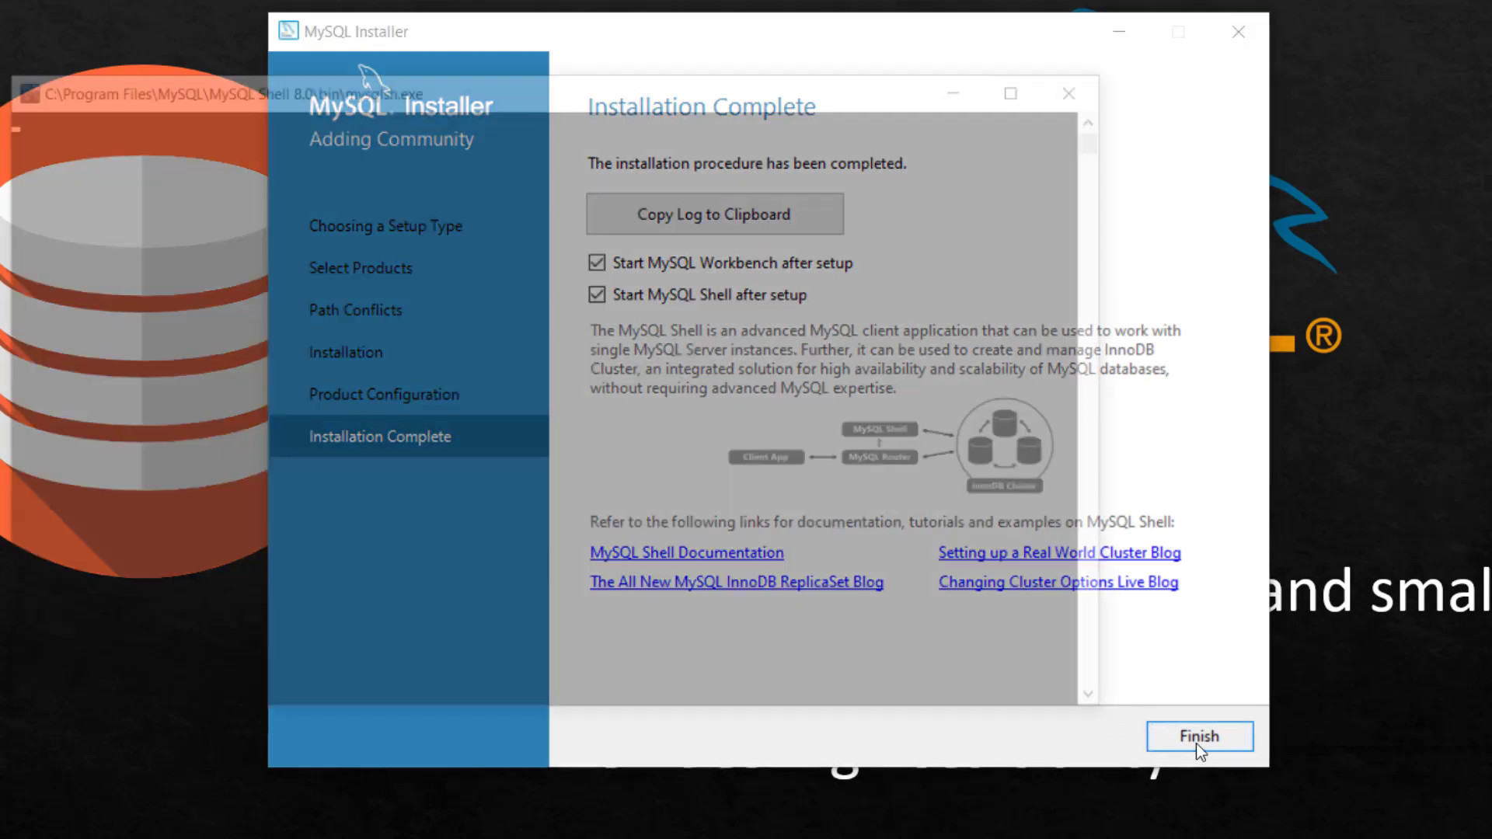
Let Workbench reach its welcome screen listing Local instance MySQL80 for root on localhost:3306.
{"action": "left_click", "coordinate": [1198, 735]}
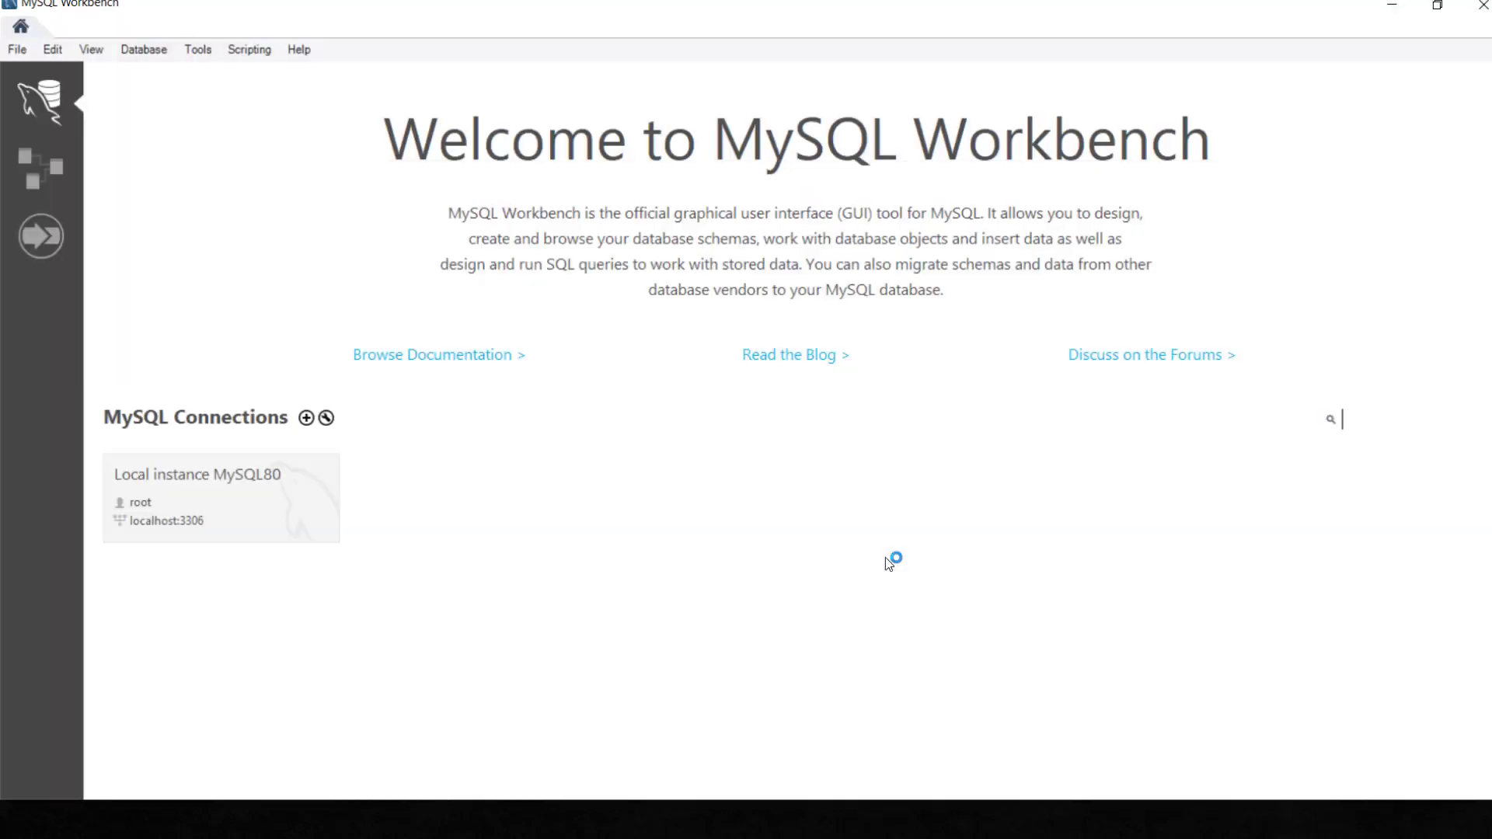
{"action": "mouse_move", "coordinate": [286, 66]}
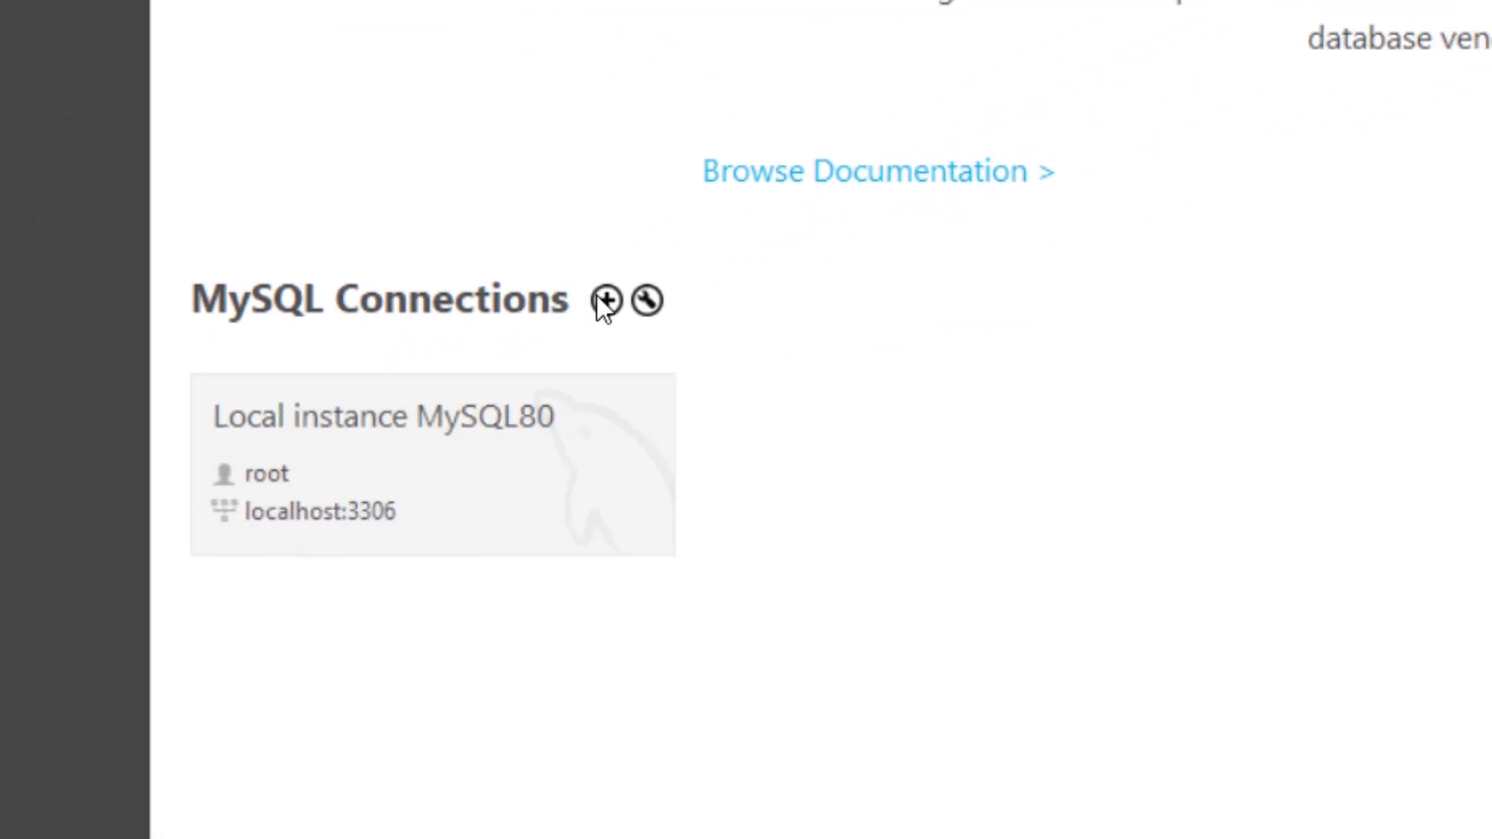
{"action": "left_click", "coordinate": [604, 300]}
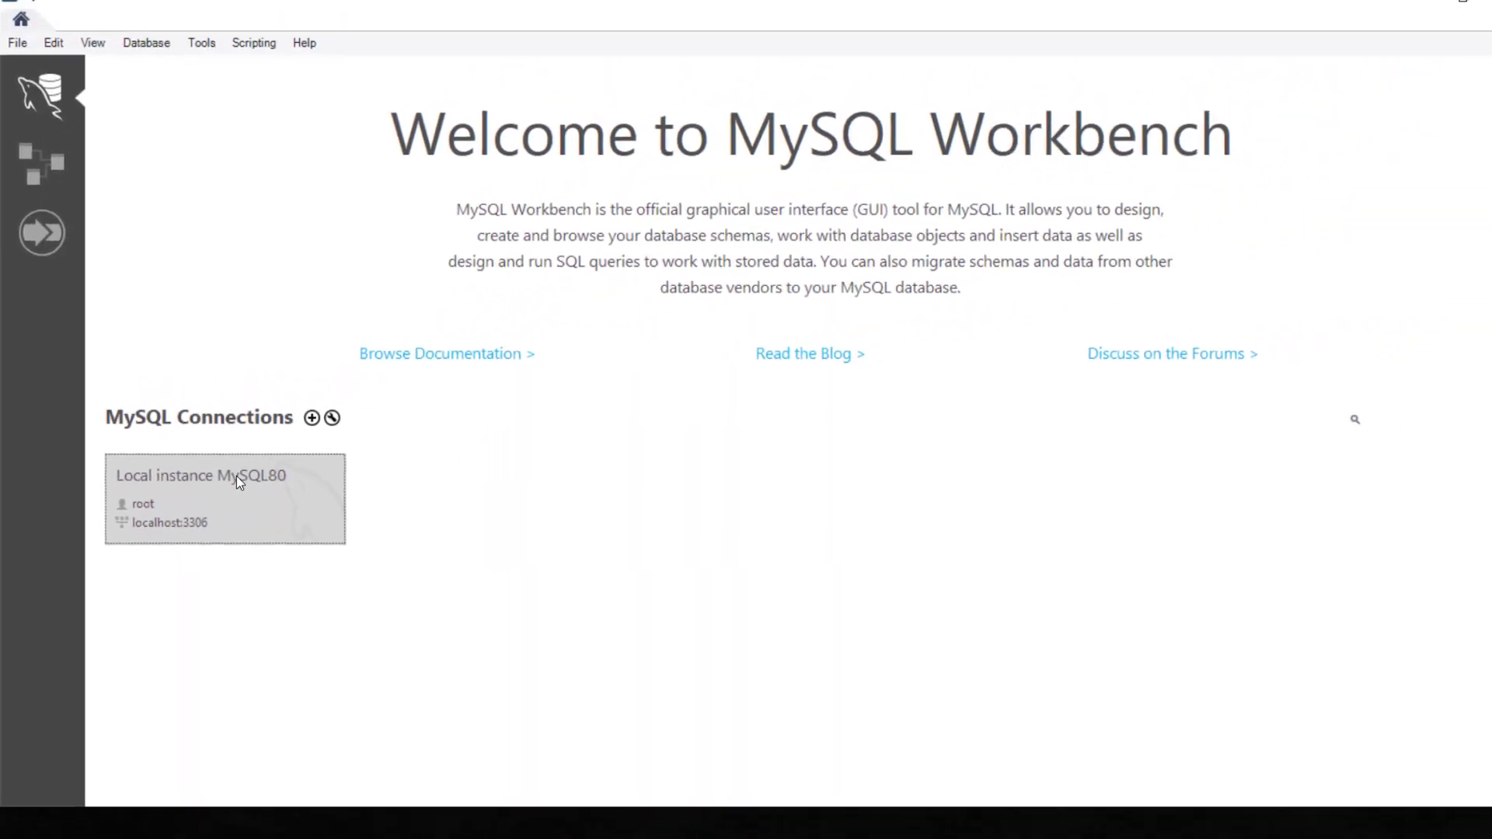
Connect to Local instance MySQL80 and show the Schemas list in the navigator.
{"action": "double_click", "coordinate": [224, 499]}
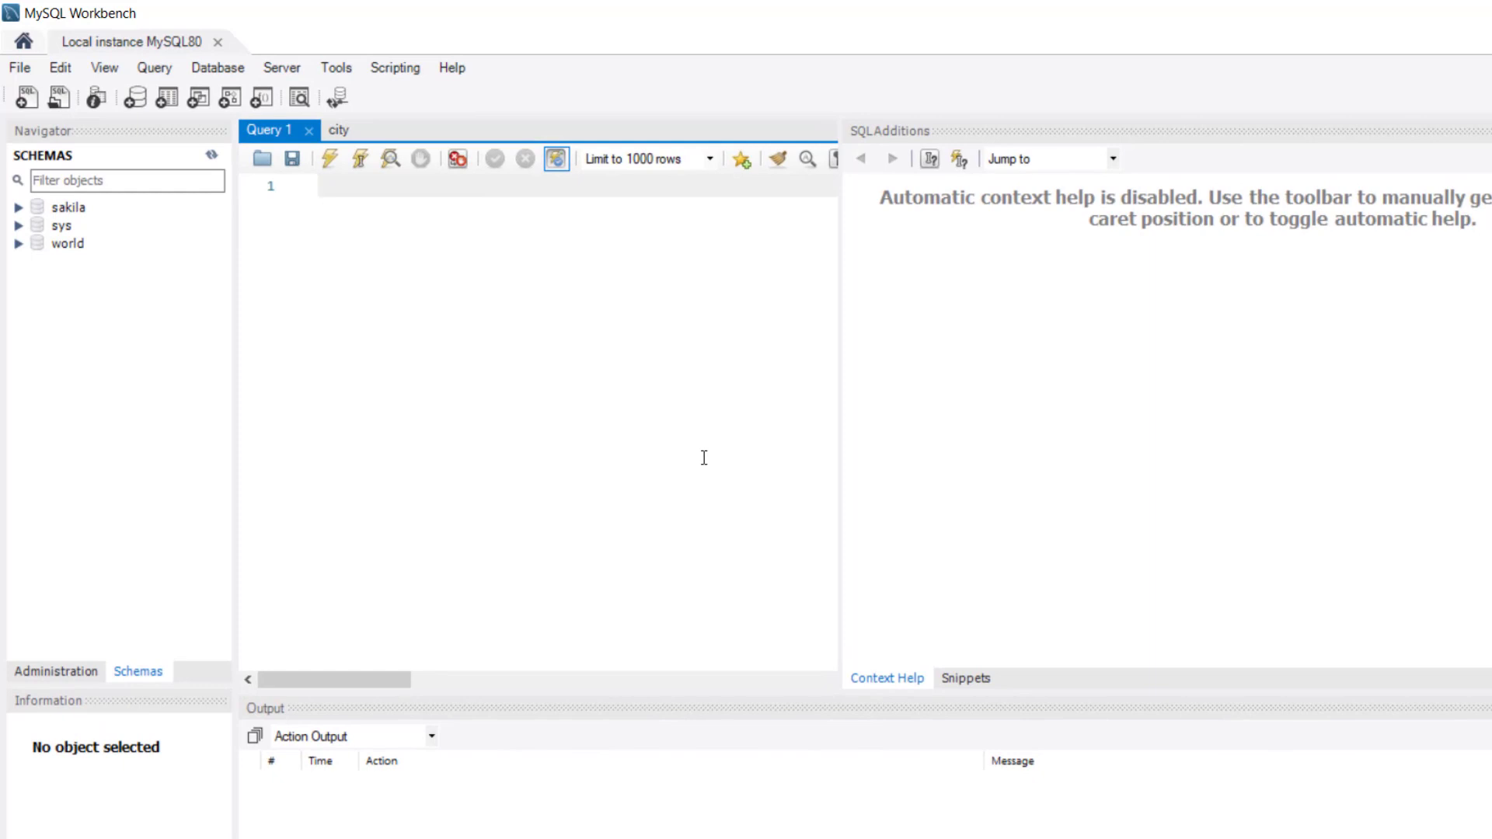
{"action": "mouse_move", "coordinate": [648, 465]}
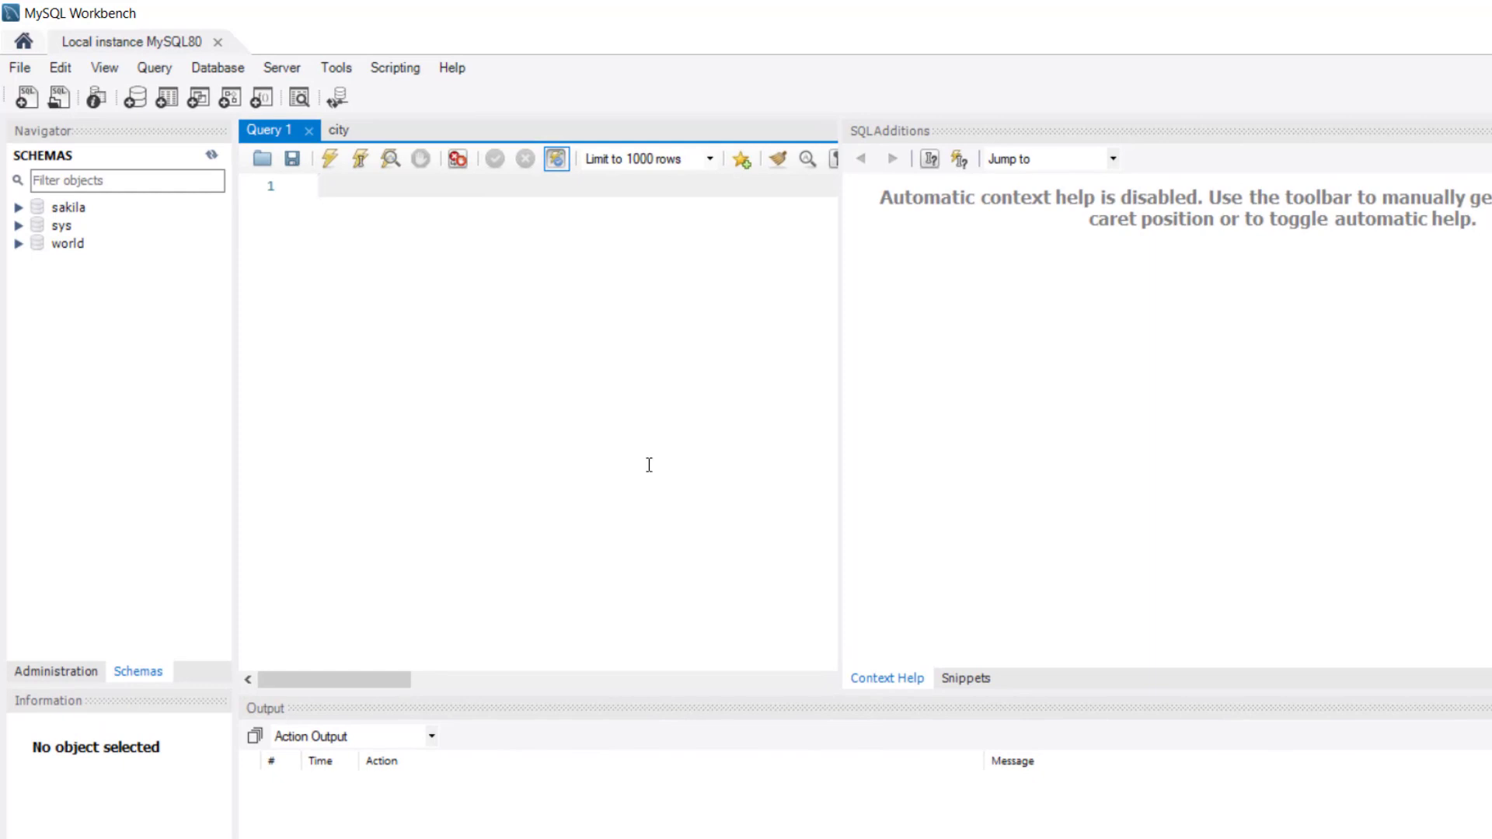
{"action": "left_click", "coordinate": [55, 671]}
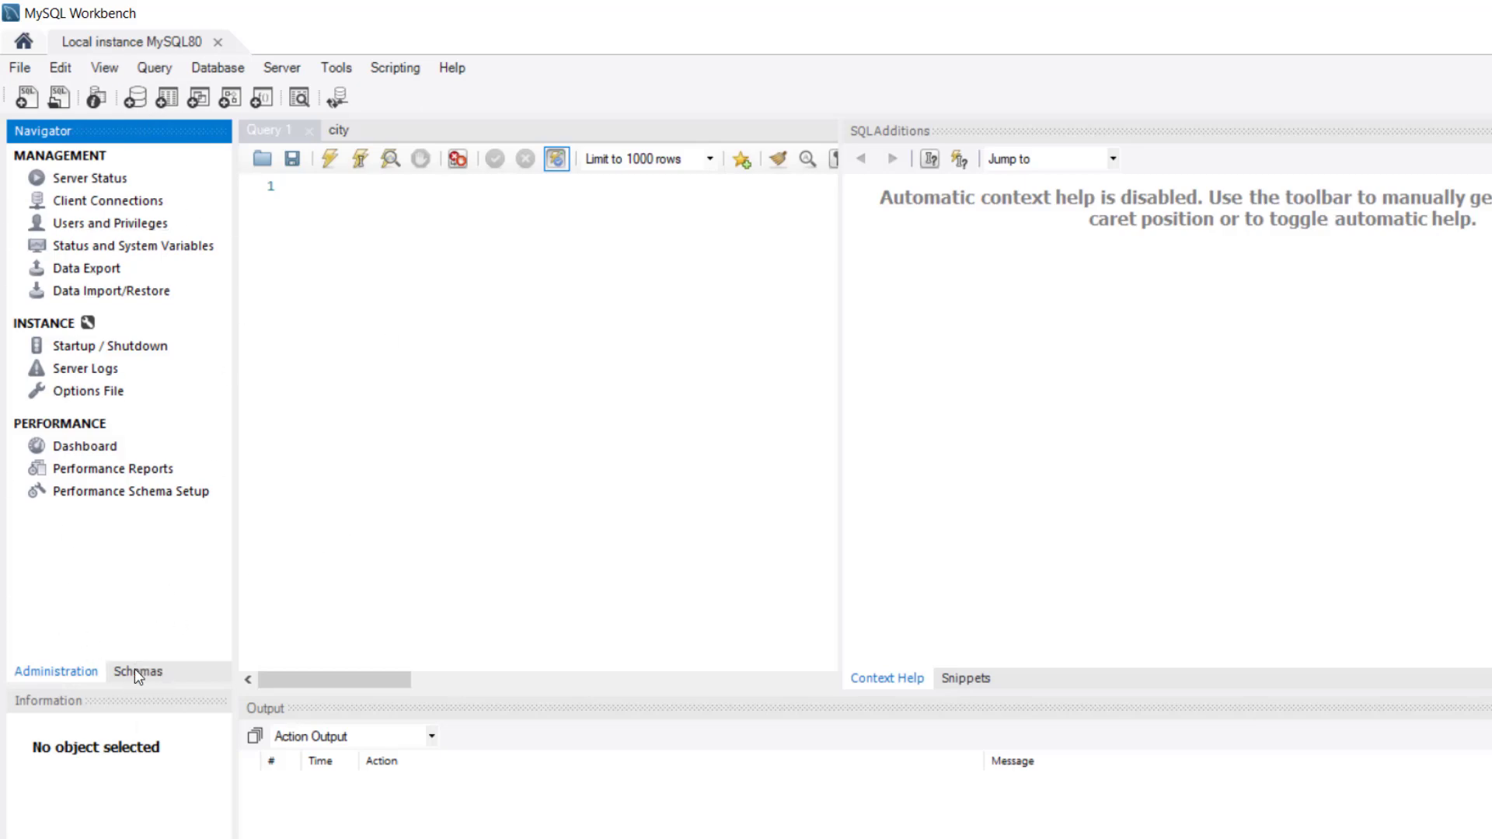
{"action": "left_click", "coordinate": [139, 672]}
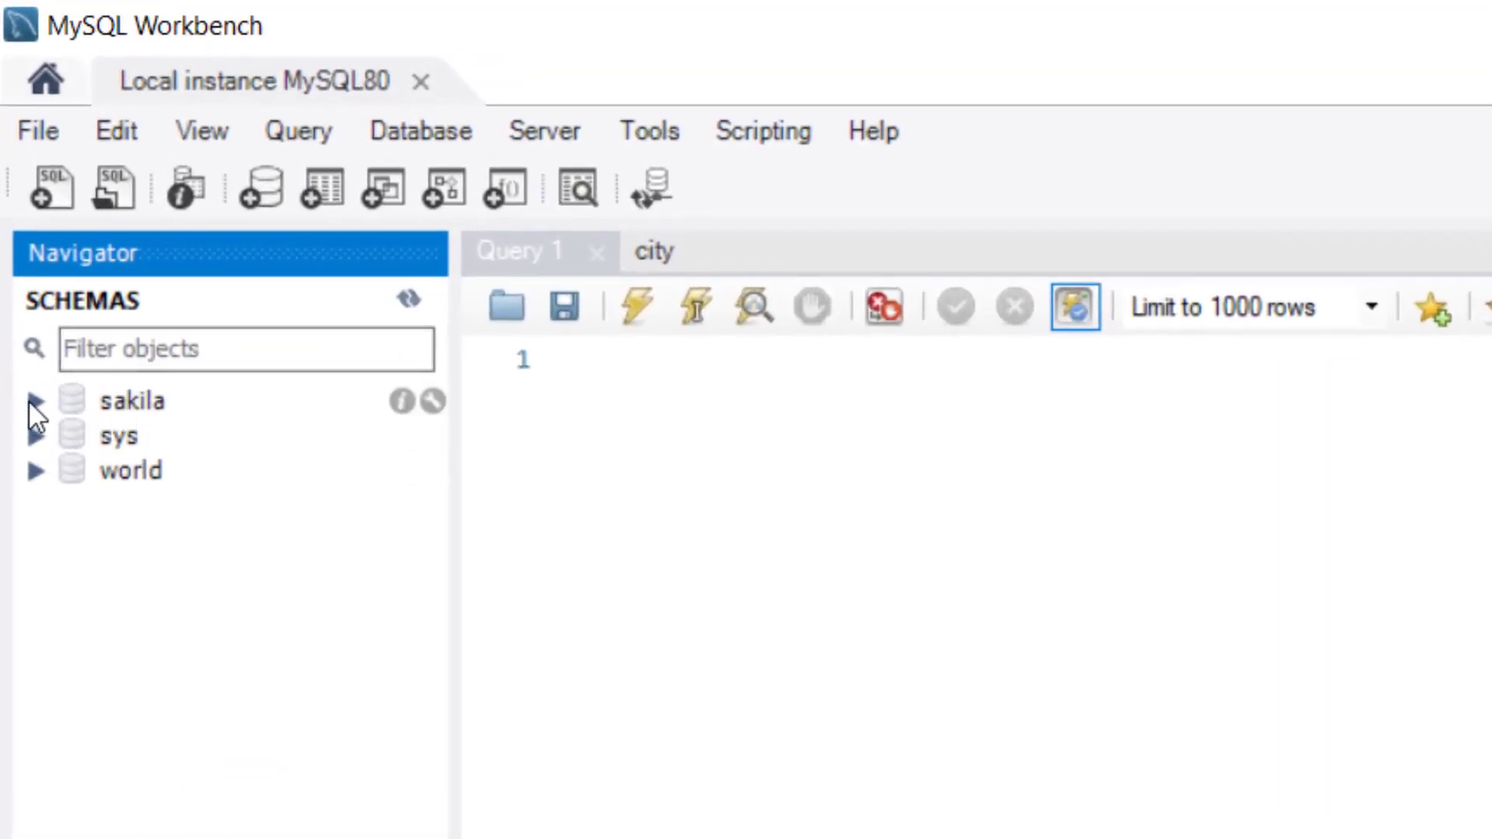
Expand sakila's tables and start a SELECT * FROM sakila.actor query.
{"action": "left_click", "coordinate": [134, 401]}
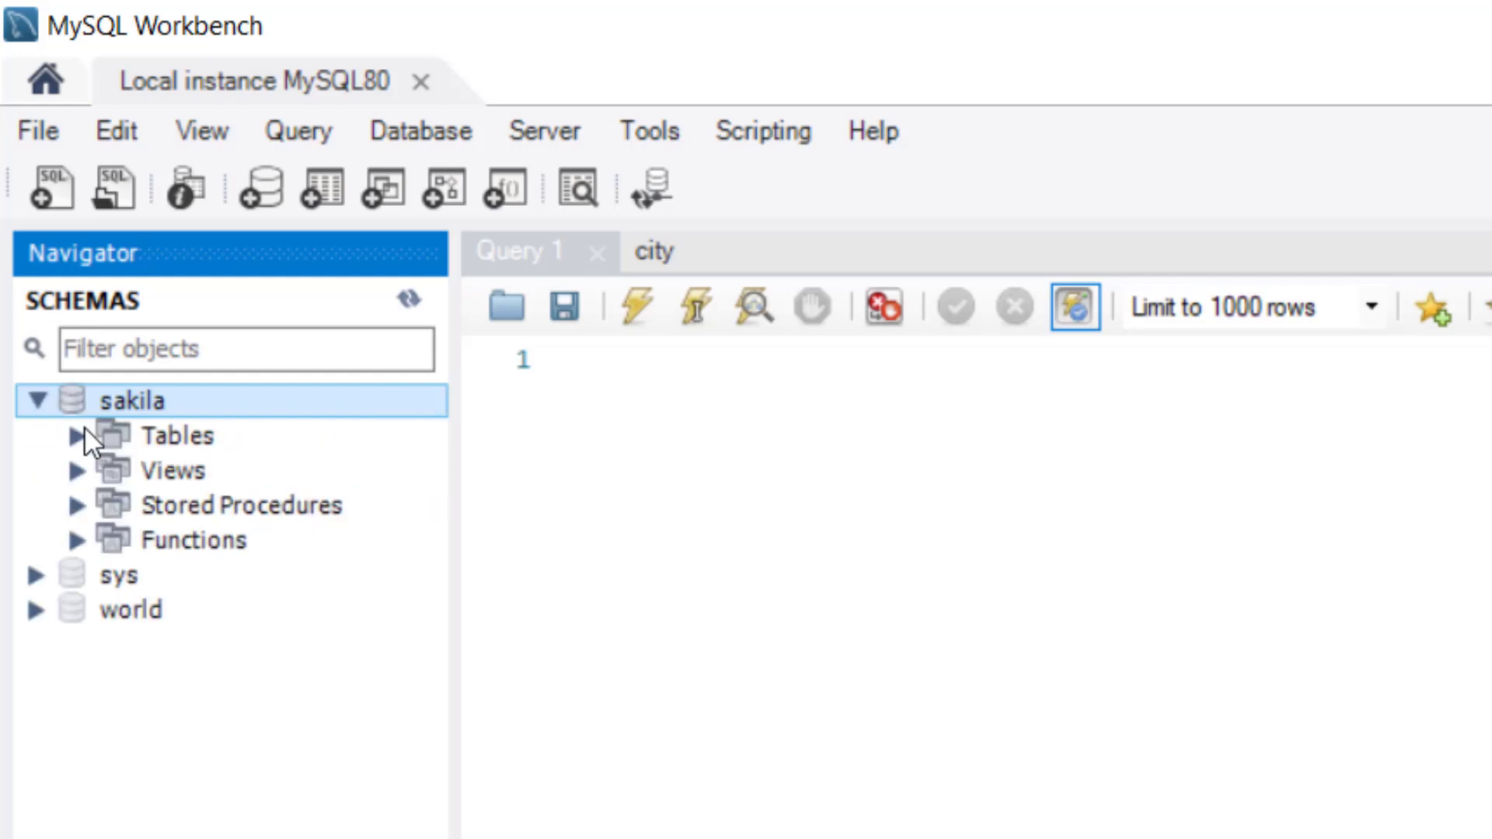
{"action": "left_click", "coordinate": [79, 435]}
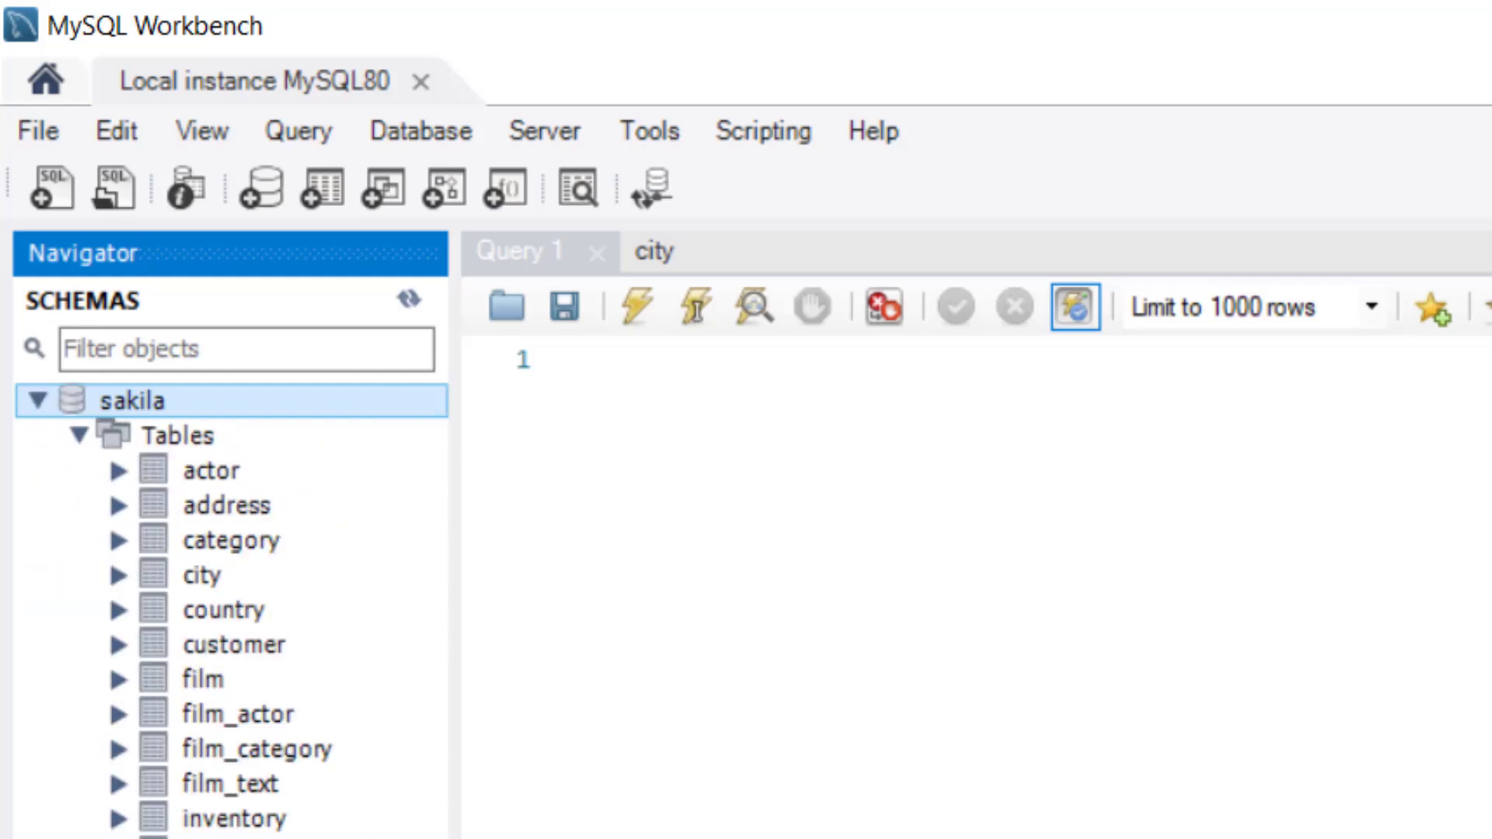
{"action": "mouse_move", "coordinate": [211, 469]}
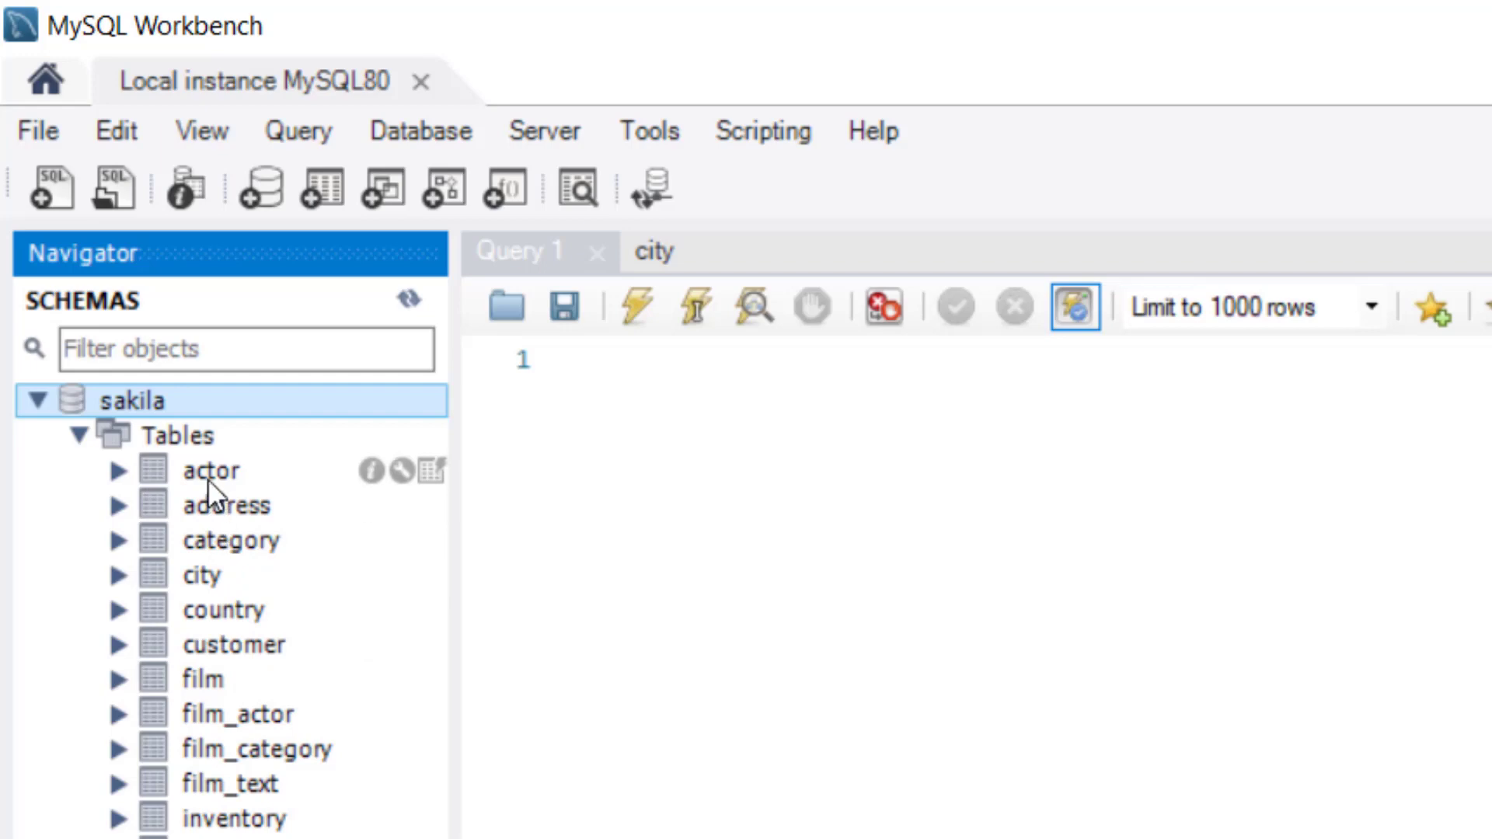
{"action": "double_click", "coordinate": [210, 469]}
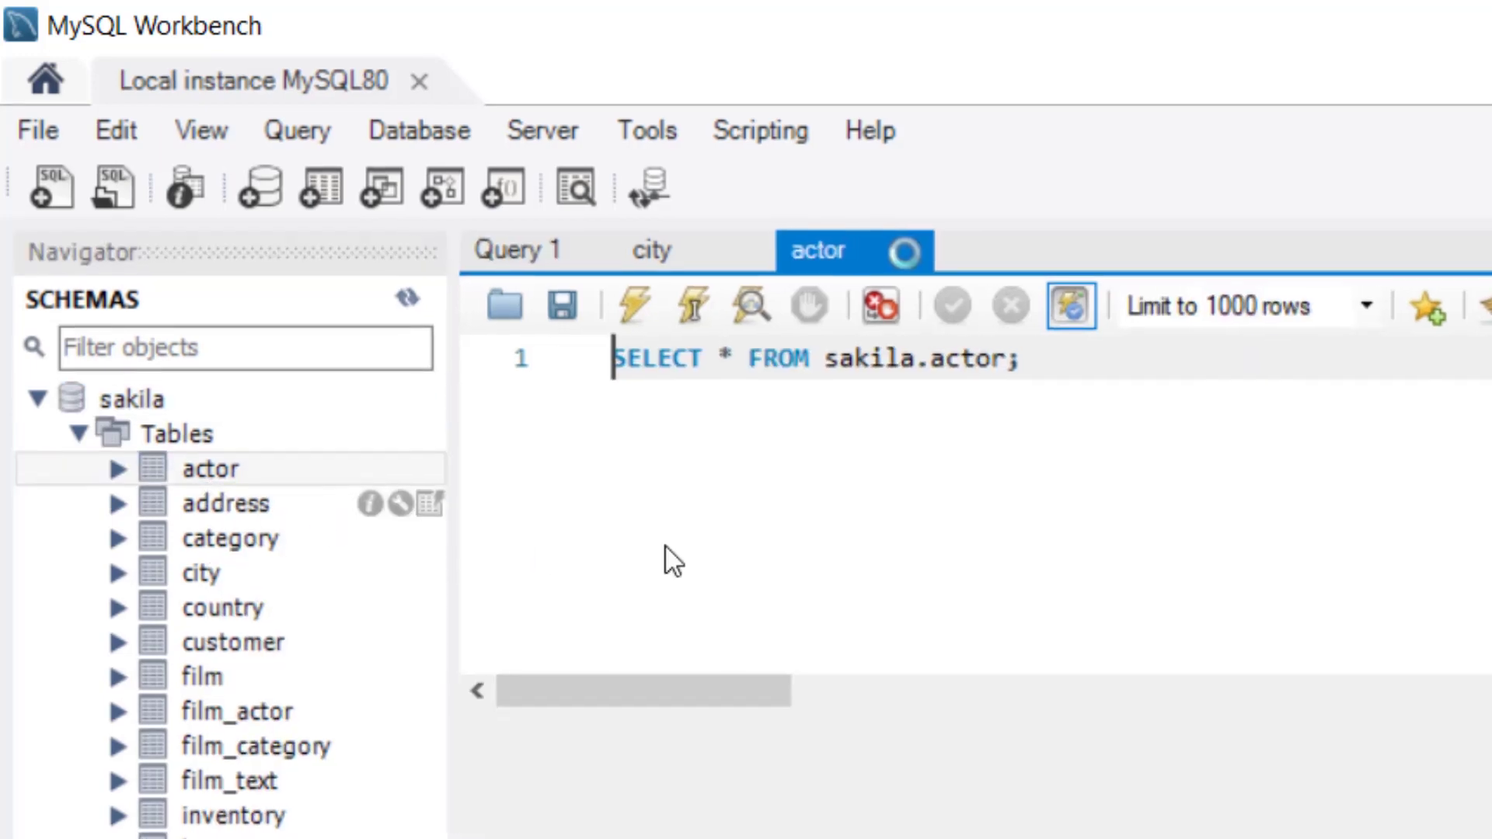